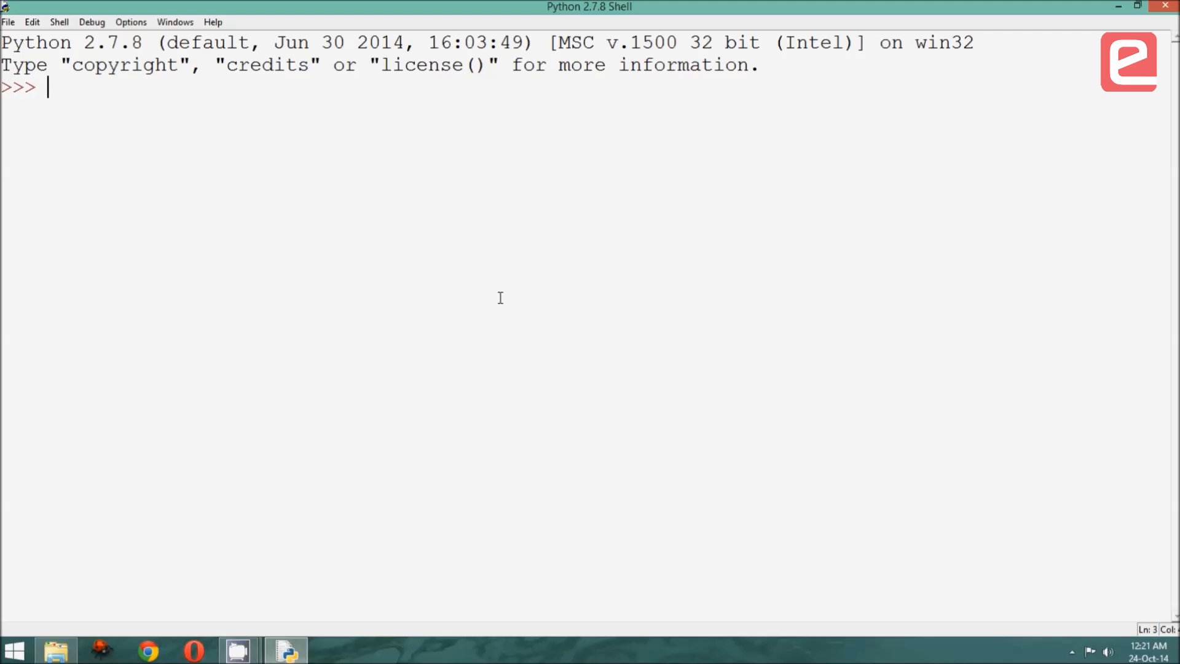
pyautogui.moveTo(474, 171)
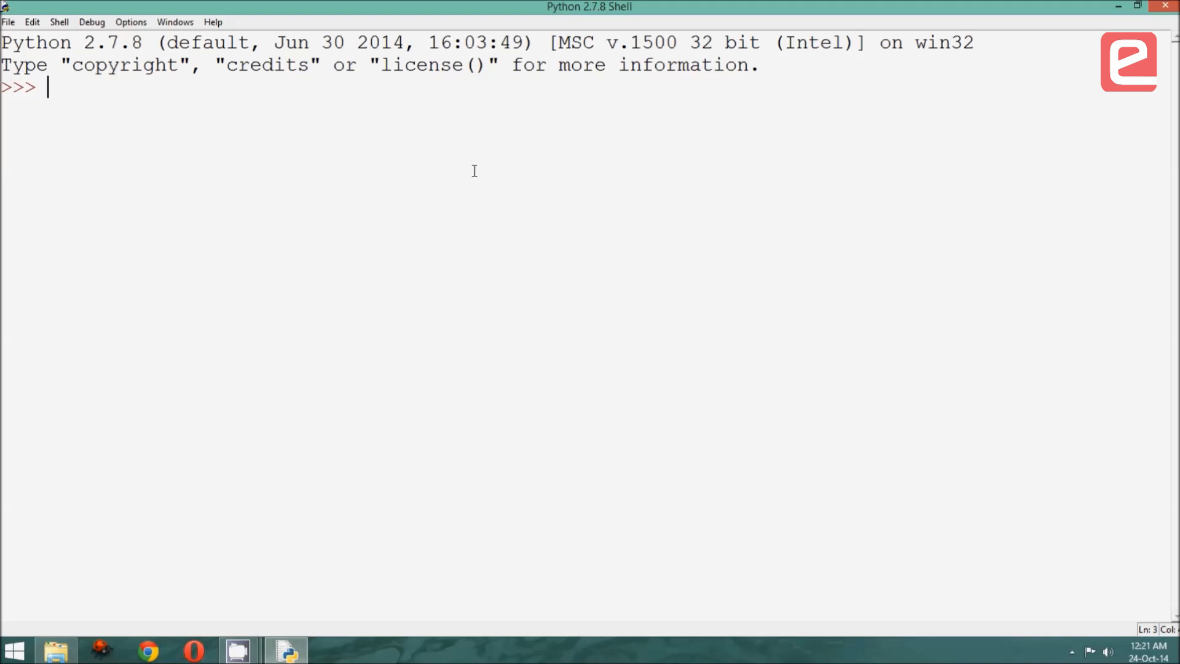
pyautogui.moveTo(273, 197)
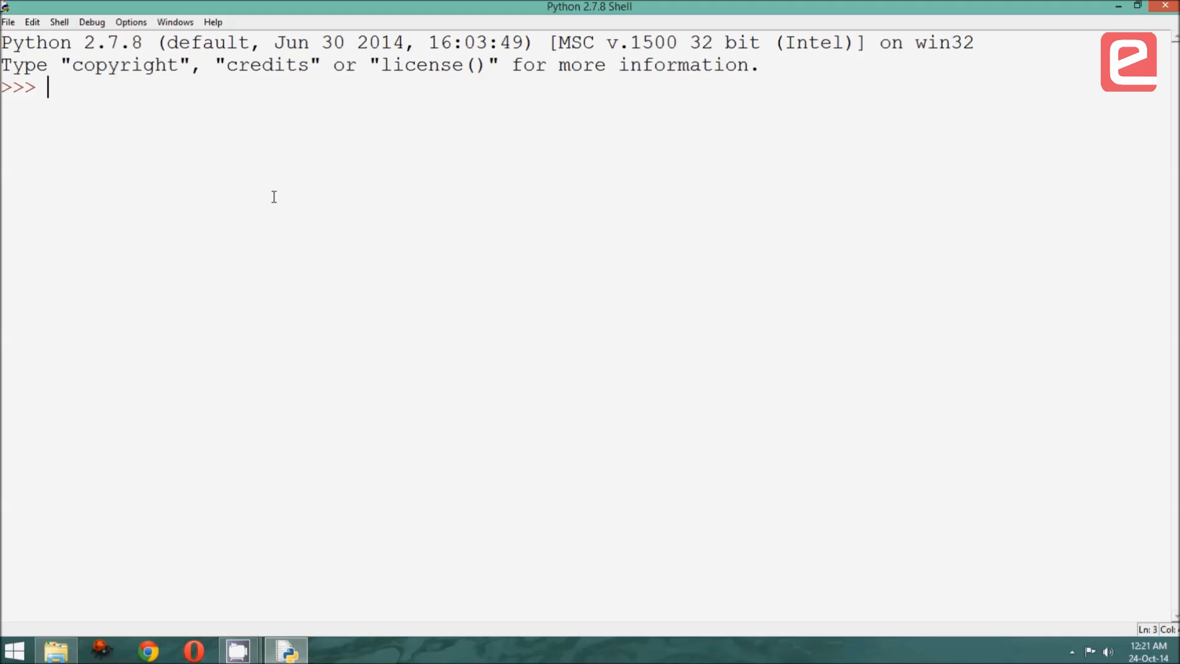
pyautogui.moveTo(268, 197)
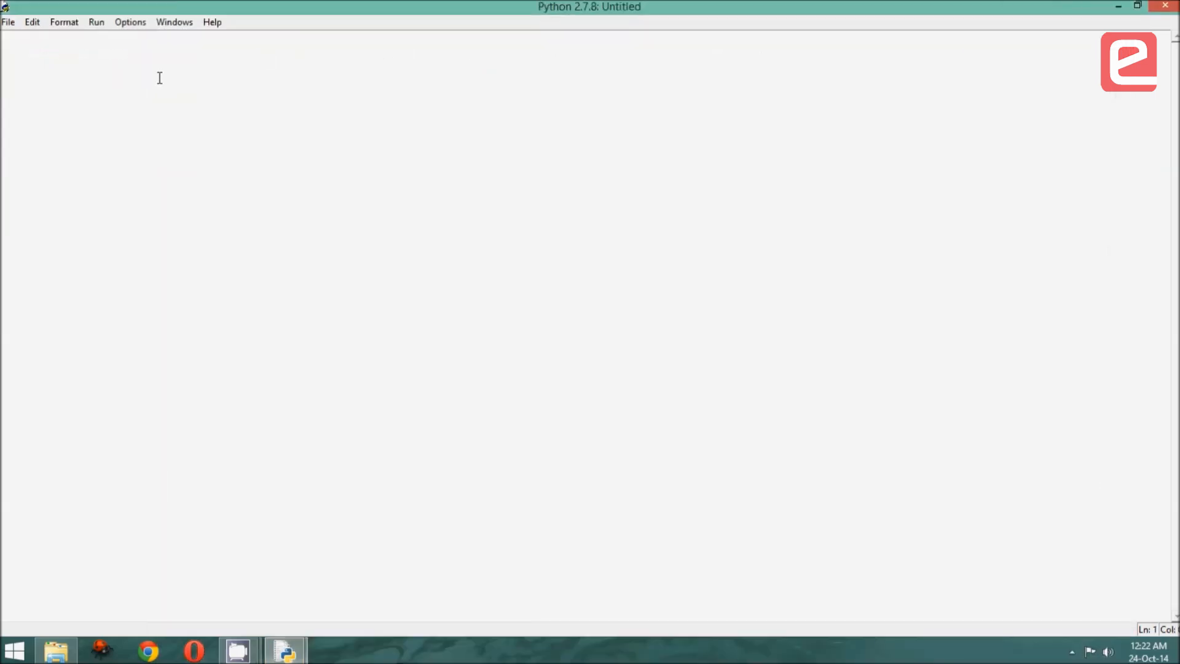
pyautogui.moveTo(71, 644)
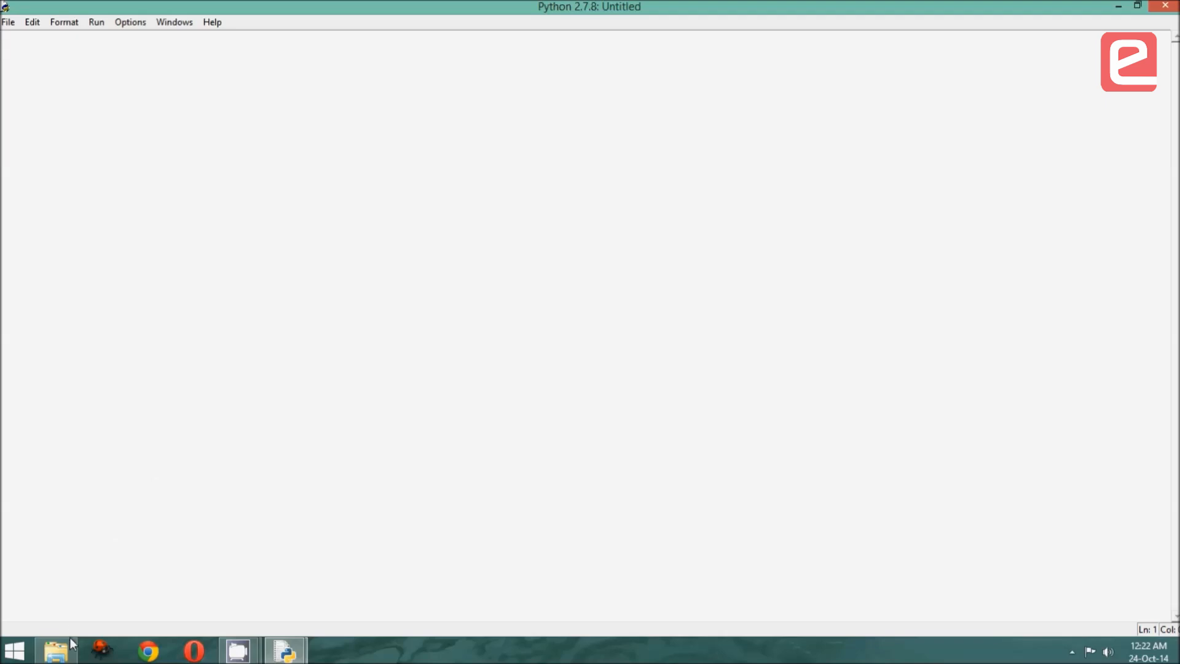
# Check the Shell window, then bring the empty Untitled editor back to the front.
pyautogui.click(55, 650)
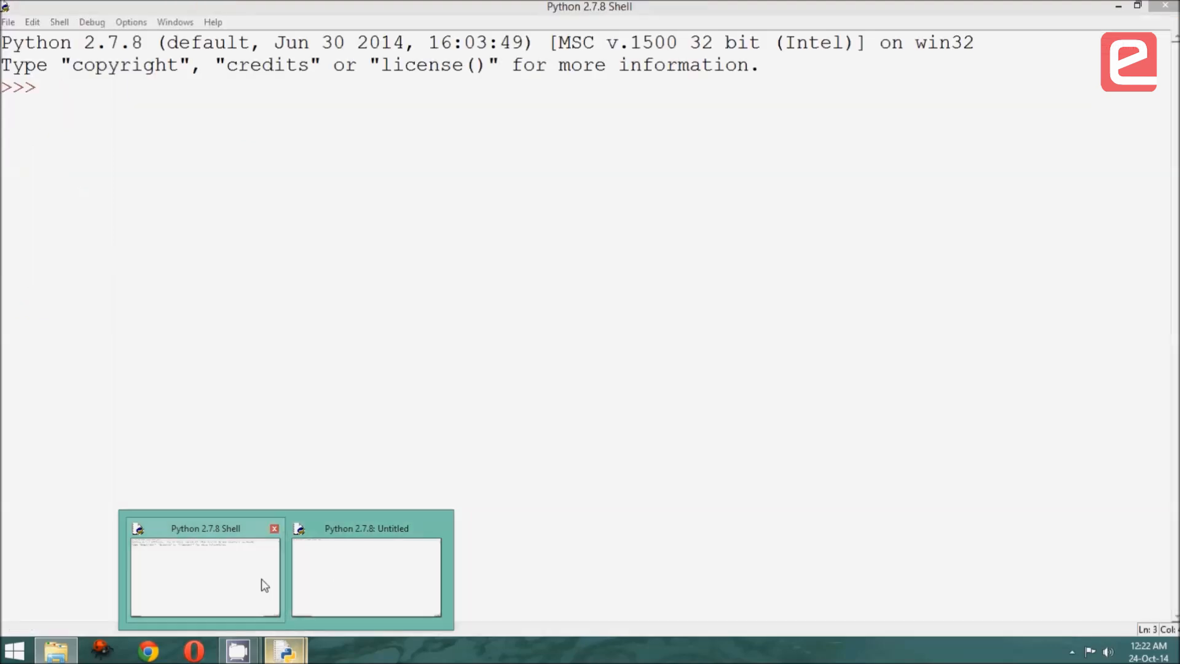
pyautogui.click(366, 576)
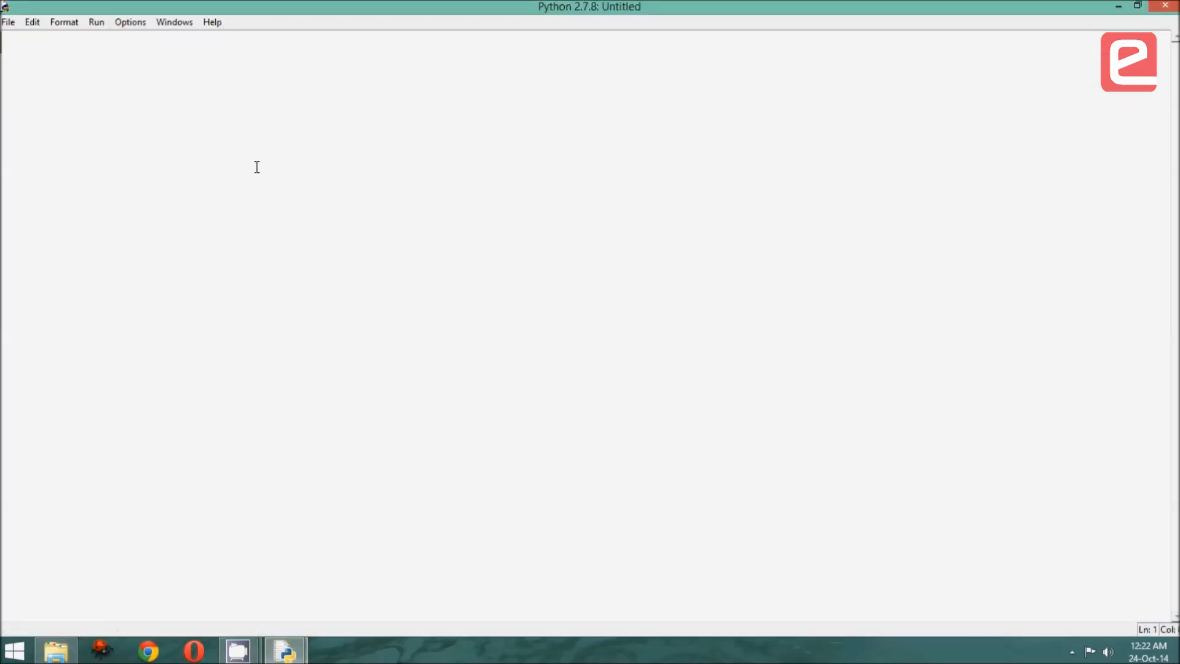
pyautogui.moveTo(413, 226)
pyautogui.write('##########################################')
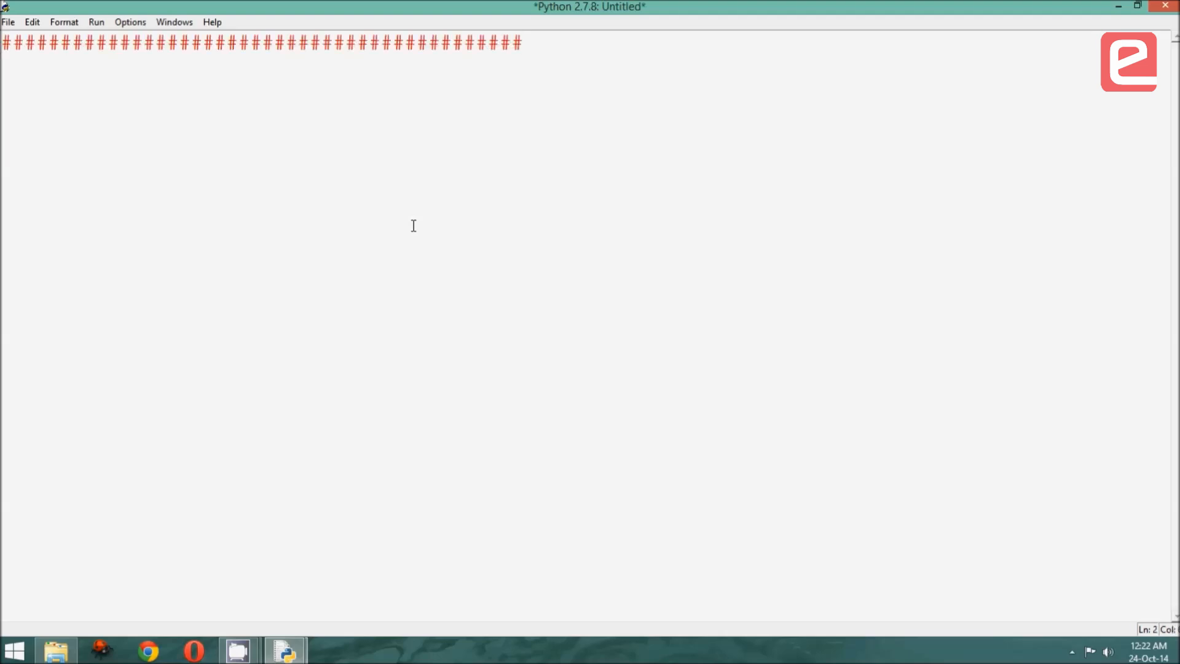
# Write headings ## Import OpenCV, ## Read the image, ## Do the processing, ## Show the image, ## Close and exit.
pyautogui.write('## Import OpenCV')
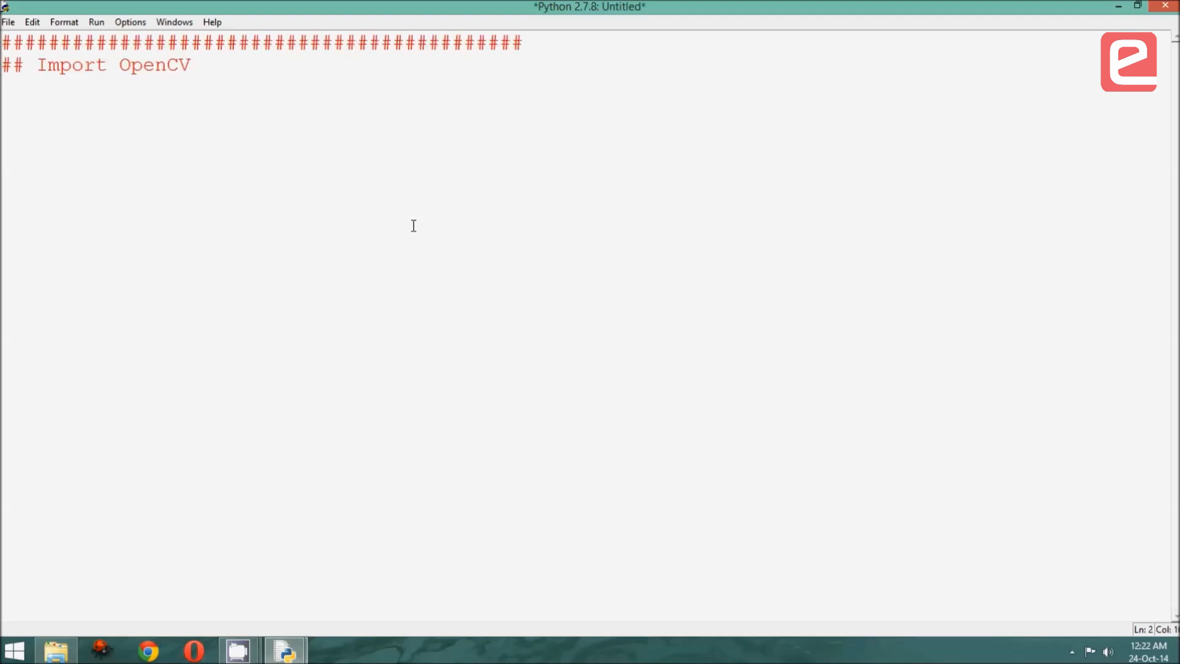
pyautogui.press('Return')
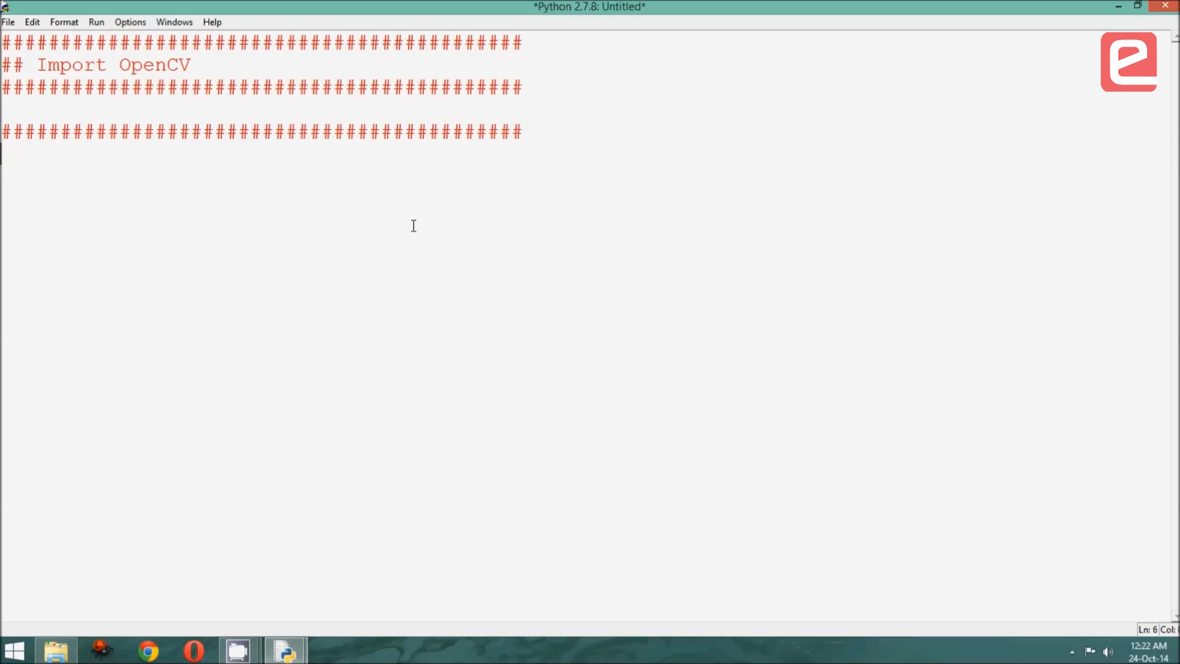
pyautogui.write('## Read the image')
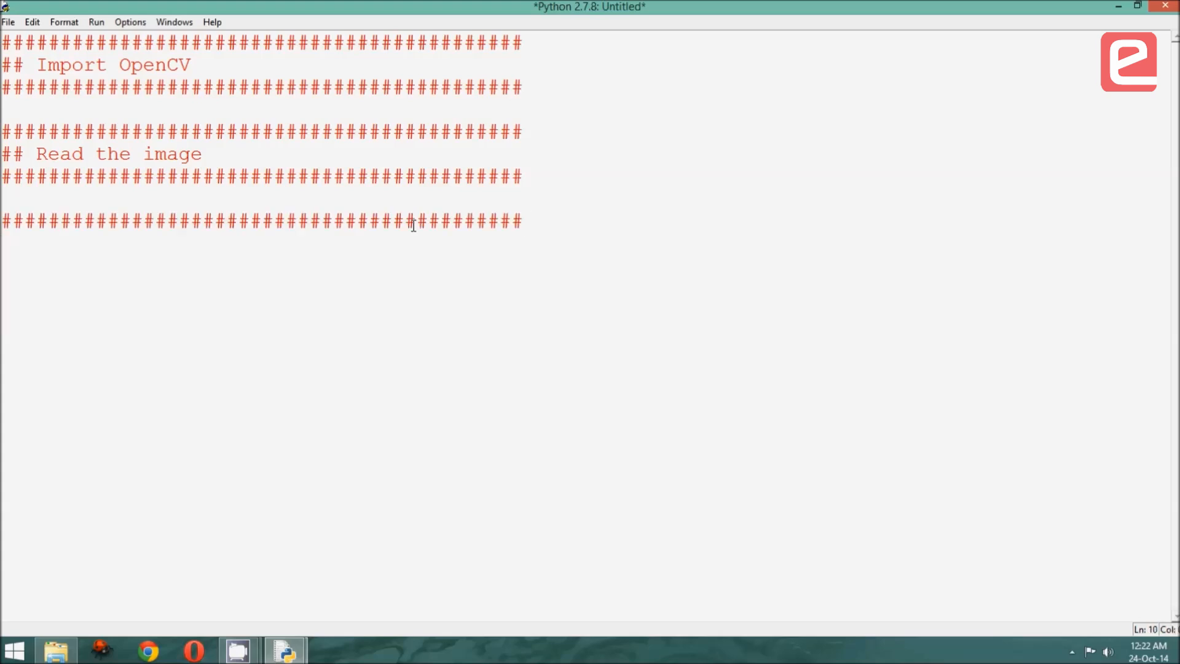
pyautogui.write('## Do the processing')
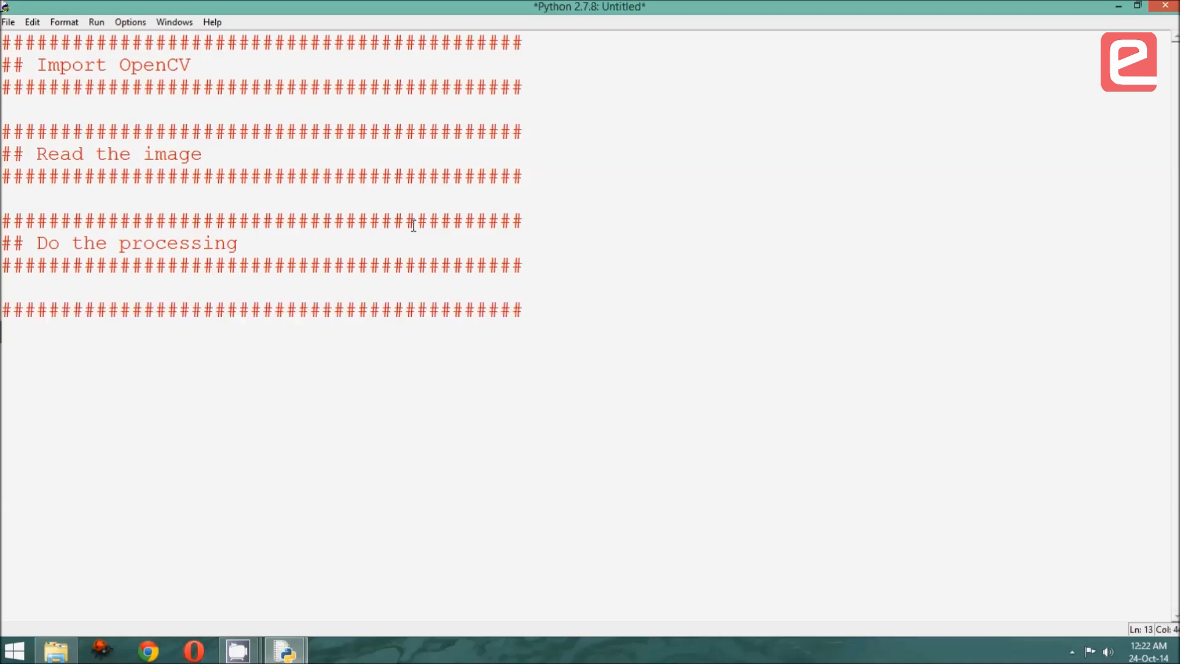
pyautogui.write('## Show the image')
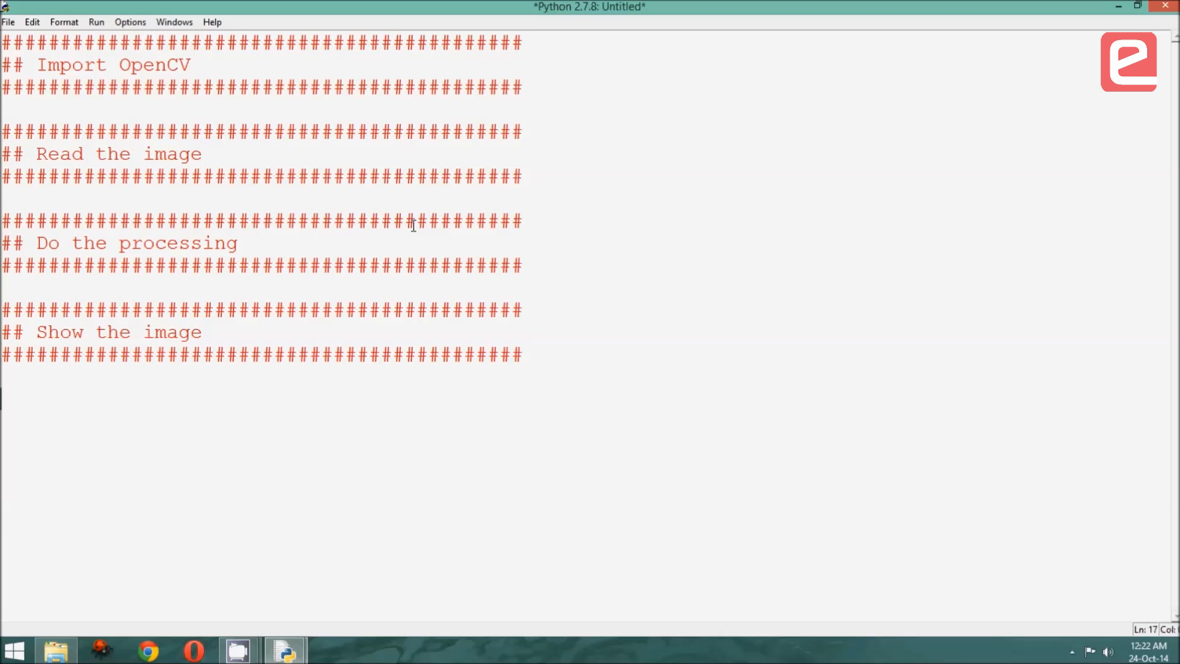
pyautogui.write('## Close and exit')
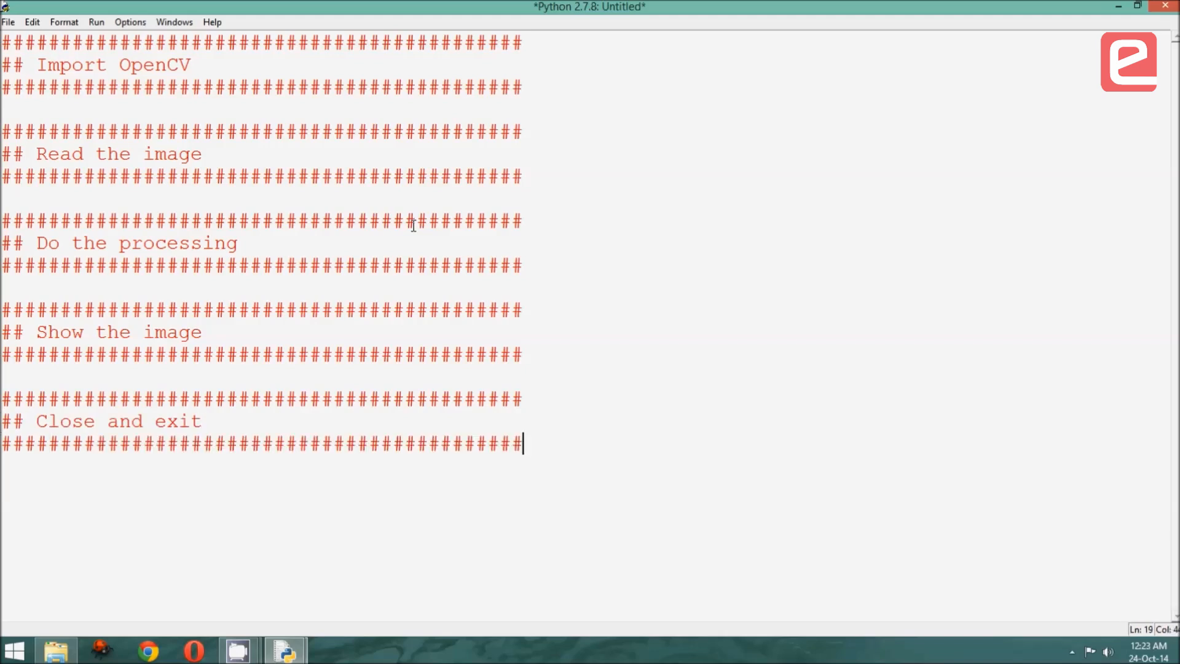
pyautogui.moveTo(273, 67)
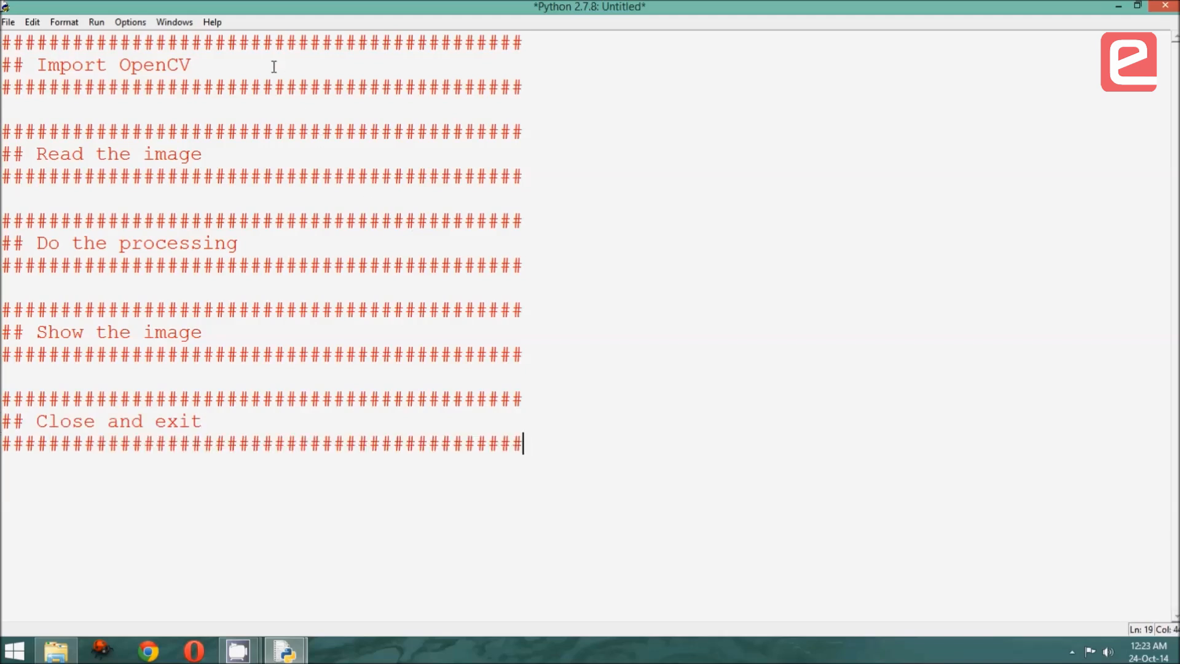
pyautogui.moveTo(235, 64)
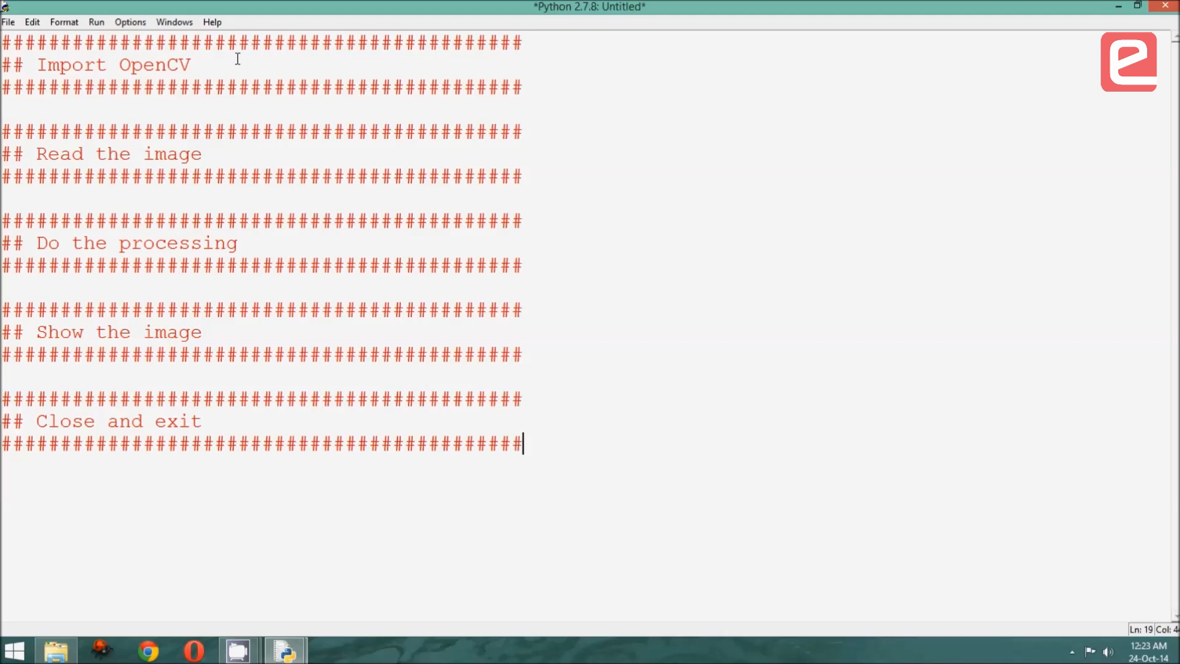
pyautogui.moveTo(266, 202)
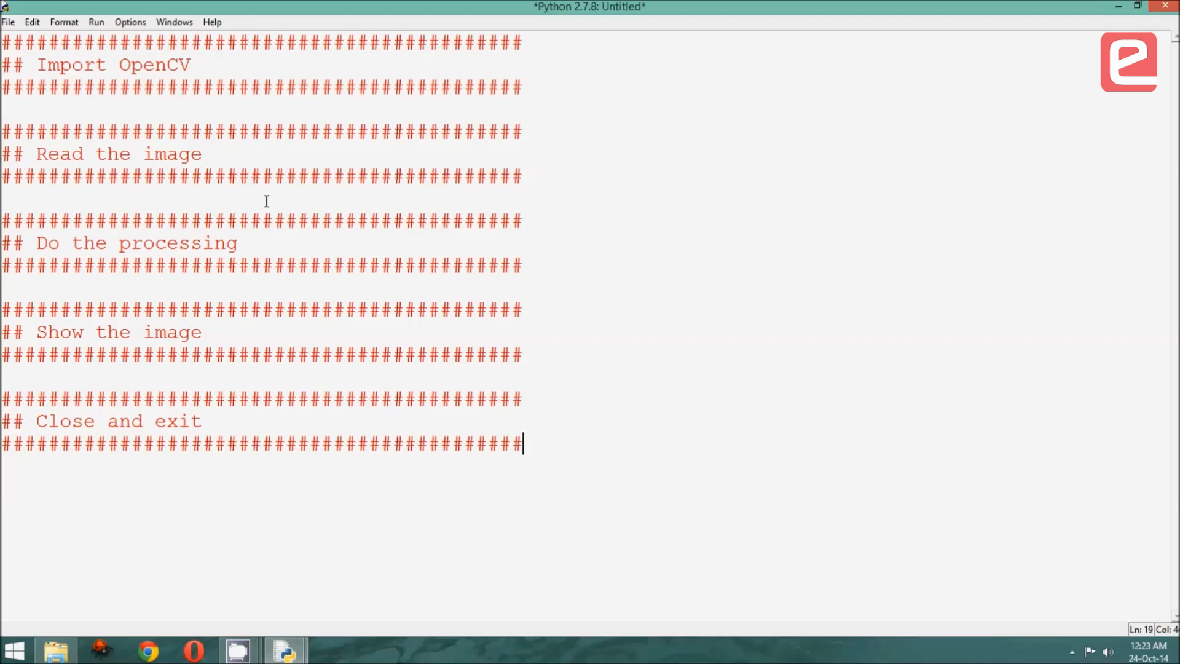
pyautogui.moveTo(267, 328)
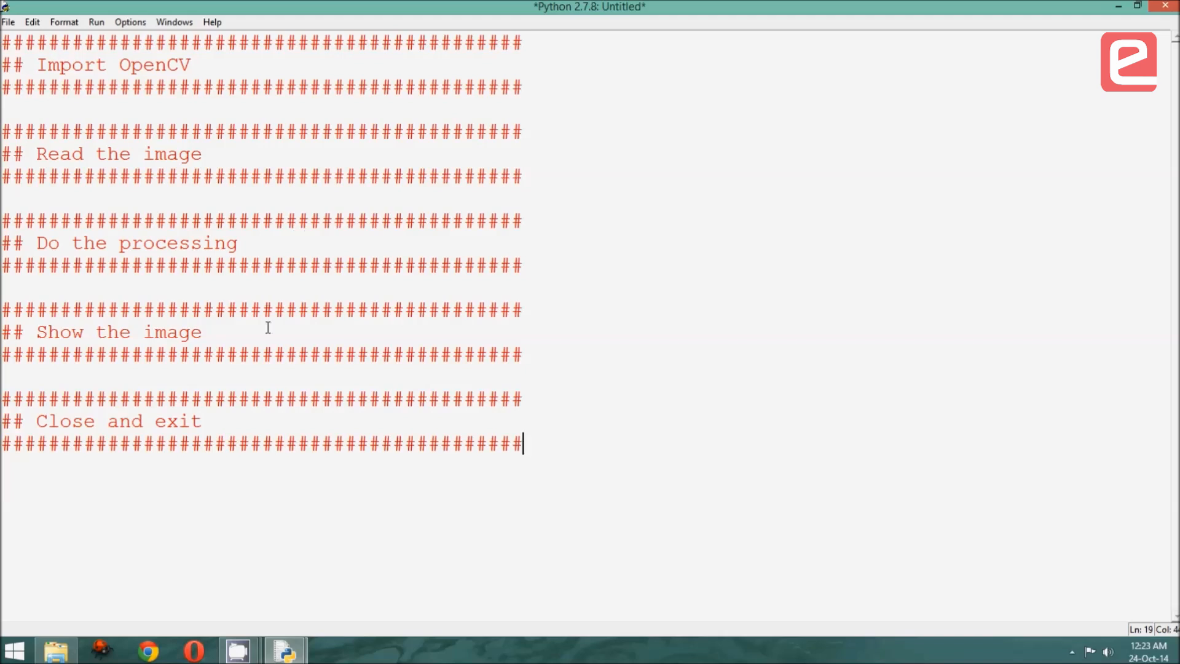
pyautogui.moveTo(269, 413)
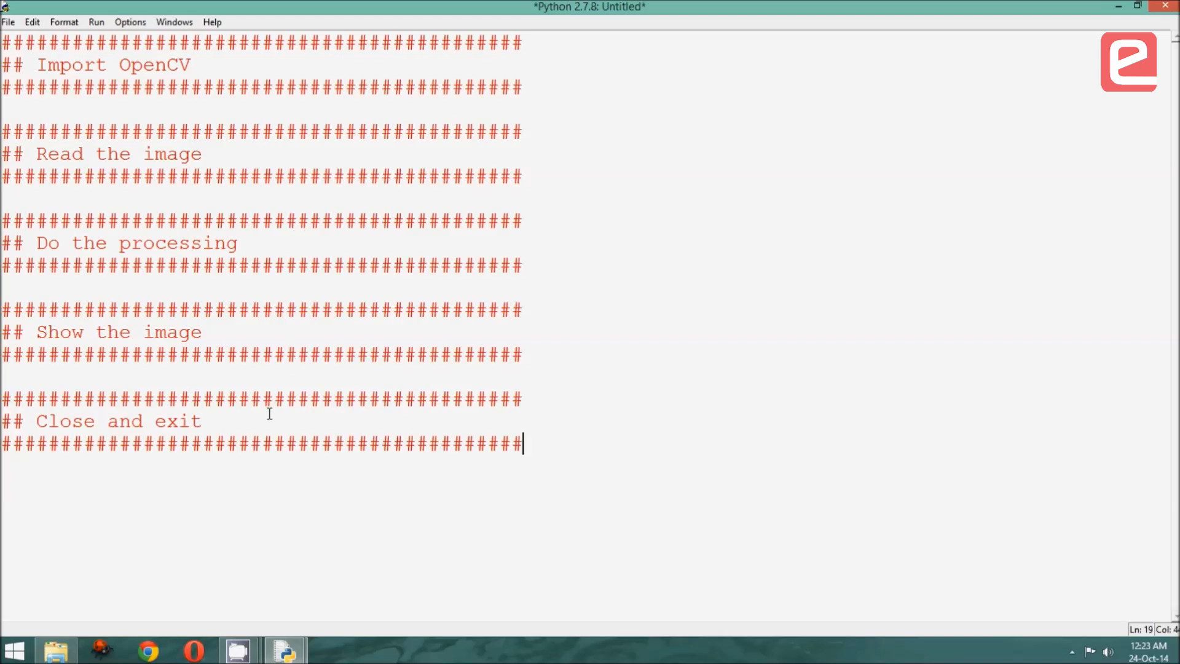
pyautogui.moveTo(238, 126)
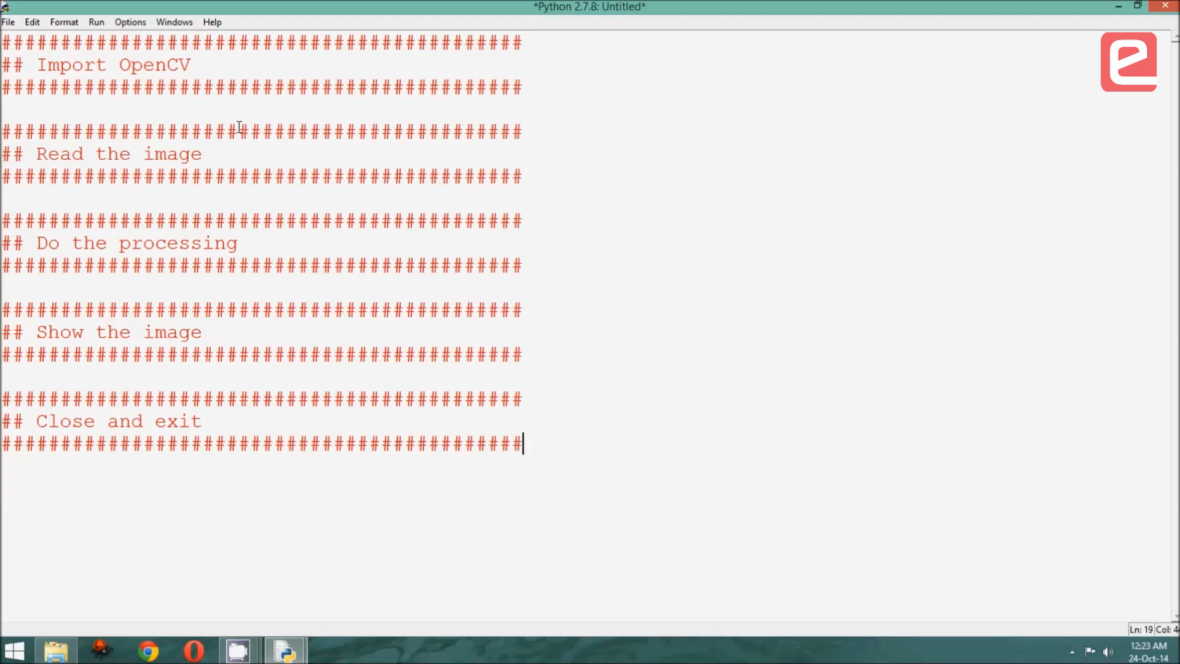
# Open a blank line right after the '## Import OpenCV' heading.
pyautogui.click(191, 65)
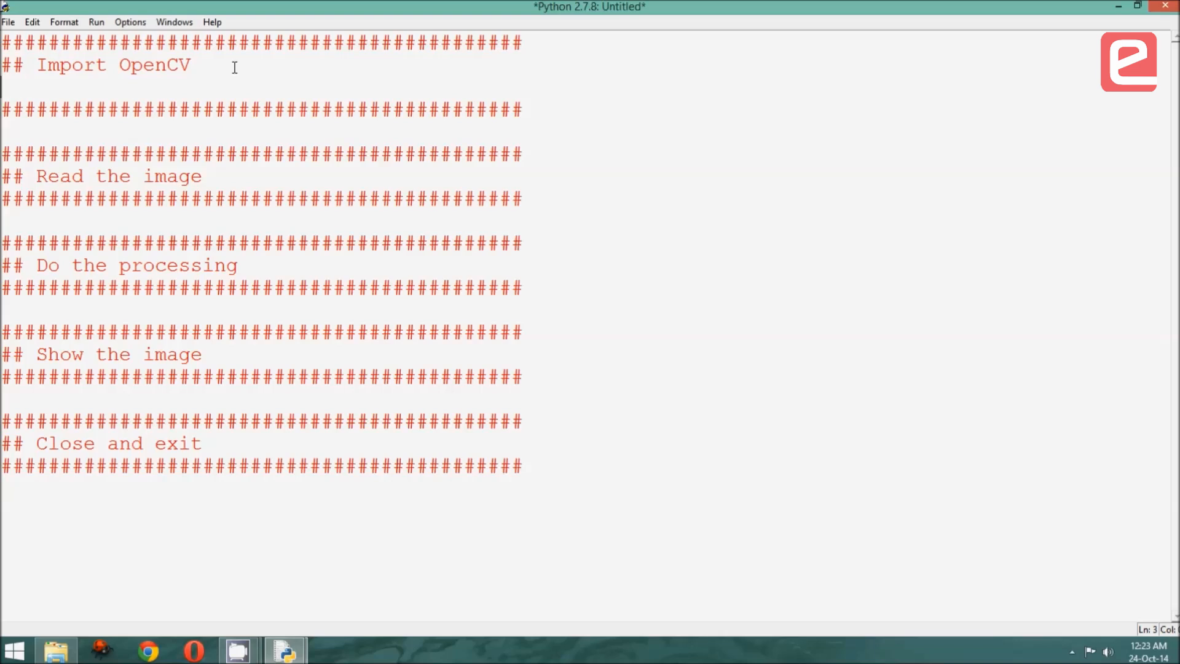
# Write 'import numpy' and 'import cv2' on separate lines under Import OpenCV.
pyautogui.write('import nu')
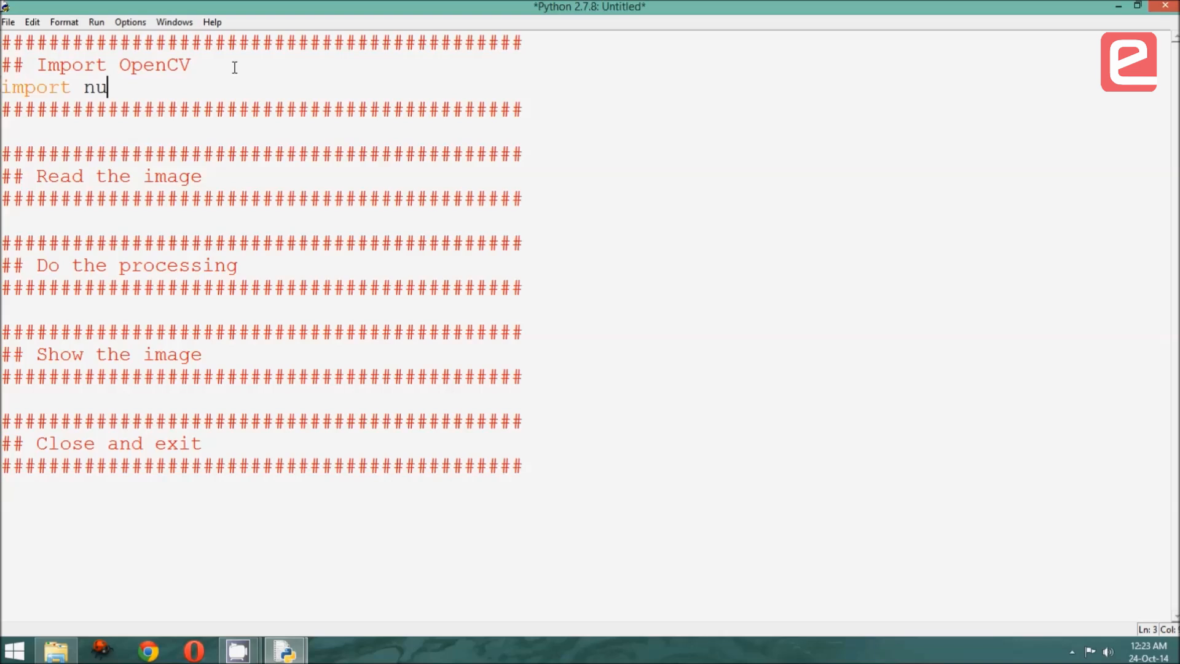
pyautogui.write('mpy')
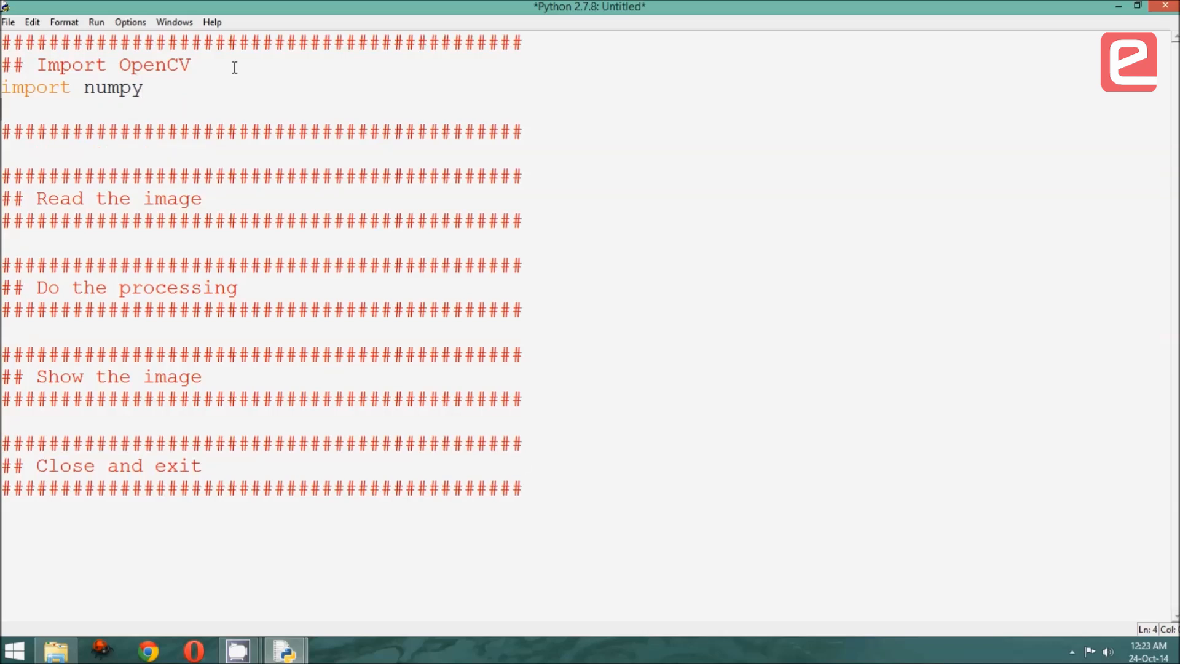
pyautogui.write('import')
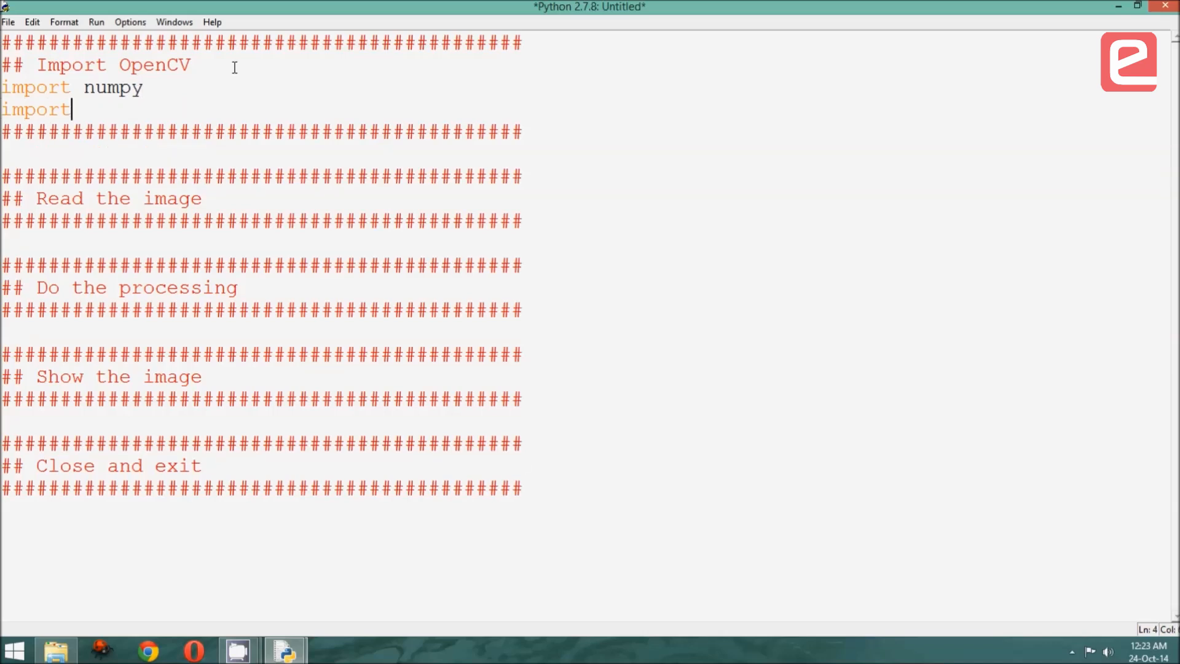
pyautogui.write('cv')
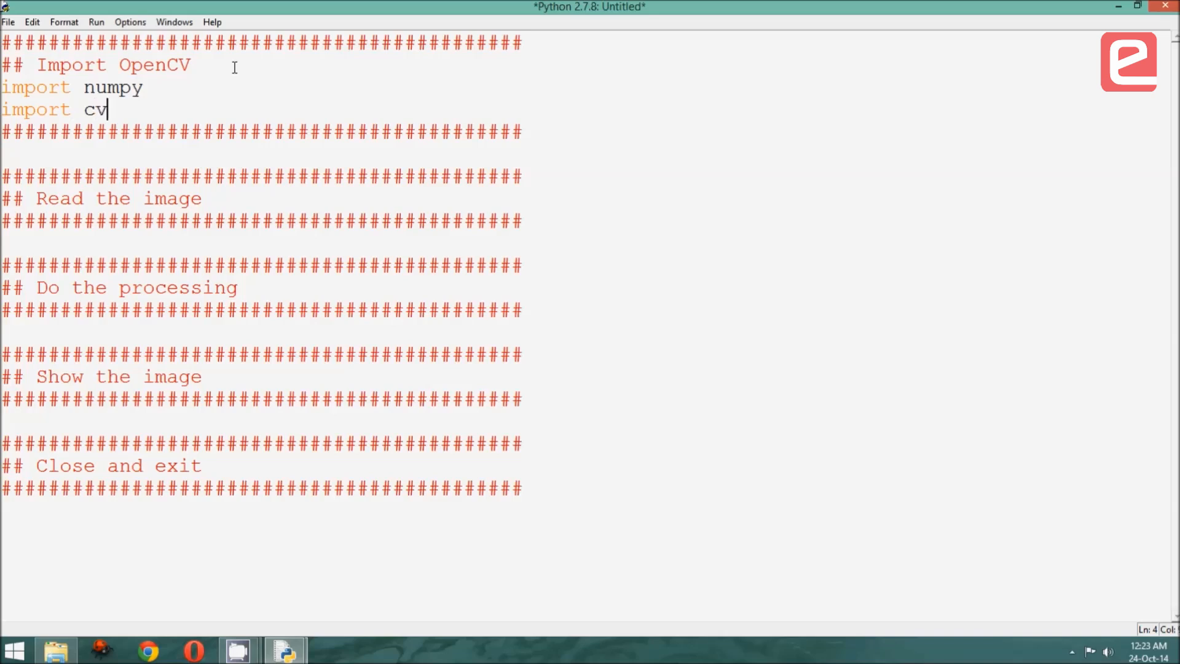
pyautogui.write('2')
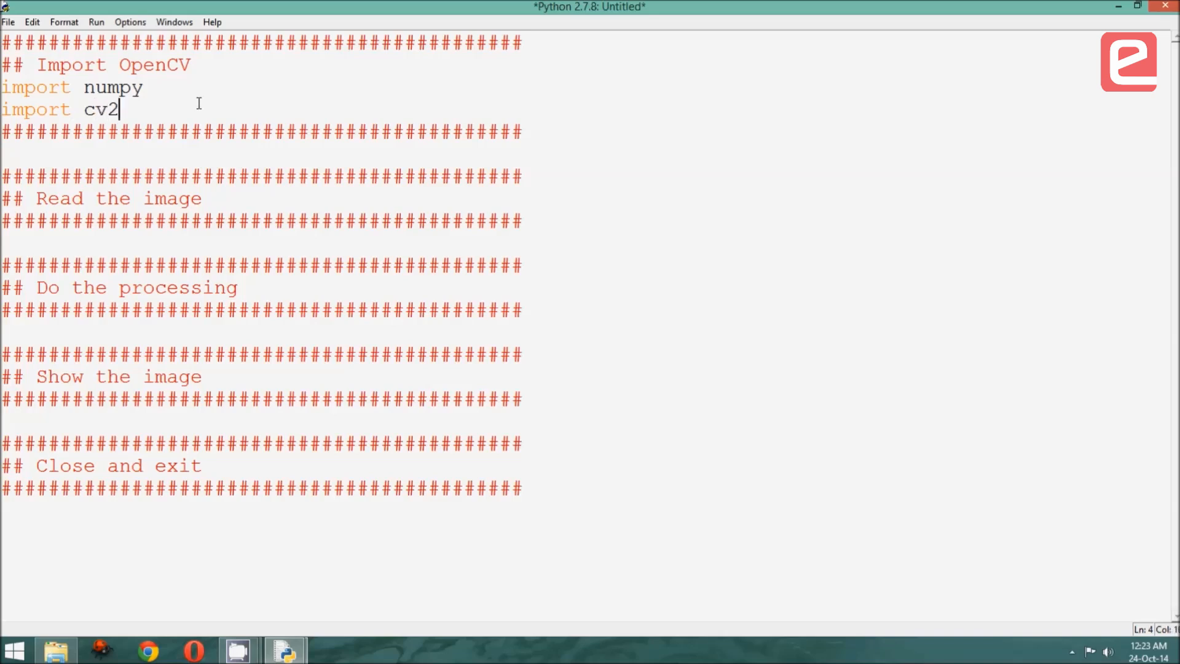
pyautogui.moveTo(203, 135)
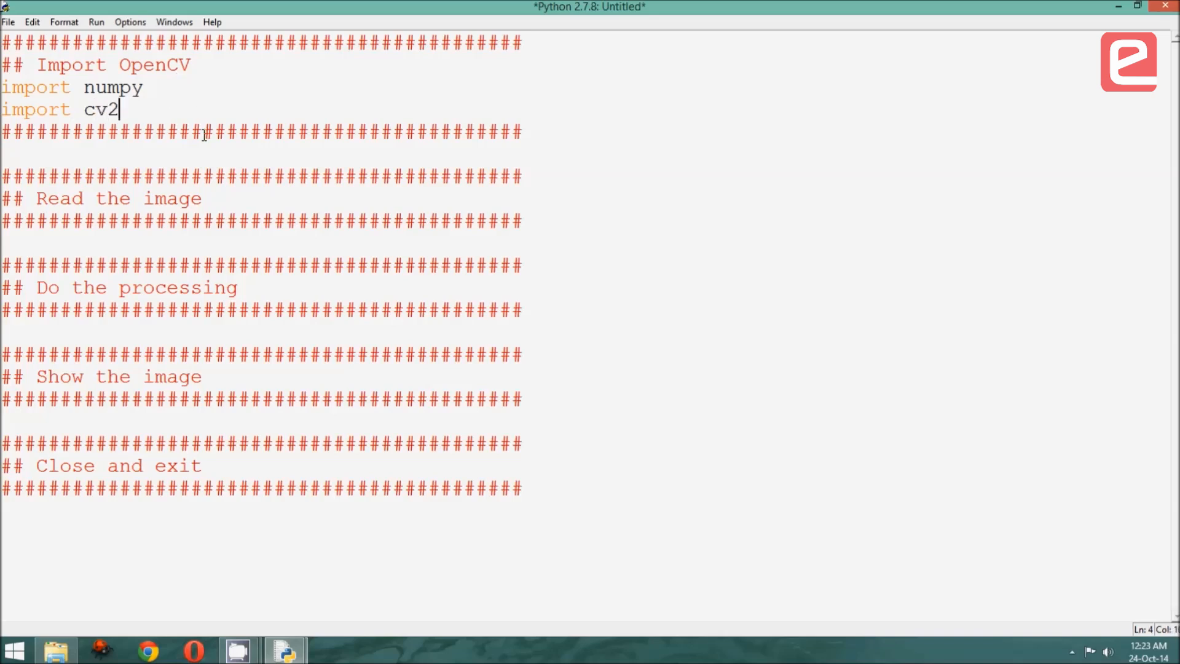
# Add img = cv2.imread('lion.jpg') and open blank lines under the processing and show headings.
pyautogui.click(202, 198)
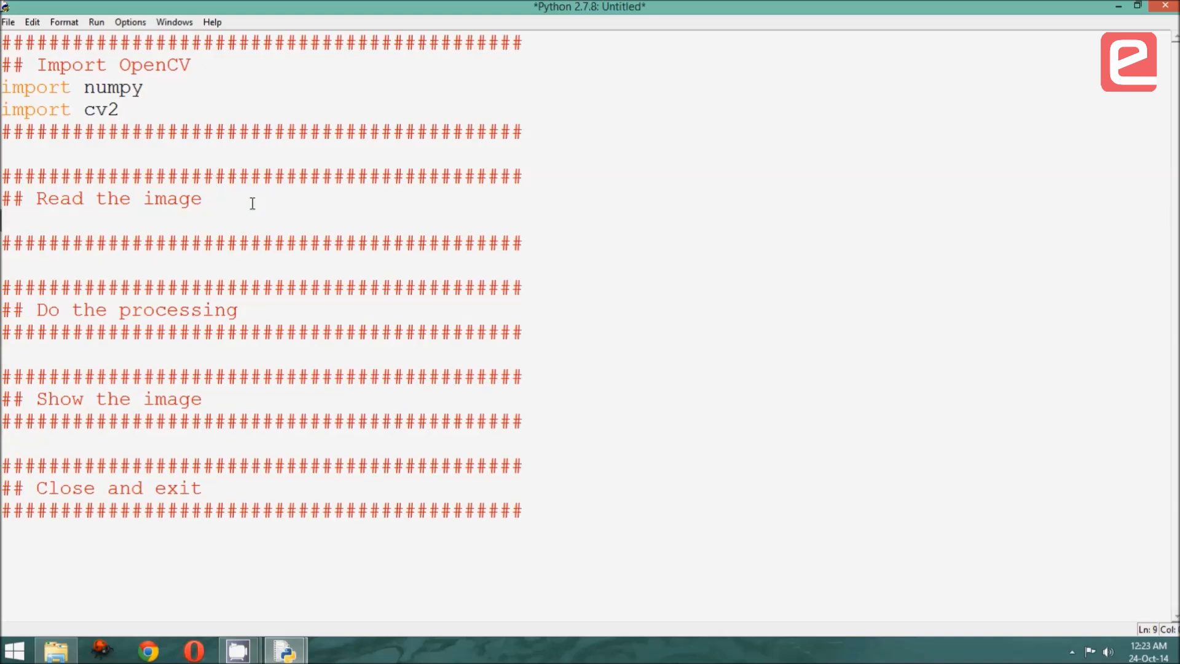
pyautogui.write("img = cv2.imread('lion.jpg')")
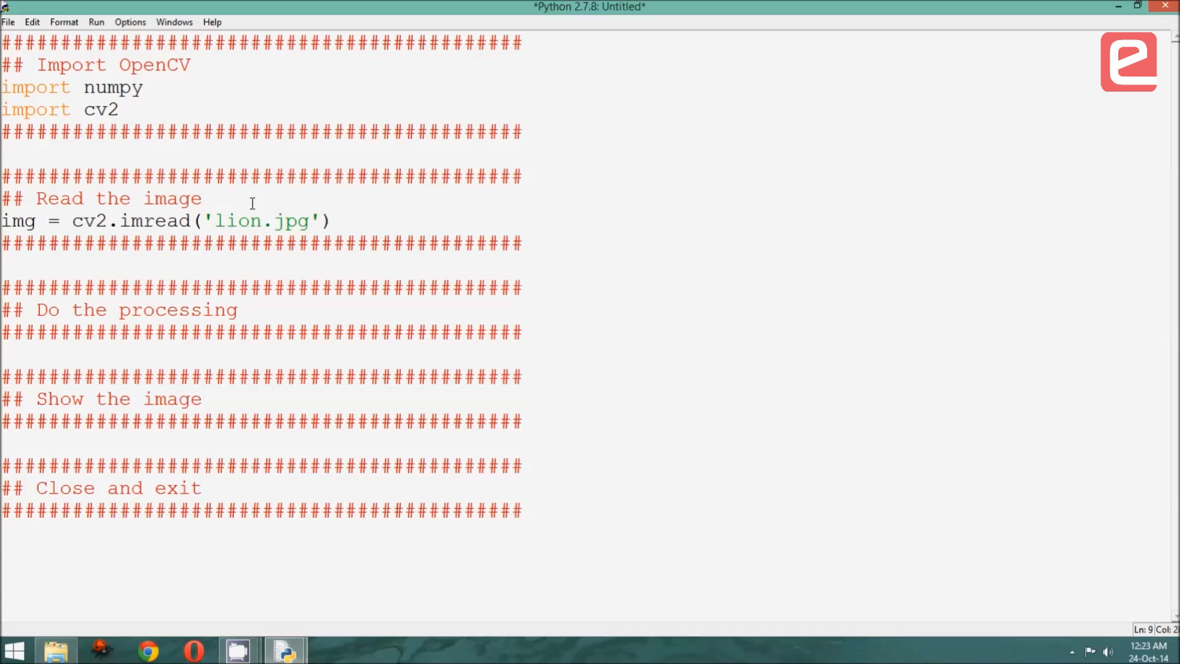
pyautogui.doubleClick(126, 221)
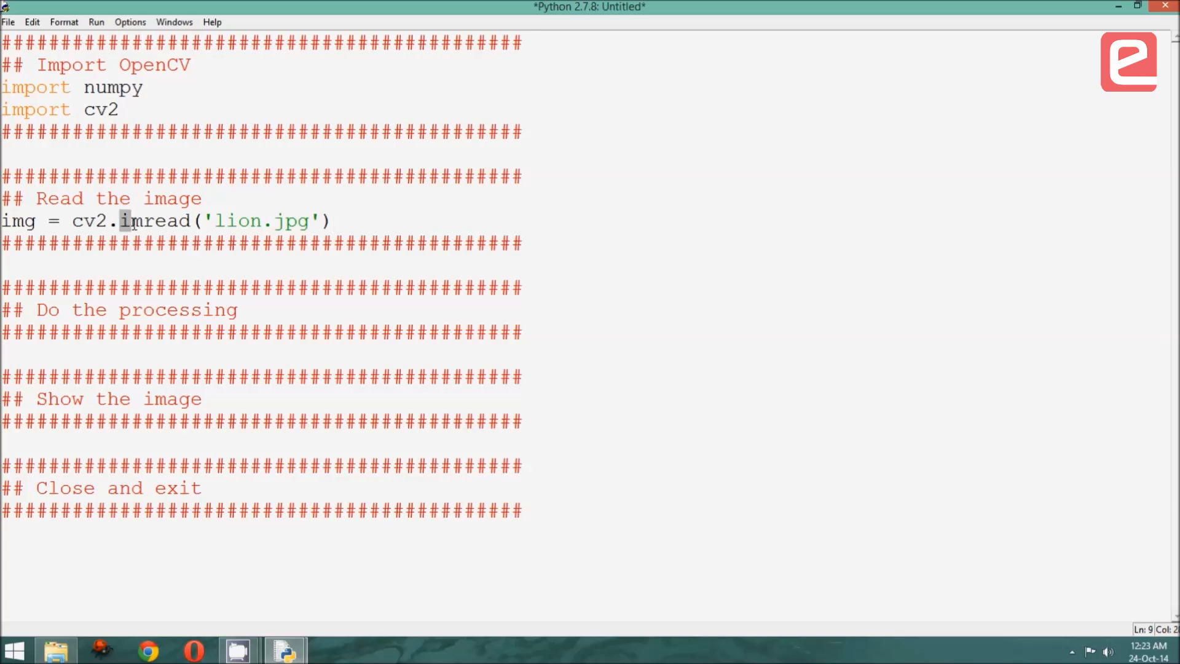
pyautogui.doubleClick(238, 221)
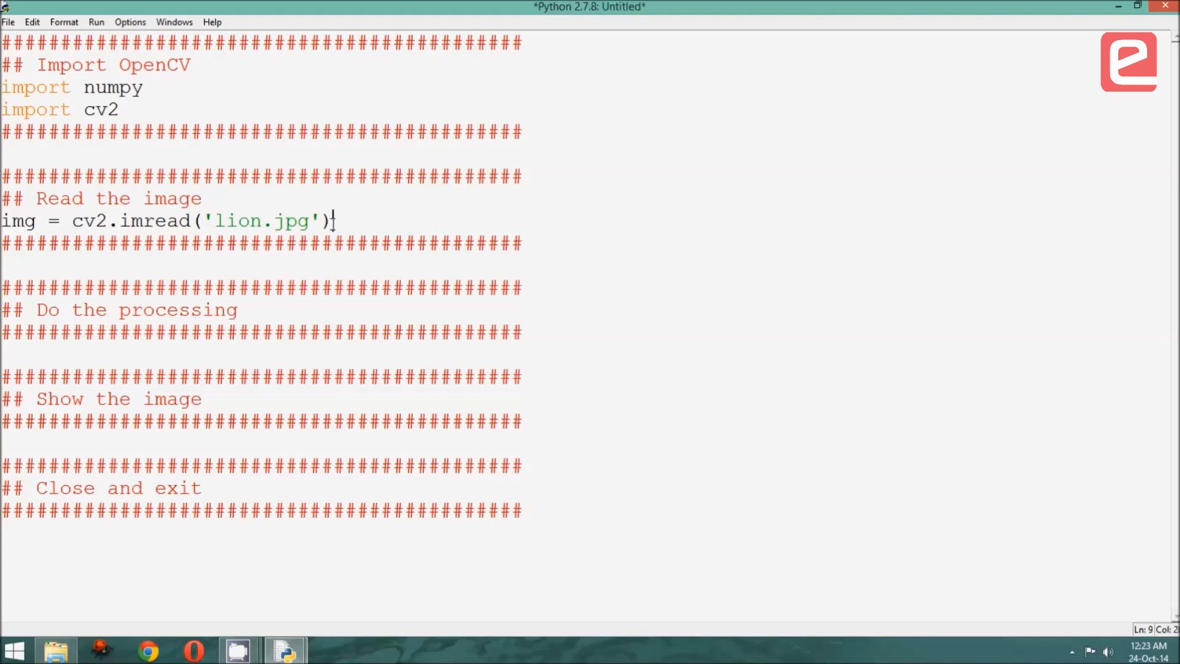
pyautogui.moveTo(170, 228)
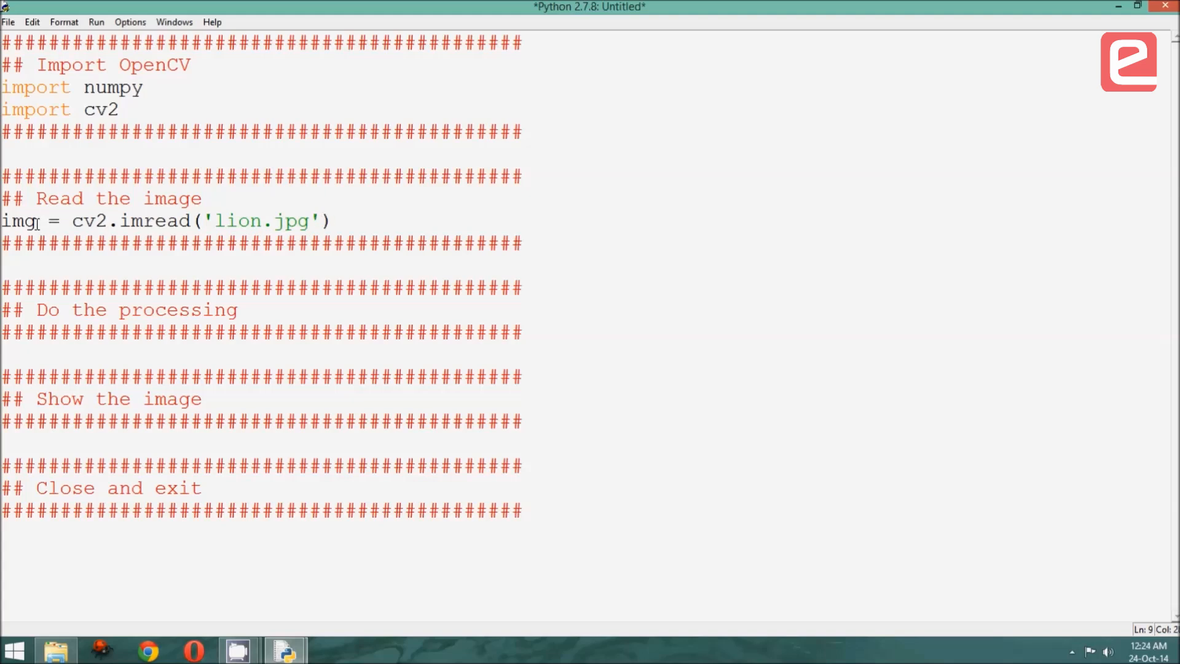
pyautogui.click(53, 259)
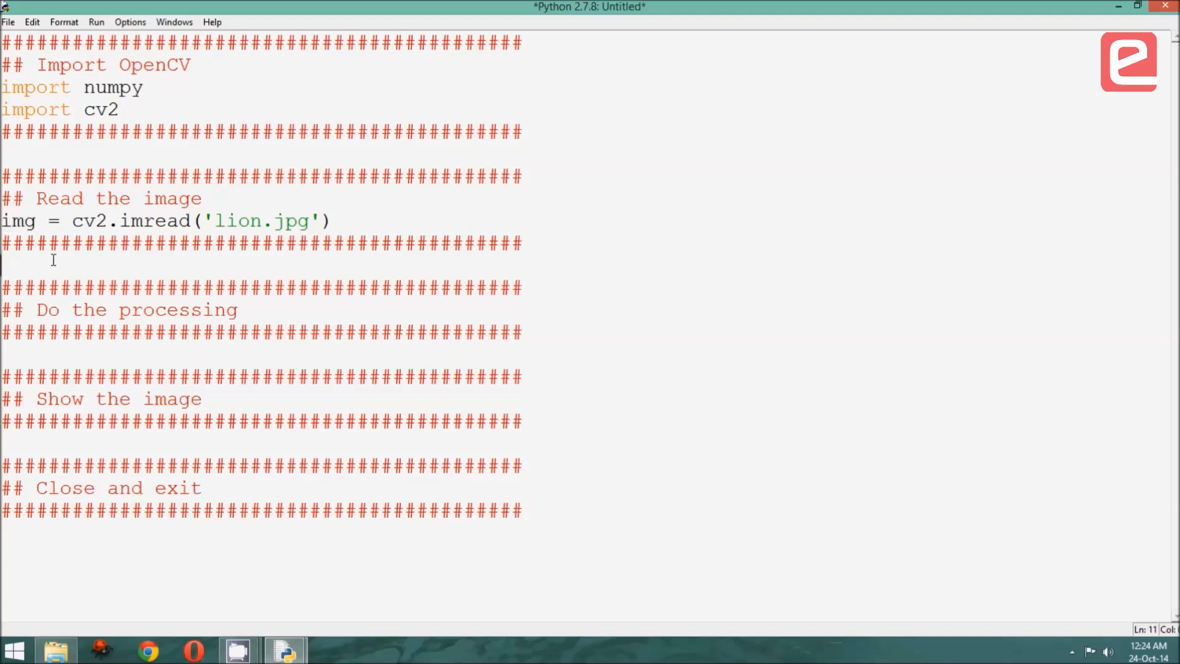
pyautogui.moveTo(104, 315)
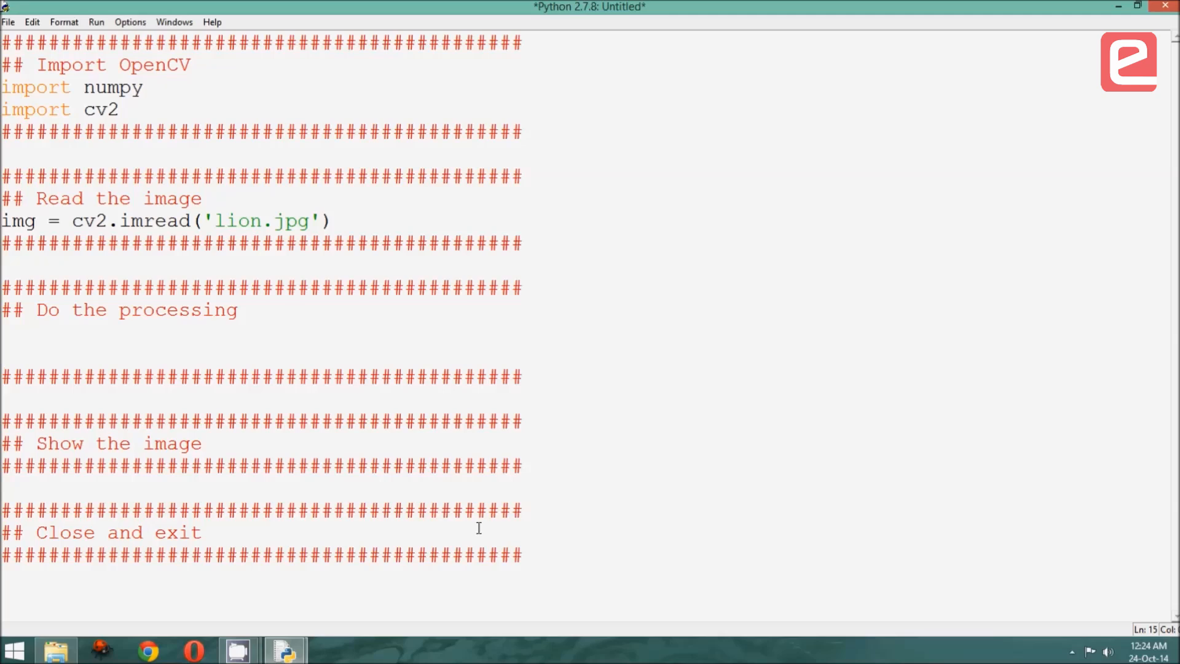
pyautogui.click(286, 457)
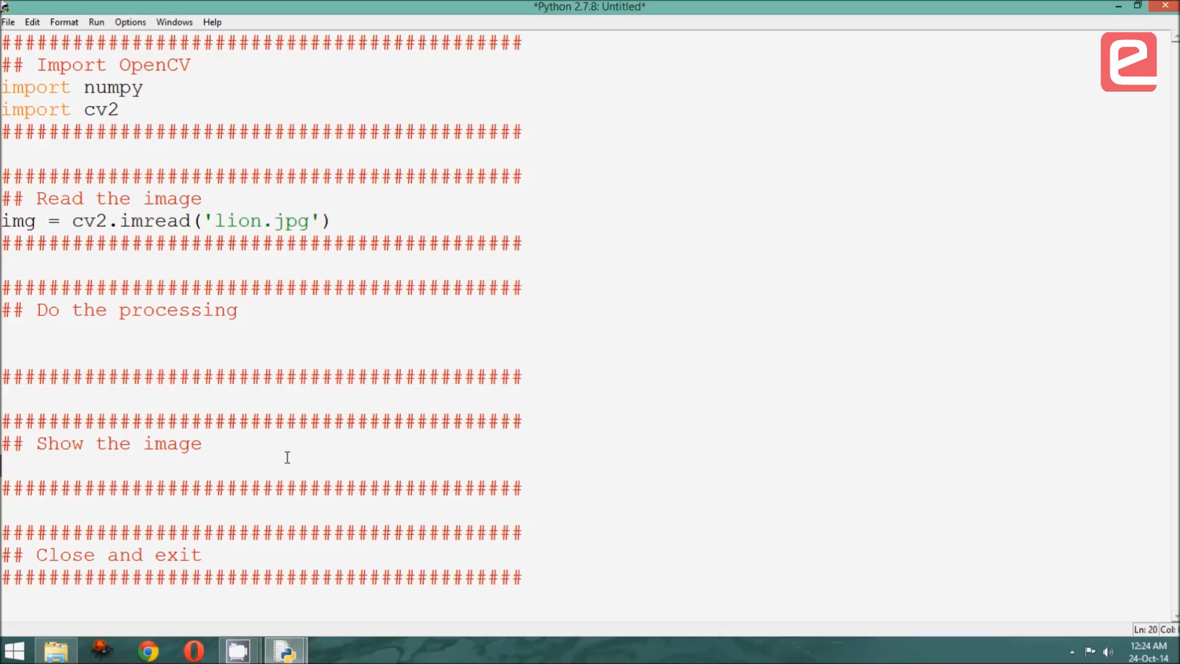
# Add cv2.imshow('image',img) and open a new line under Close and exit.
pyautogui.write("cv2.imshow('image',img)")
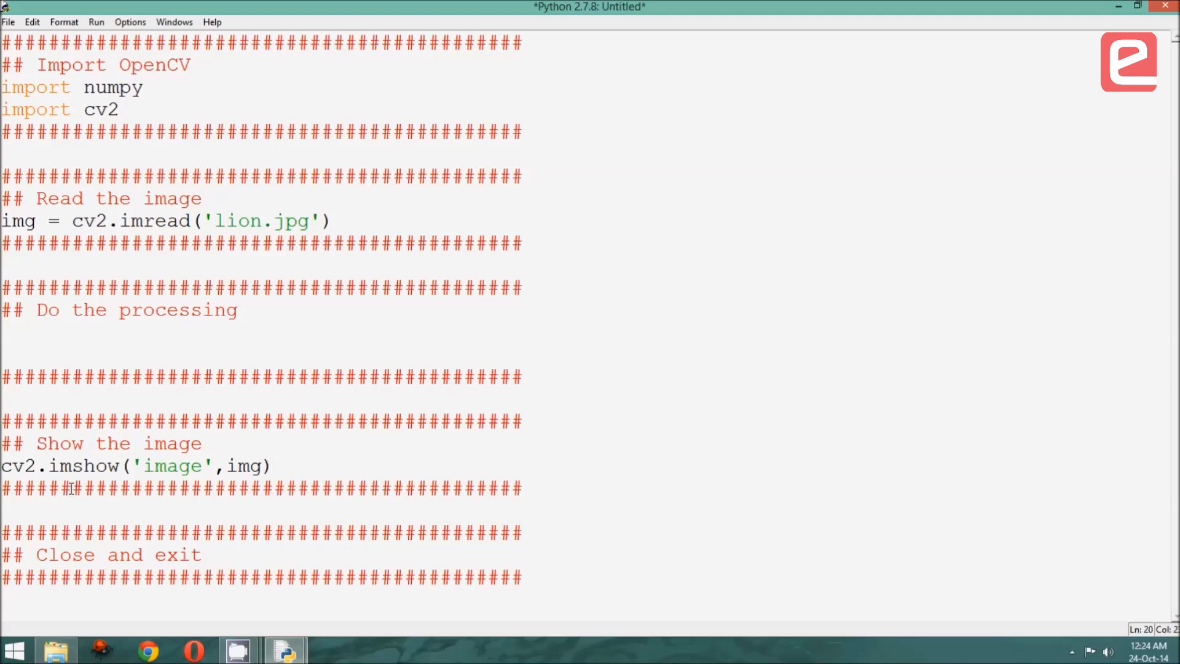
pyautogui.doubleClick(83, 465)
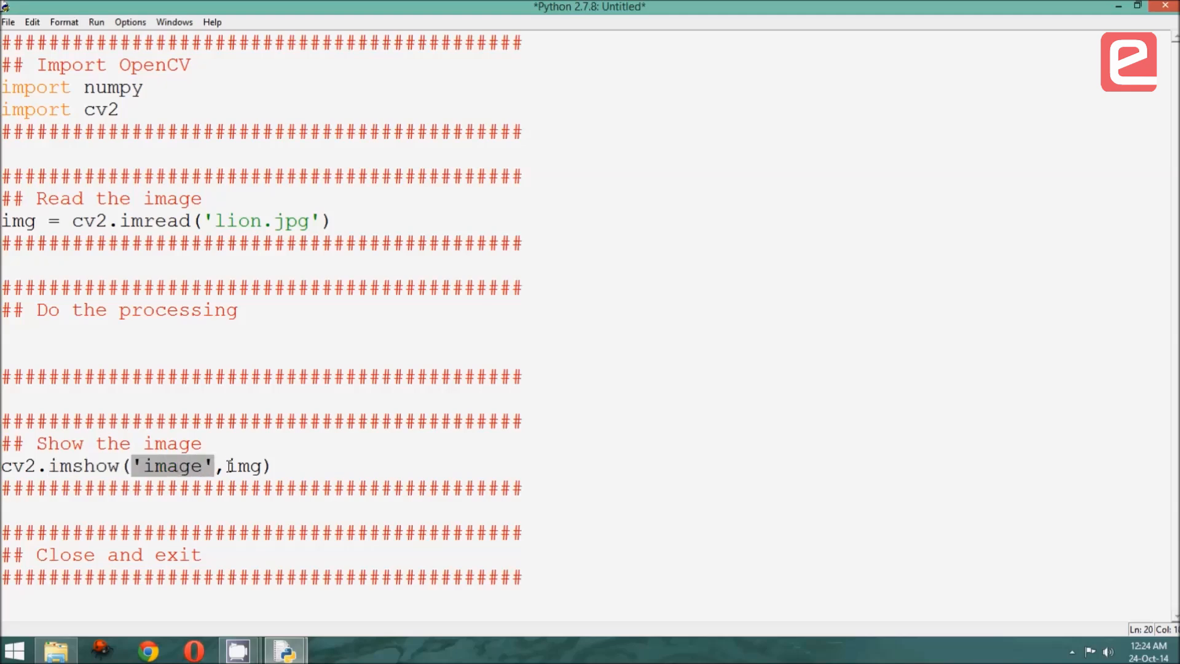
pyautogui.doubleClick(245, 465)
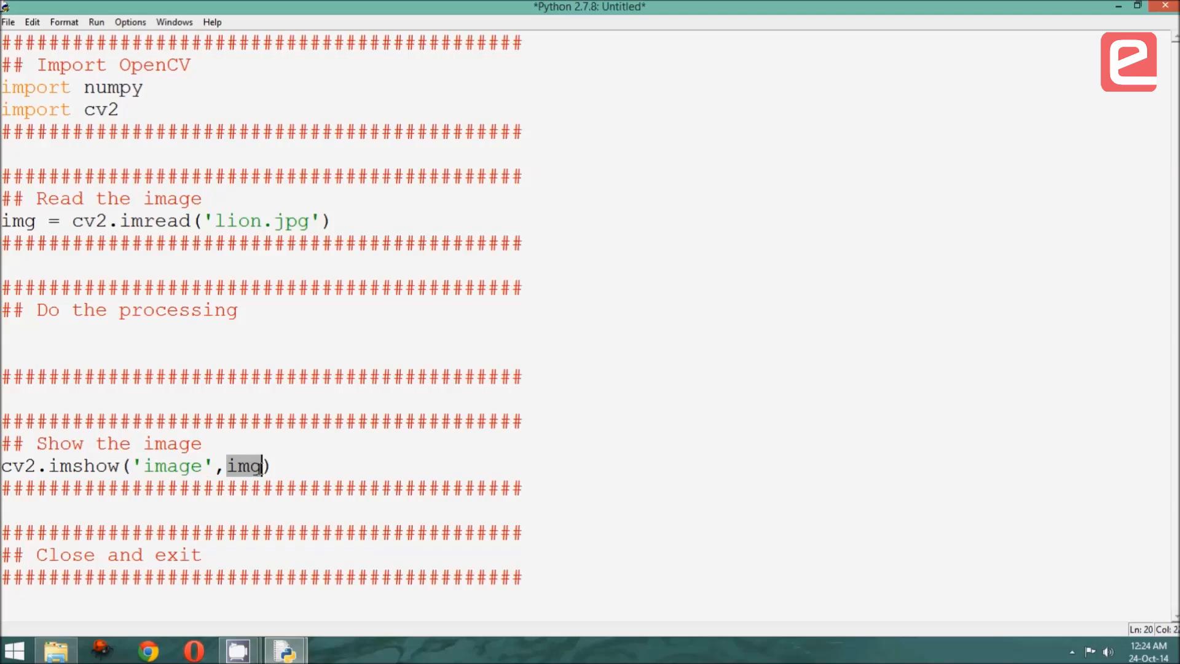
pyautogui.moveTo(159, 368)
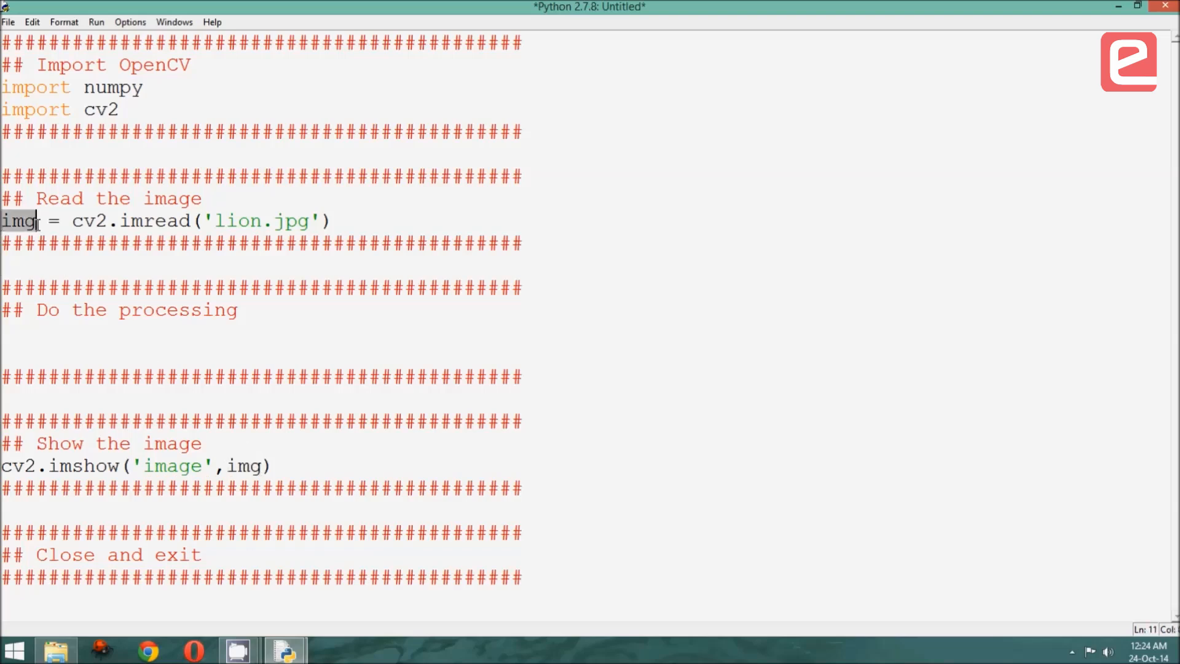
pyautogui.click(265, 466)
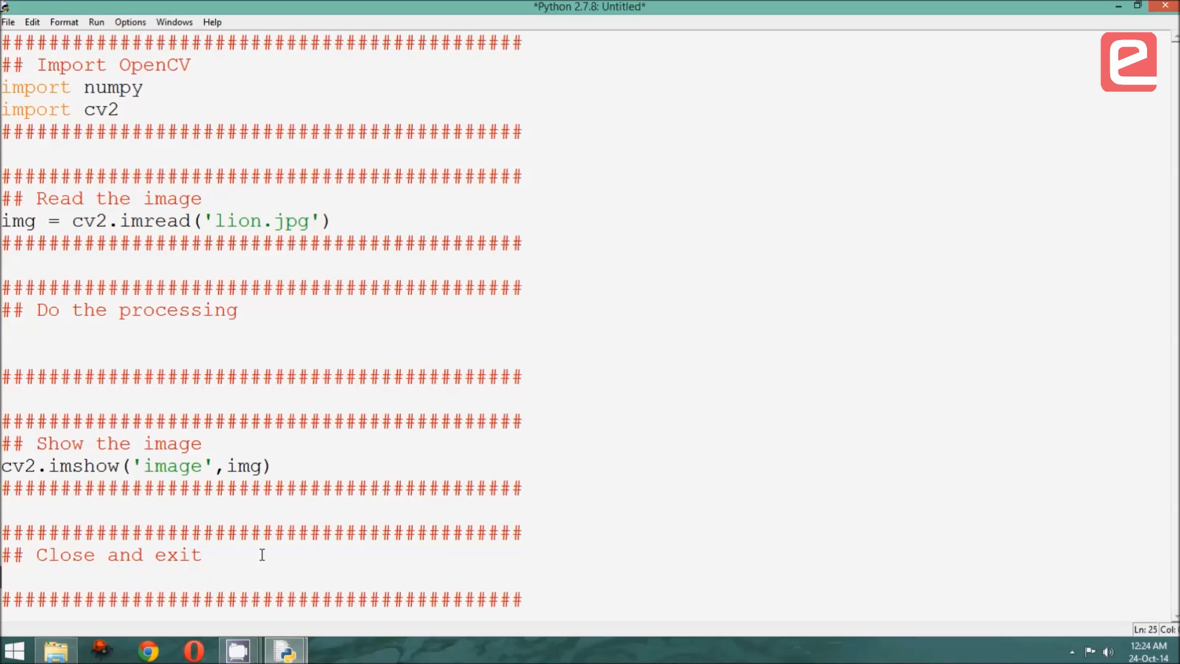
# Add cv2.waitKey(0) under Close and exit with a fresh line below it.
pyautogui.write('cv2.waitKey(0)')
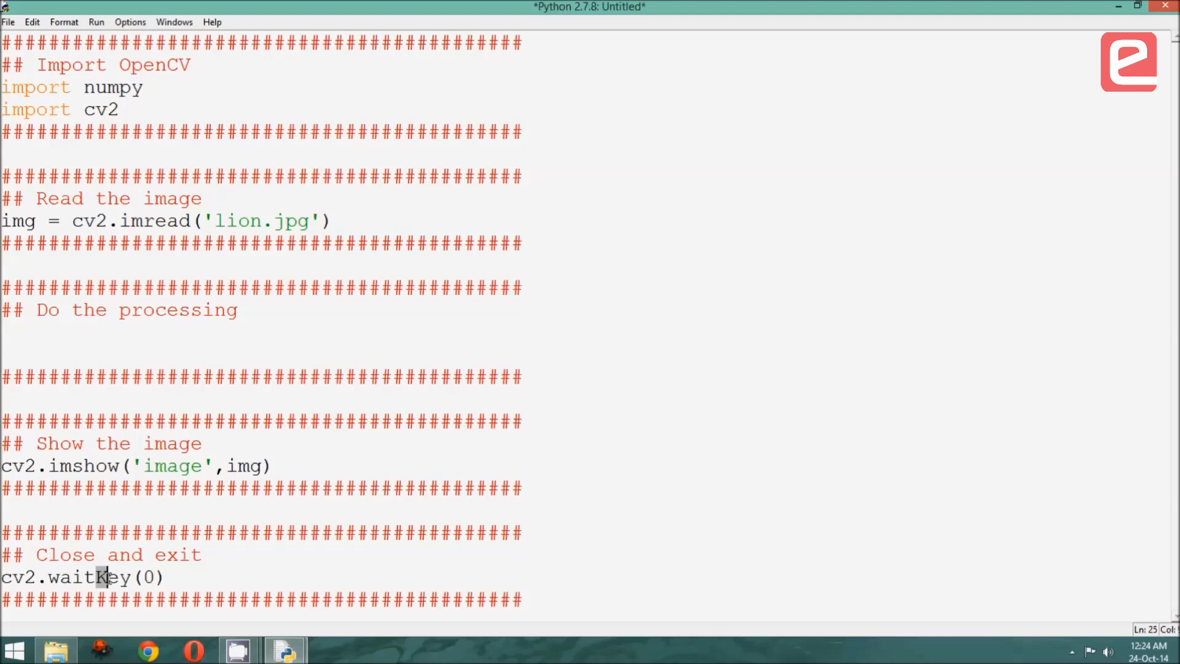
pyautogui.click(167, 577)
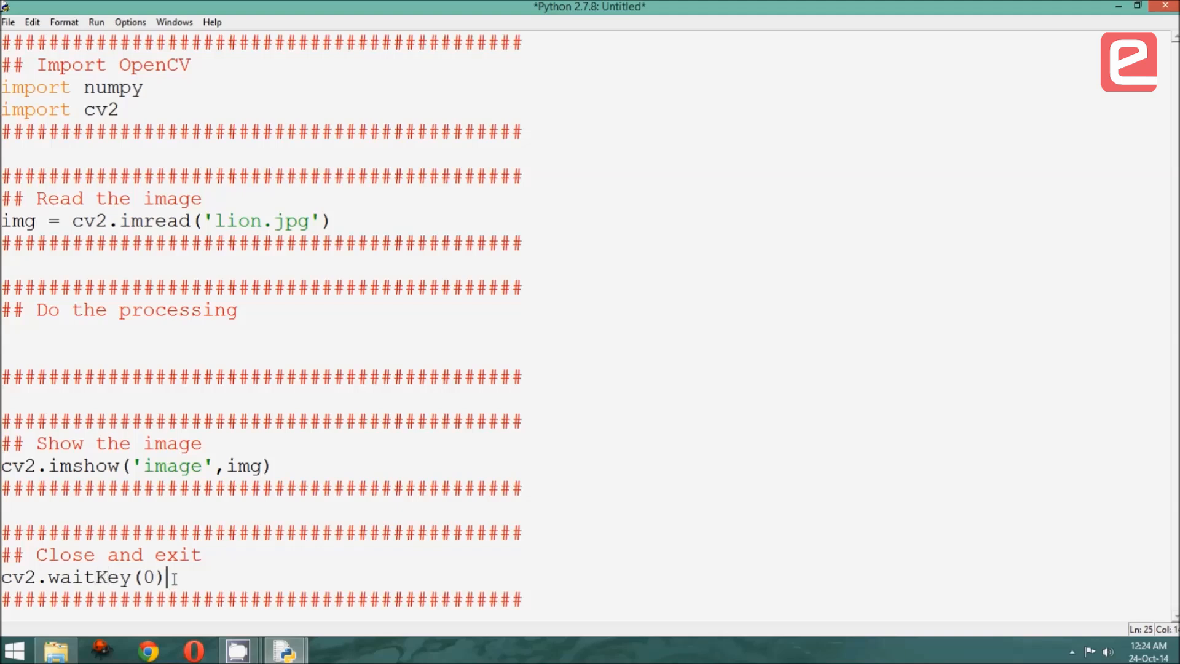
pyautogui.click(139, 577)
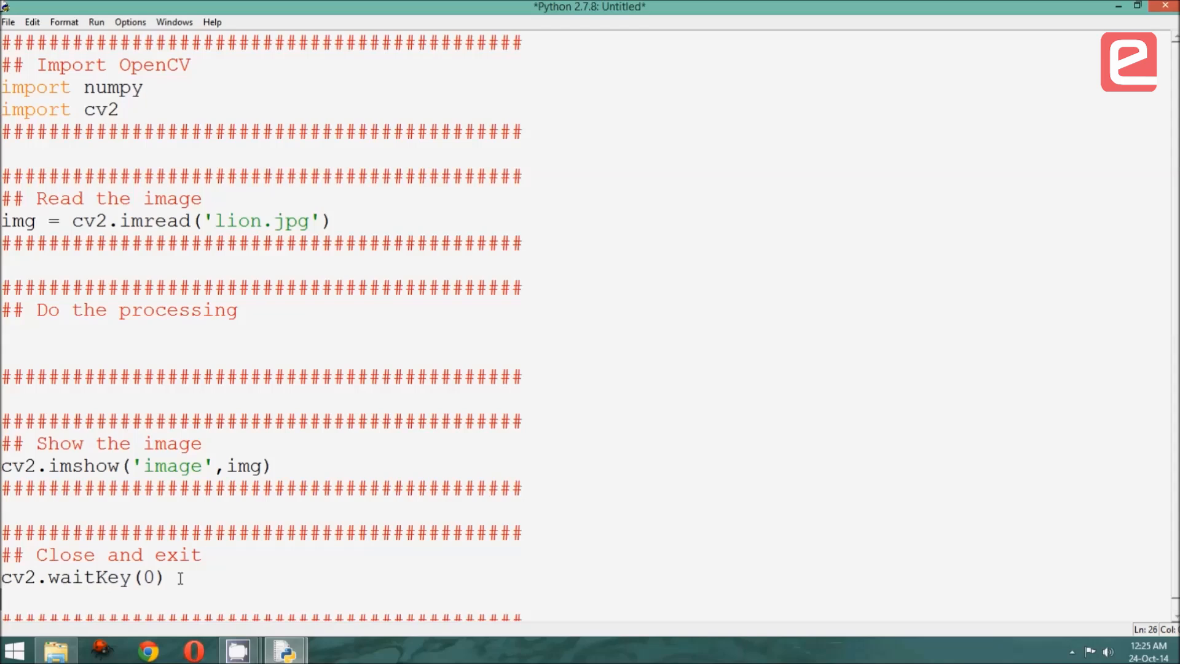
pyautogui.scroll(-3)
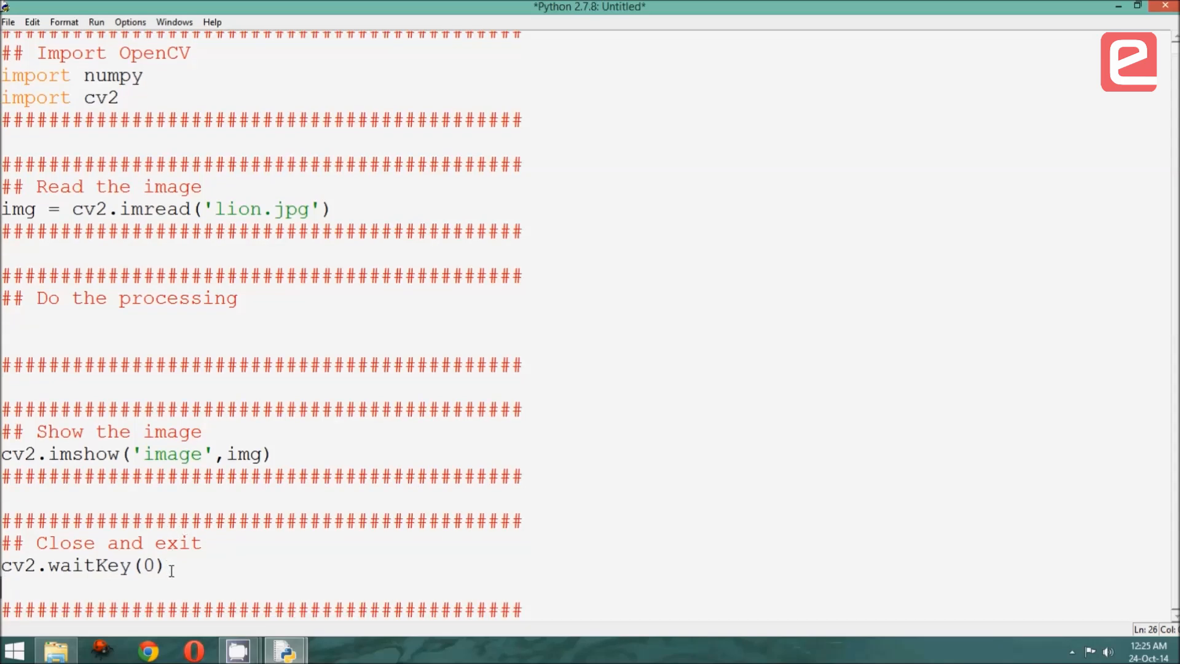
# Add cv2.destroyAllWindows() below the cv2.waitKey(0) line.
pyautogui.write('cv2.destroyAllWindows()')
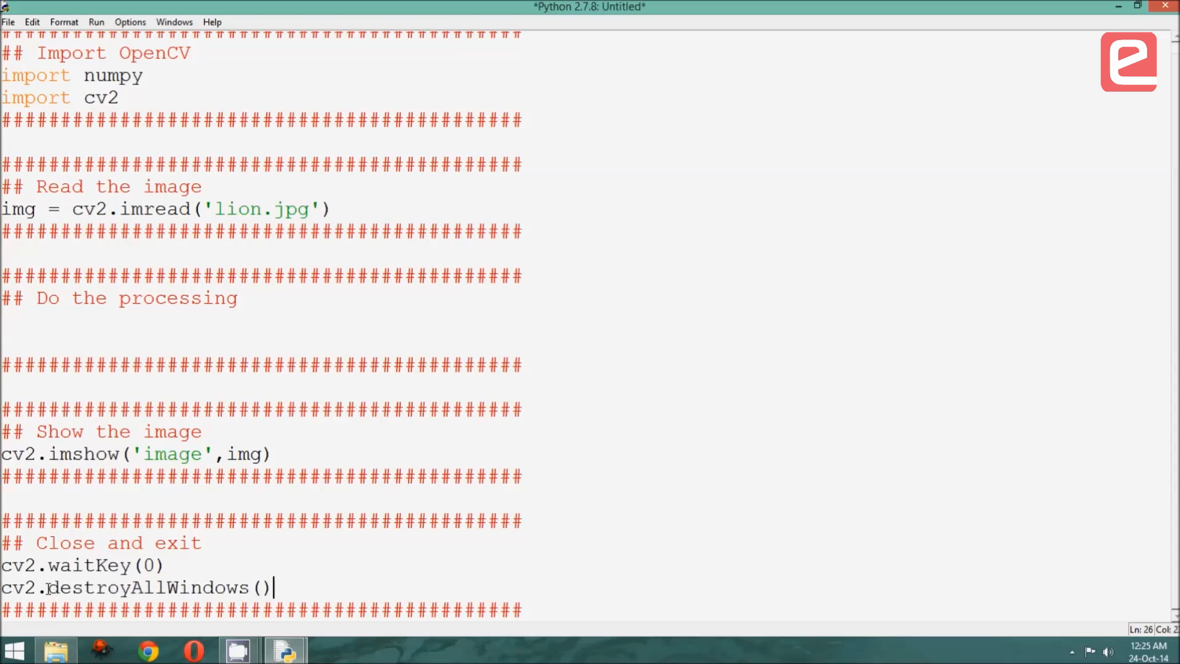
pyautogui.doubleClick(148, 587)
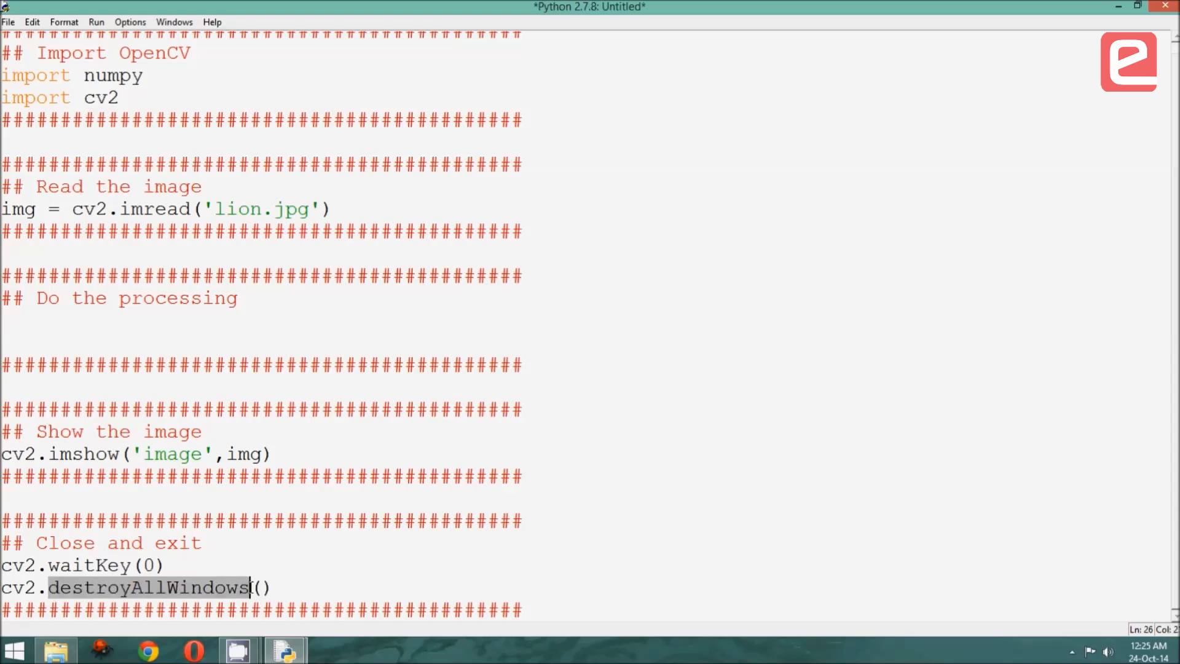
pyautogui.click(286, 549)
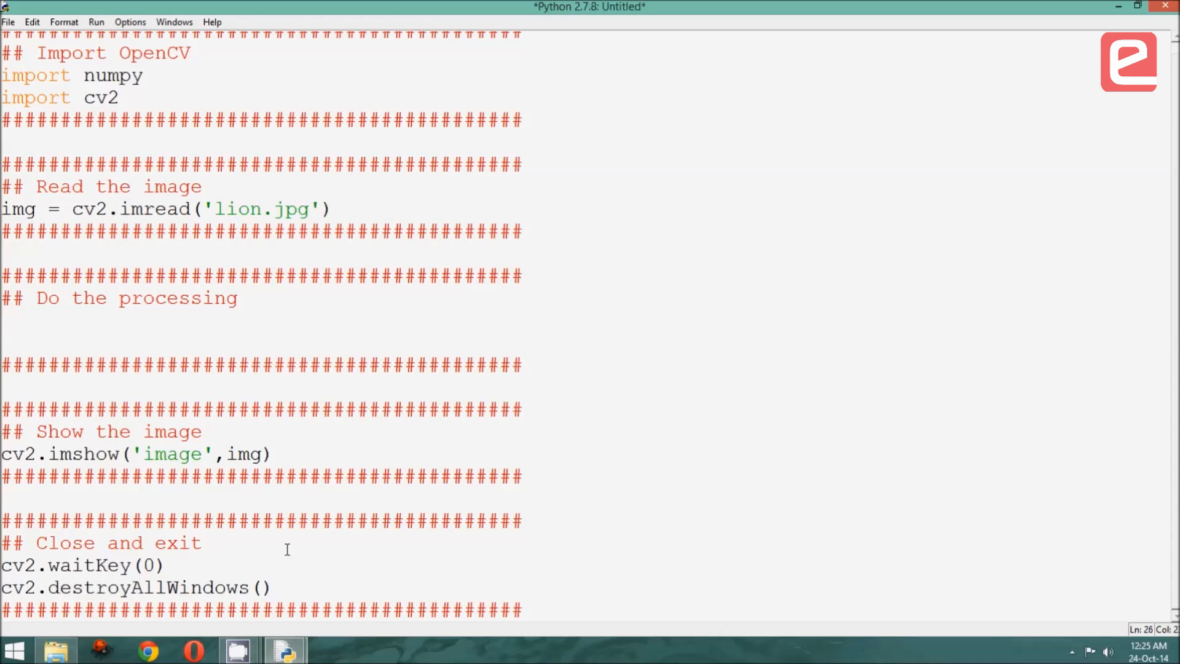
pyautogui.moveTo(296, 549)
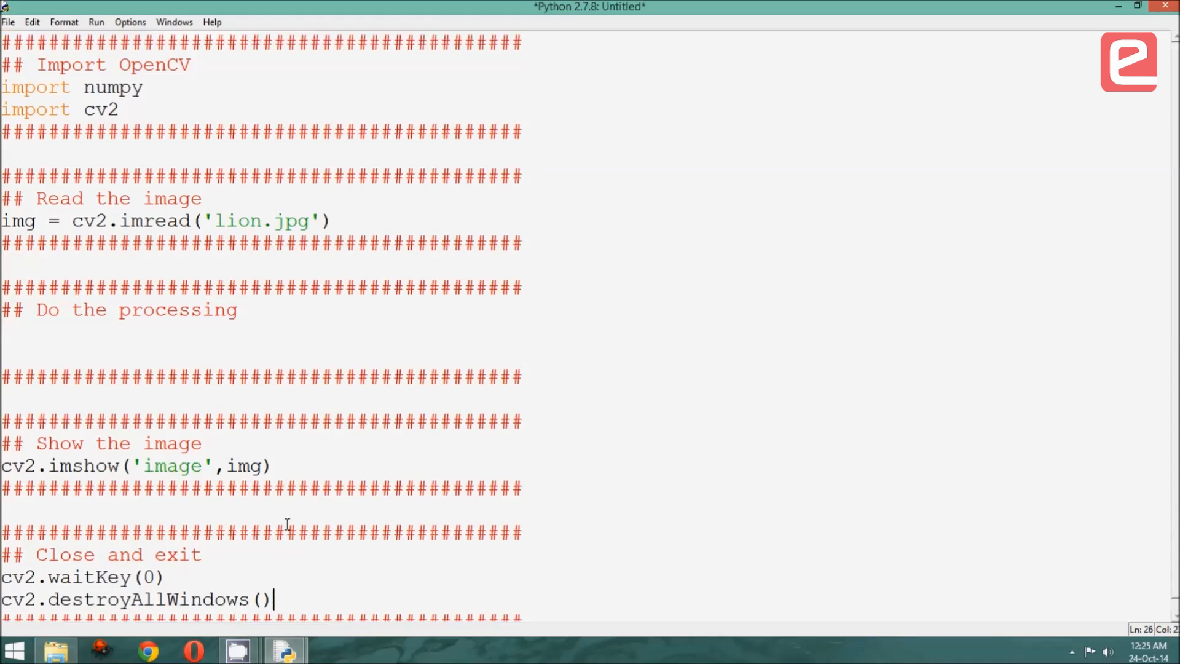
pyautogui.moveTo(316, 229)
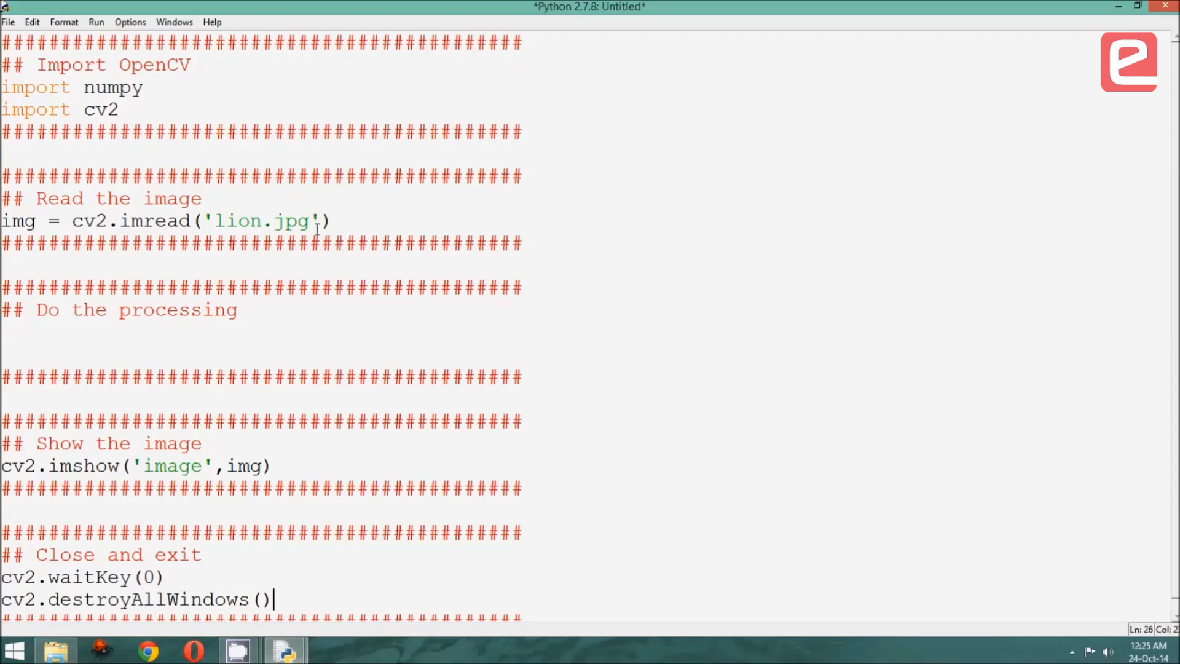
pyautogui.moveTo(262, 450)
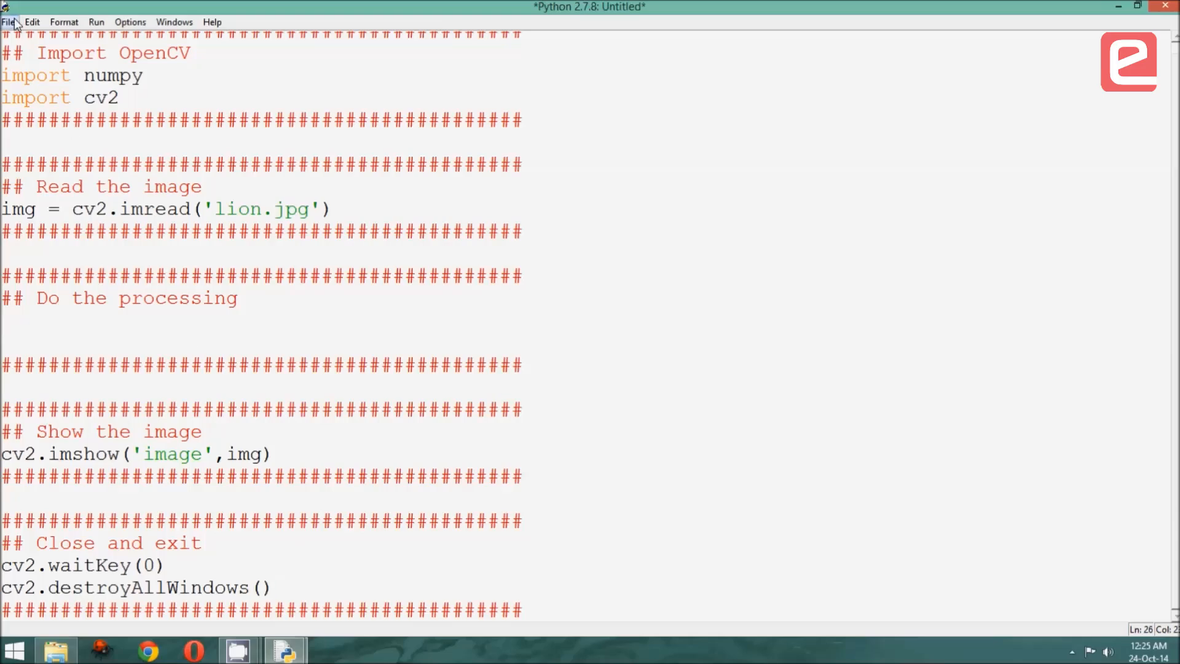
# Save the untitled script under the name fileImage.py in the Fundamentals folder.
pyautogui.click(9, 21)
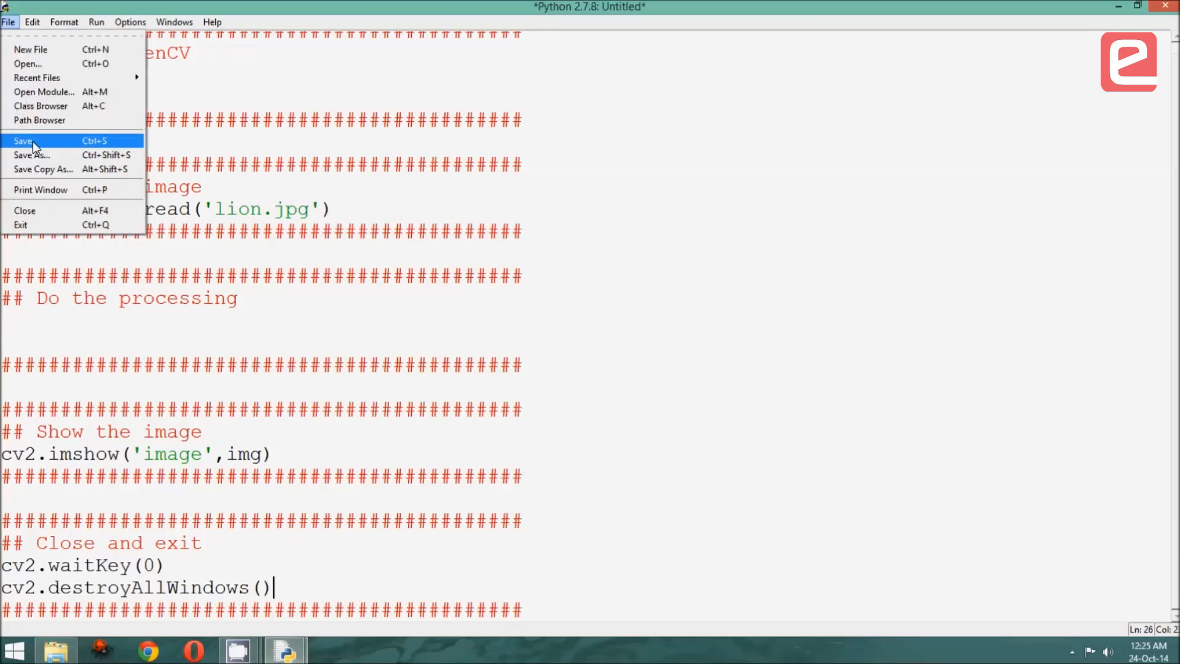
pyautogui.click(31, 155)
pyautogui.write('fileImage.py')
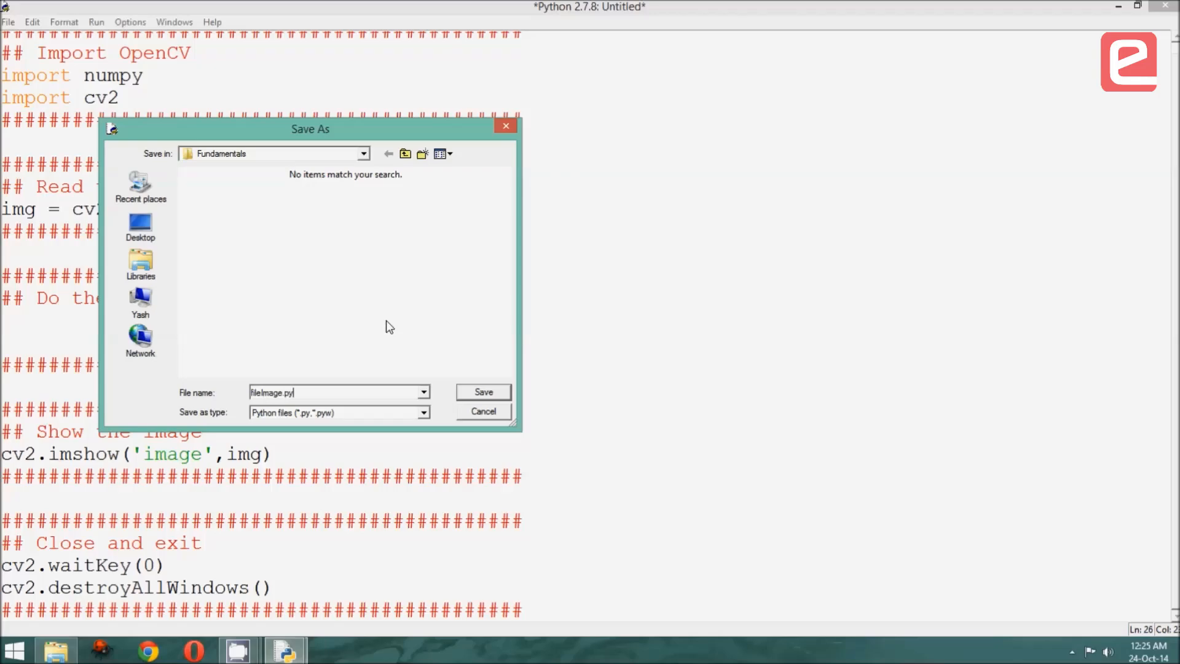
pyautogui.click(482, 392)
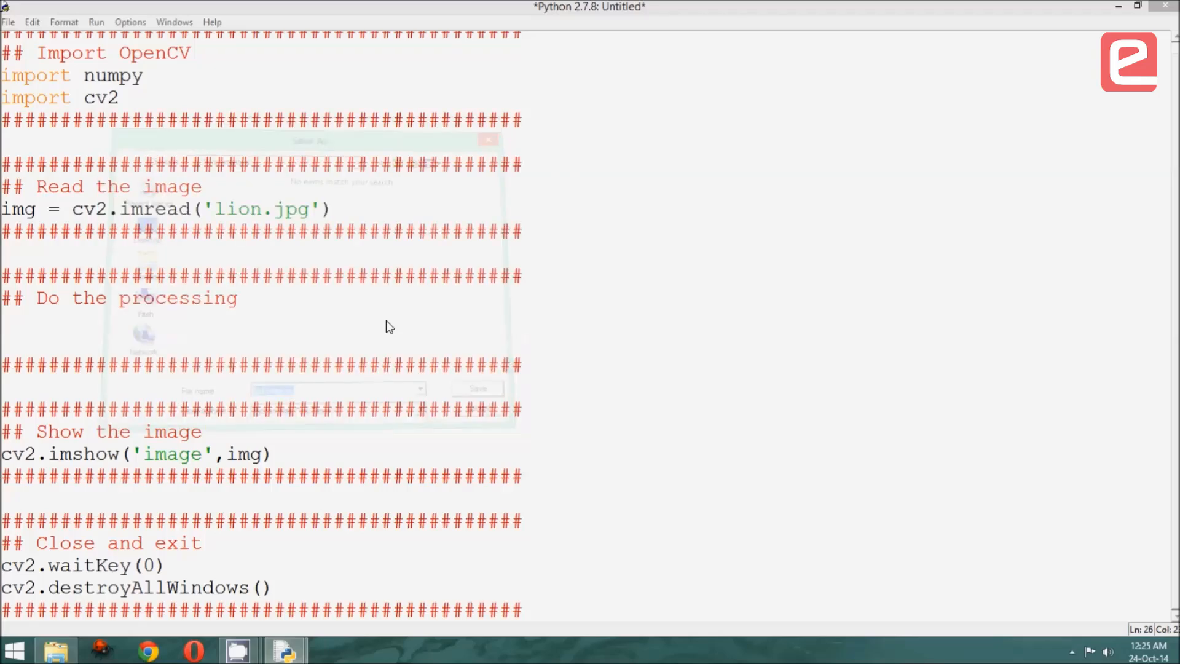
pyautogui.click(477, 389)
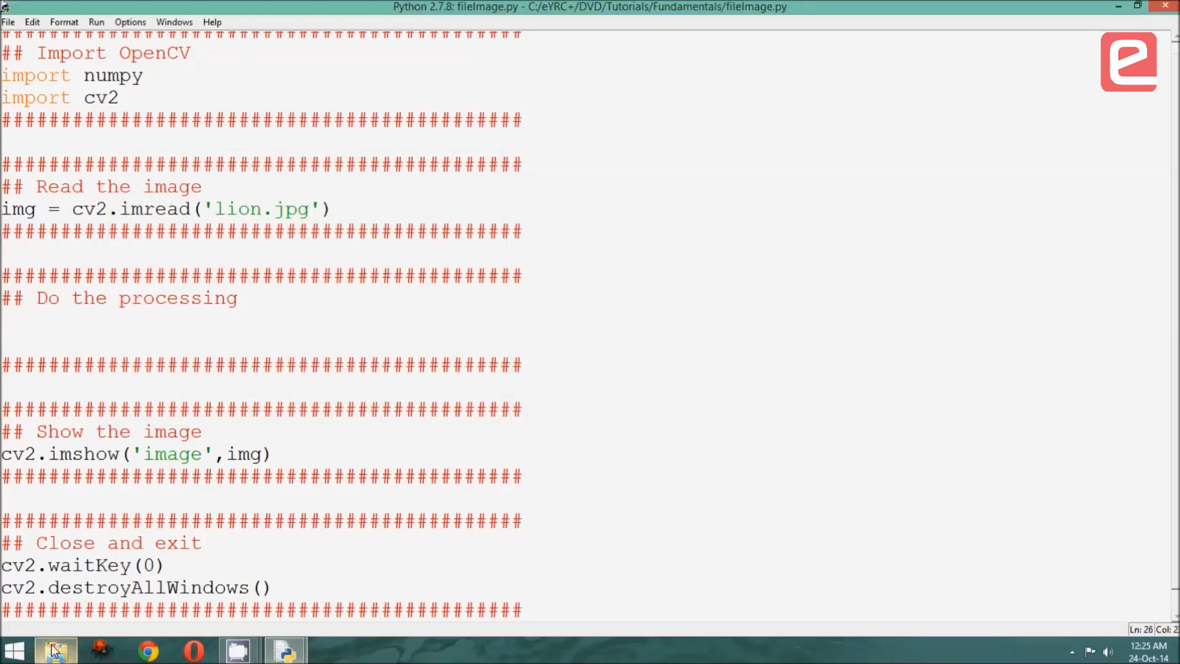
pyautogui.click(55, 650)
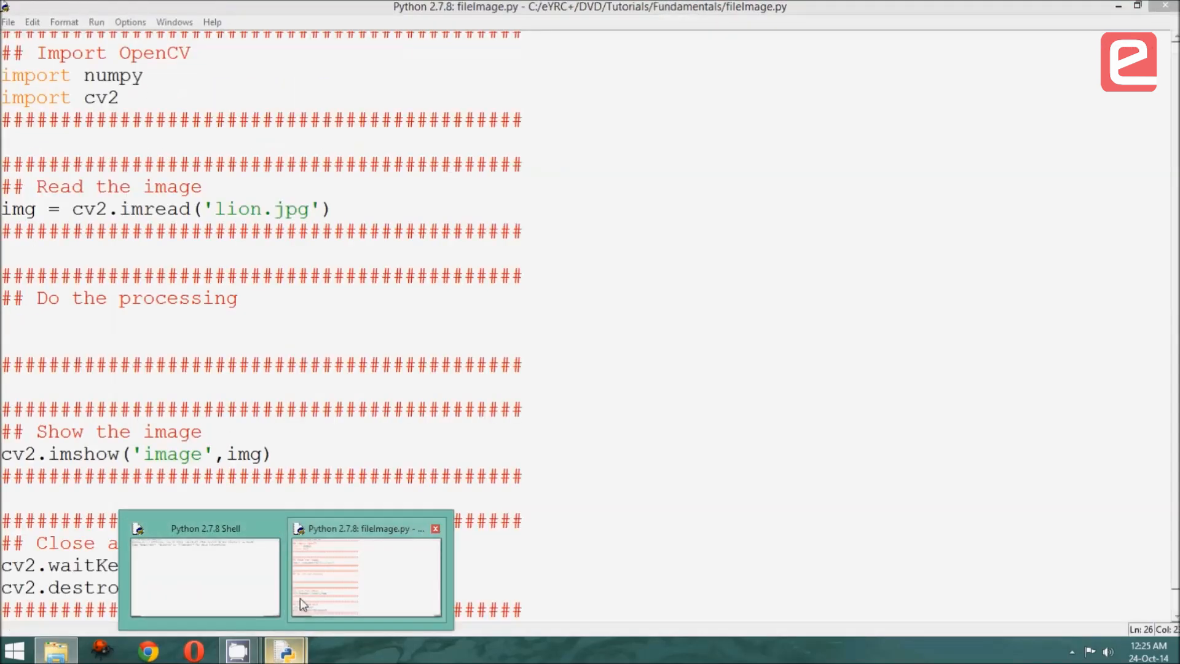
# Run fileImage.py via Run Module, view the lion picture, then close its window.
pyautogui.click(96, 21)
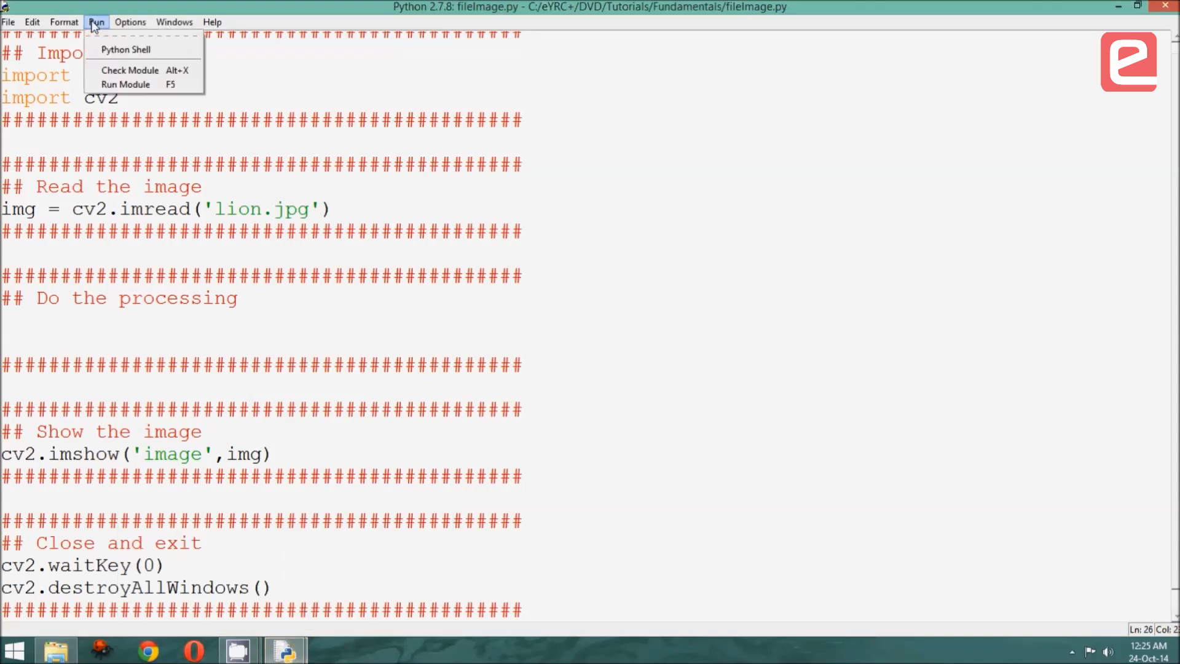
pyautogui.moveTo(125, 83)
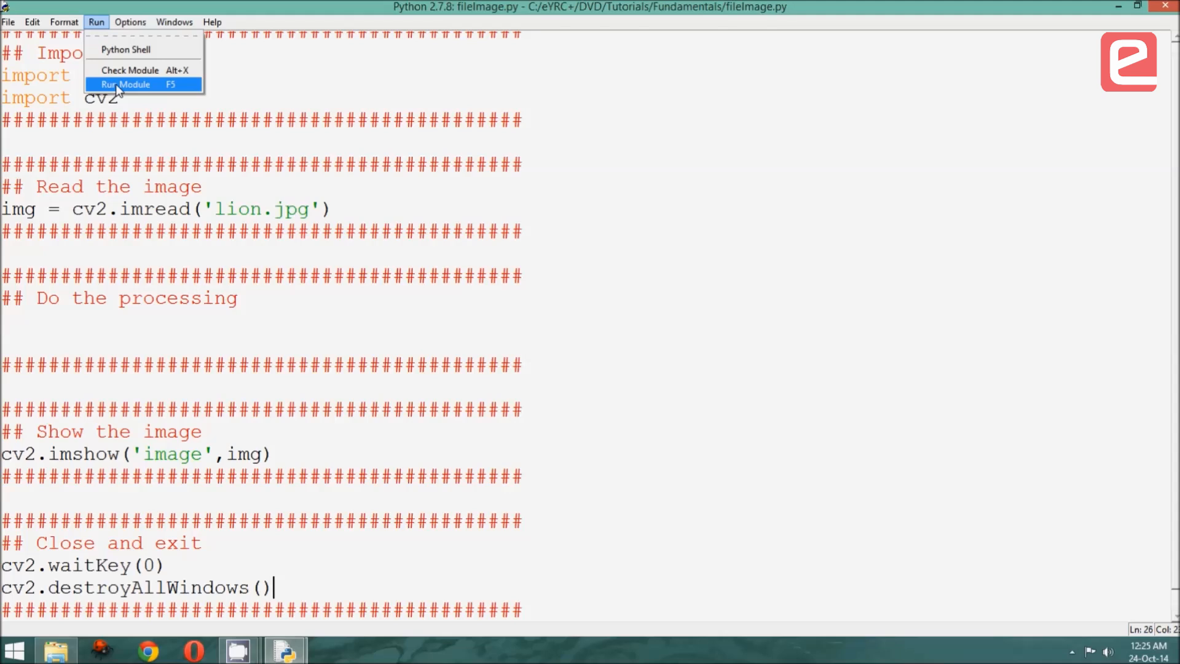
pyautogui.click(124, 84)
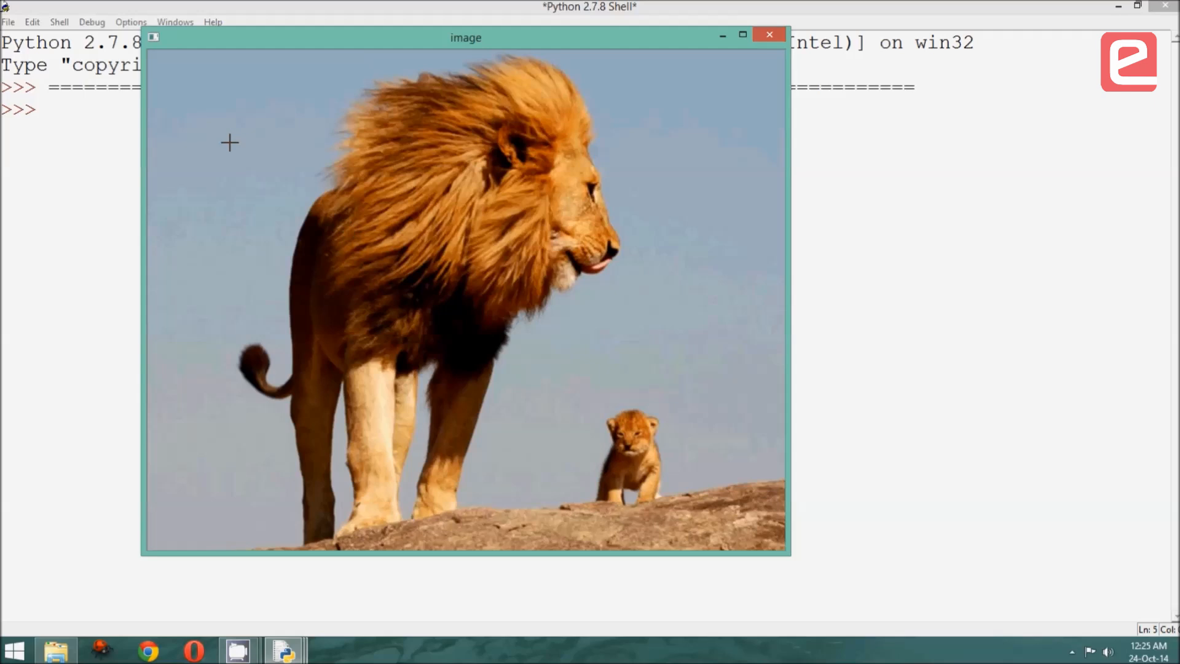
pyautogui.moveTo(272, 527)
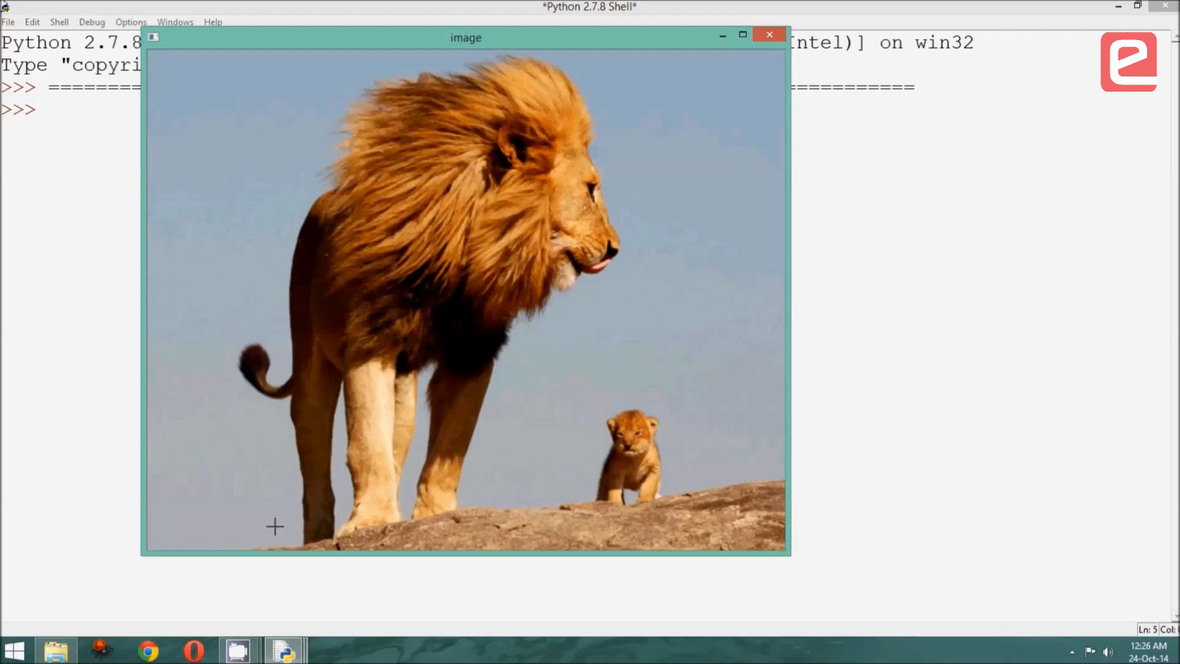
pyautogui.moveTo(741, 194)
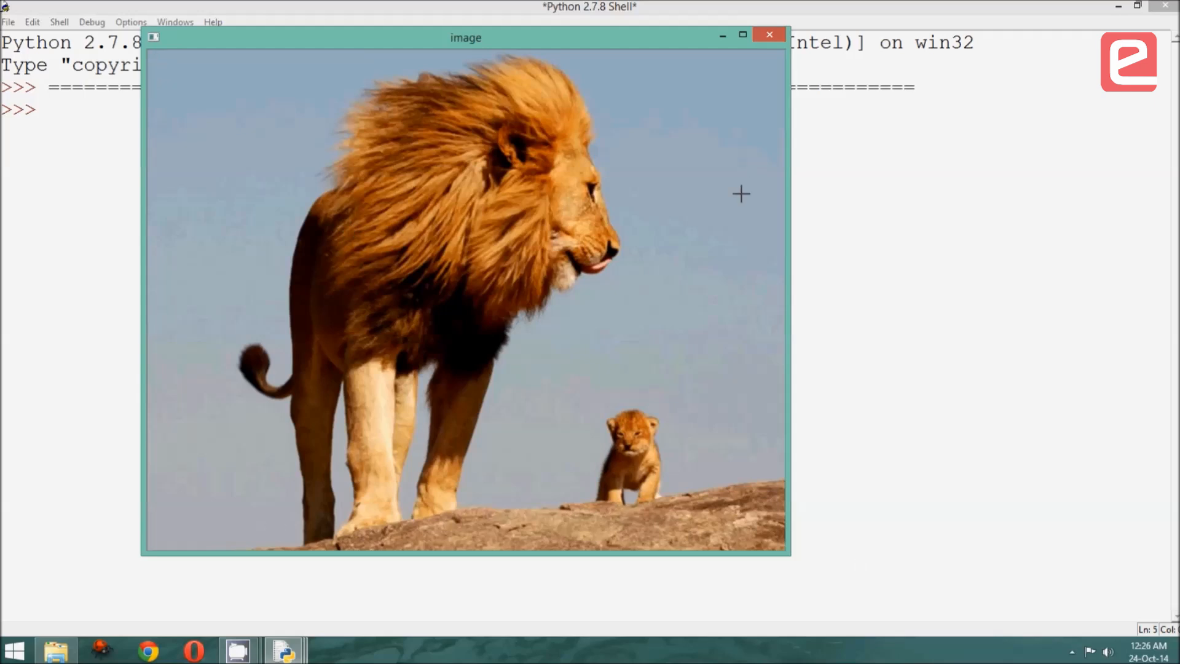
pyautogui.click(769, 35)
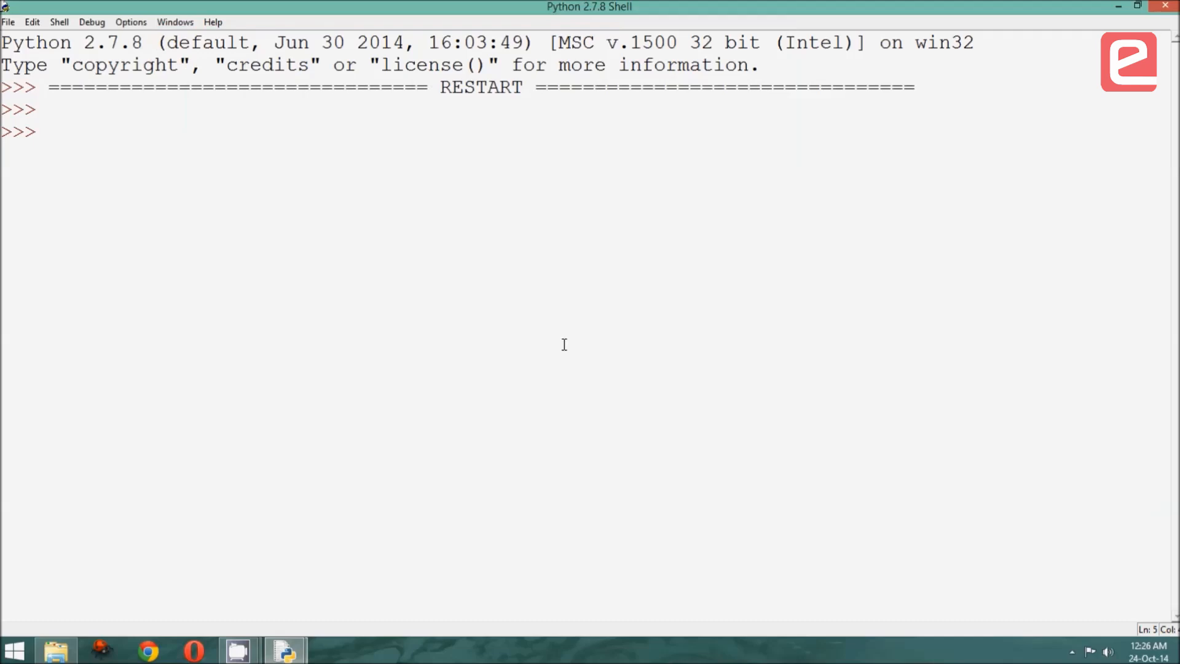
pyautogui.moveTo(284, 649)
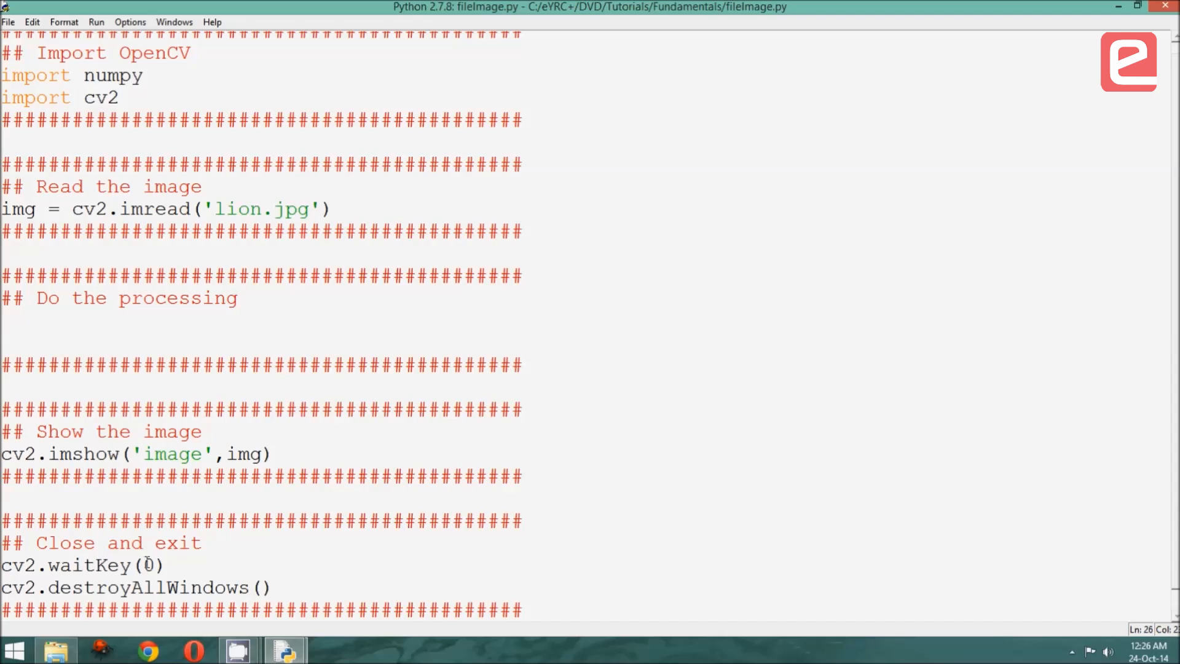
# Change the cv2.waitKey argument from 0 to 3000 milliseconds.
pyautogui.click(151, 566)
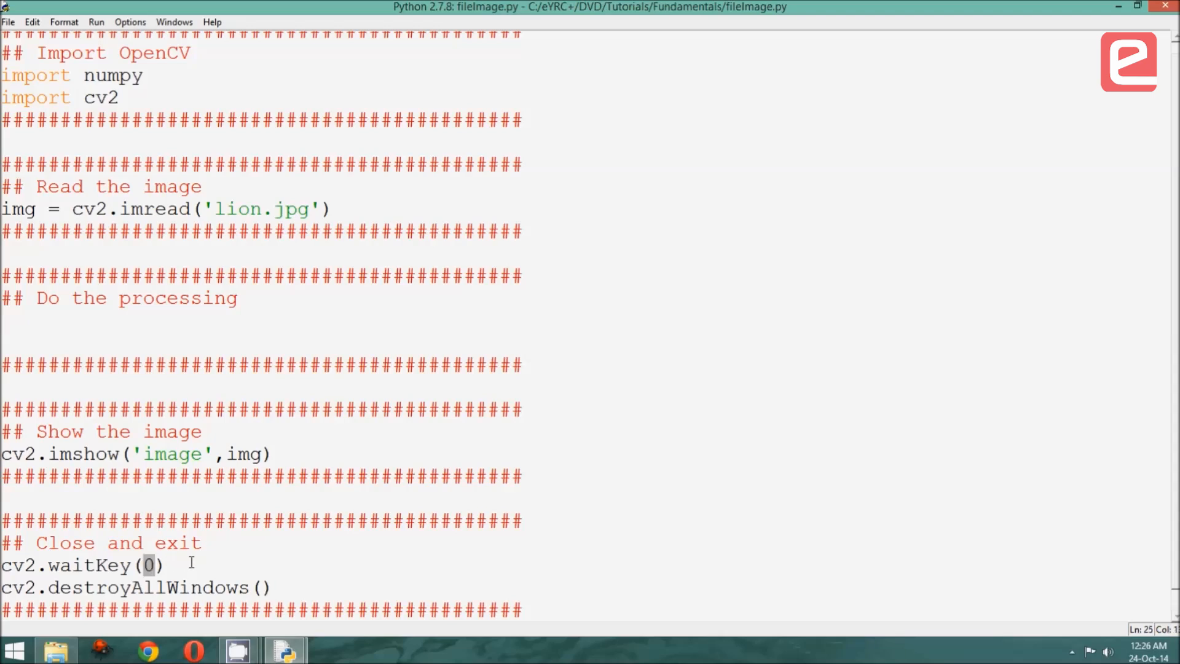
pyautogui.write('300')
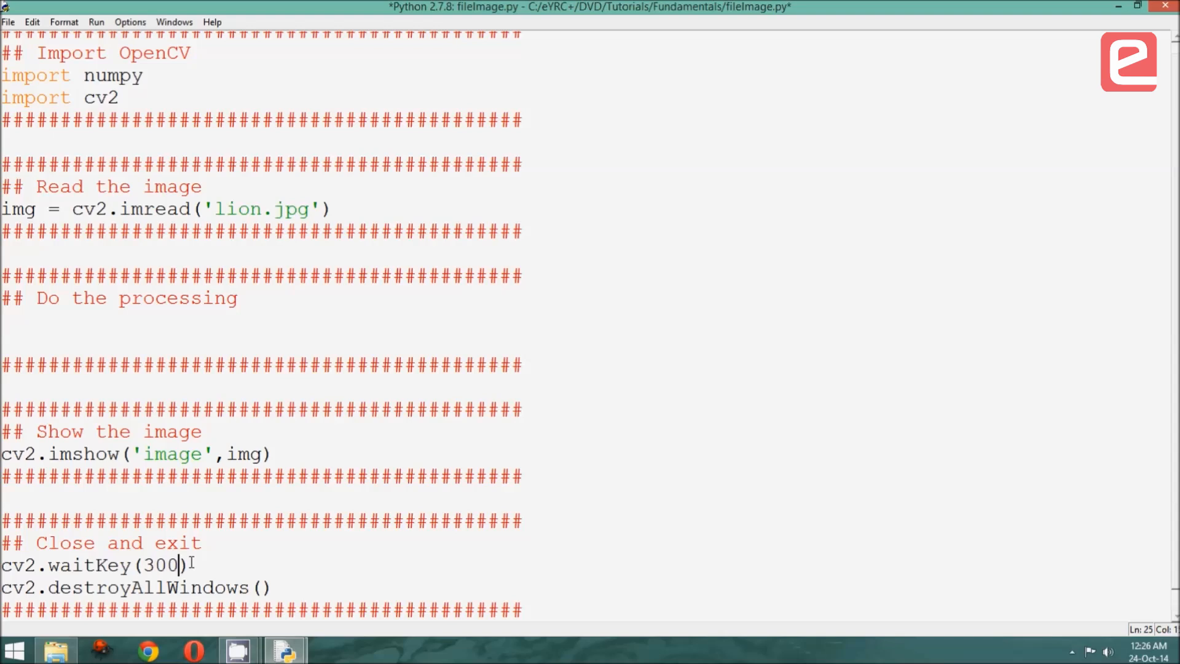
pyautogui.write('0')
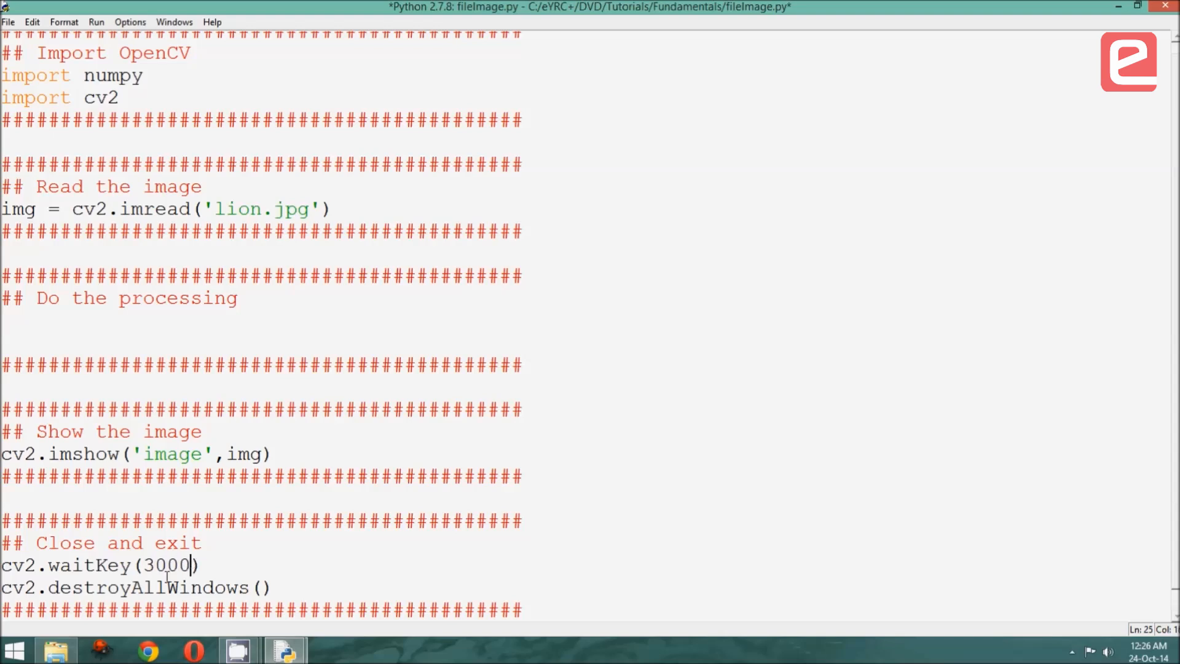
pyautogui.doubleClick(154, 565)
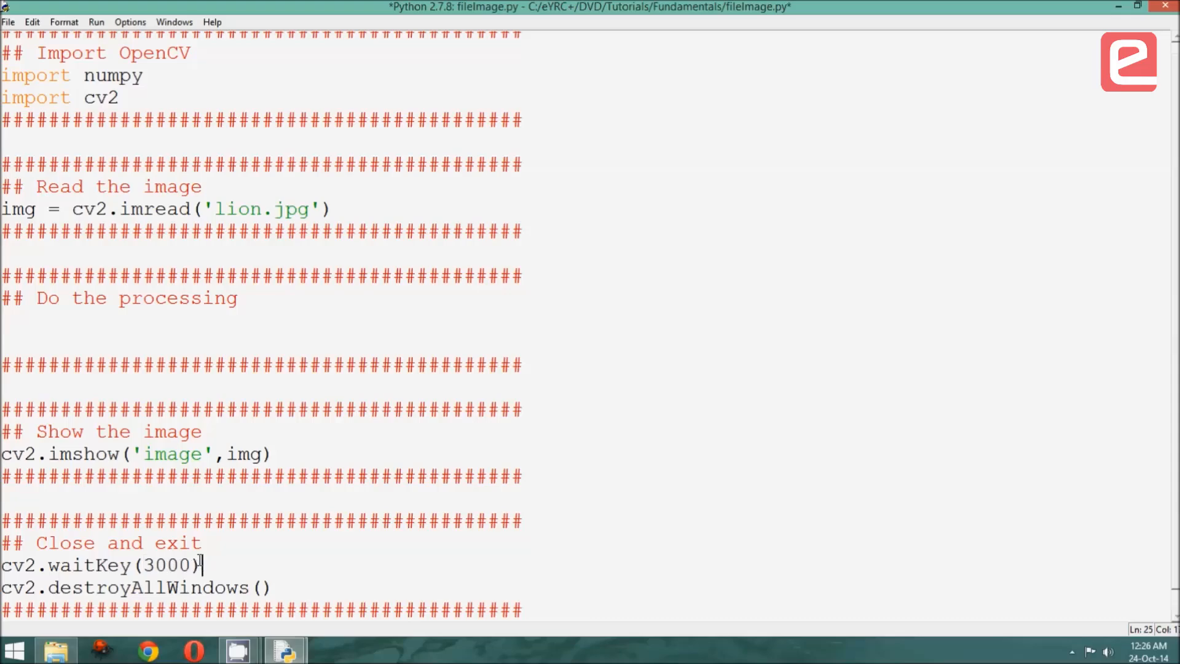
# Save and rerun fileImage.py, watching the lion window close automatically.
pyautogui.click(96, 21)
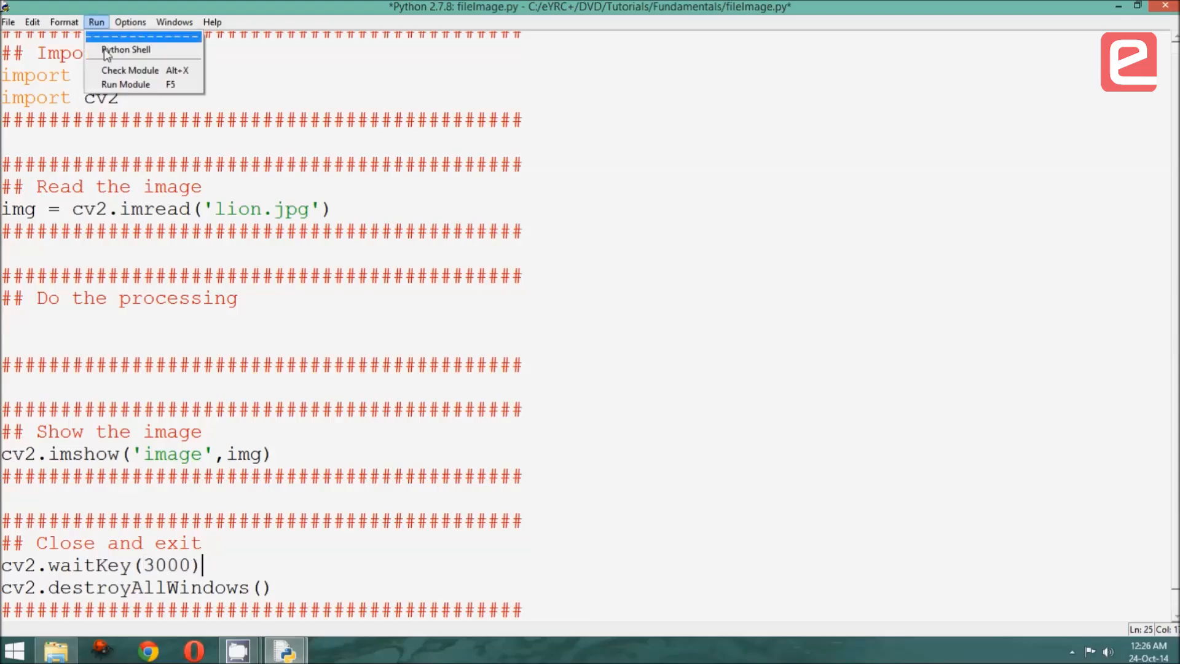
pyautogui.click(125, 84)
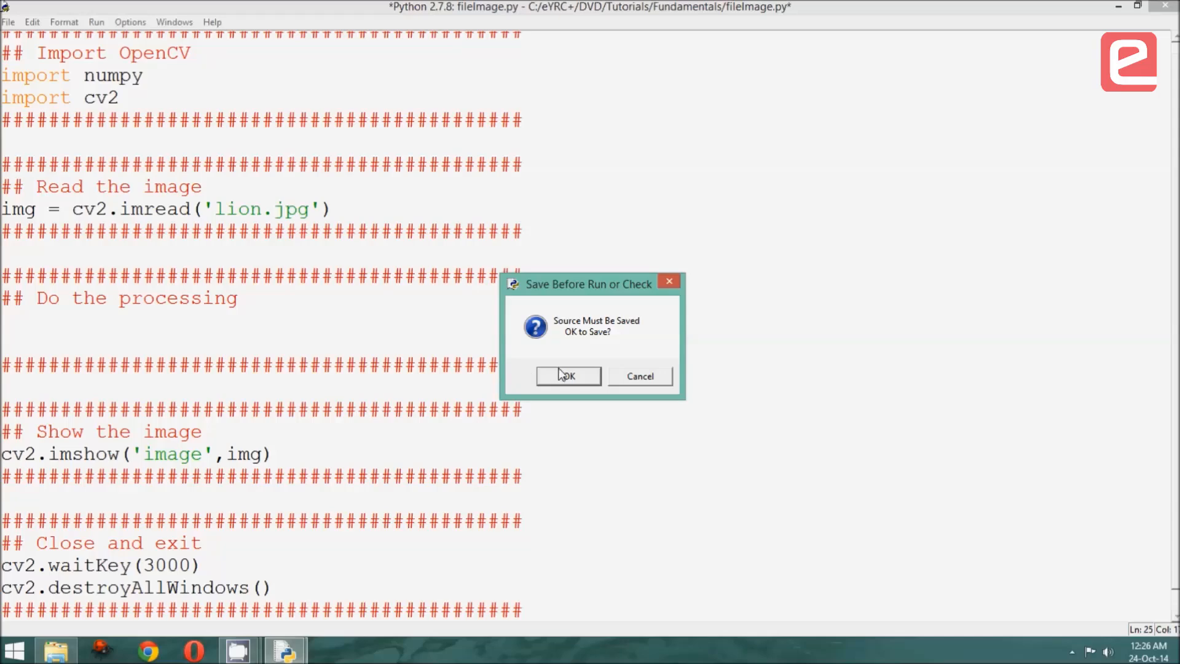
pyautogui.click(566, 376)
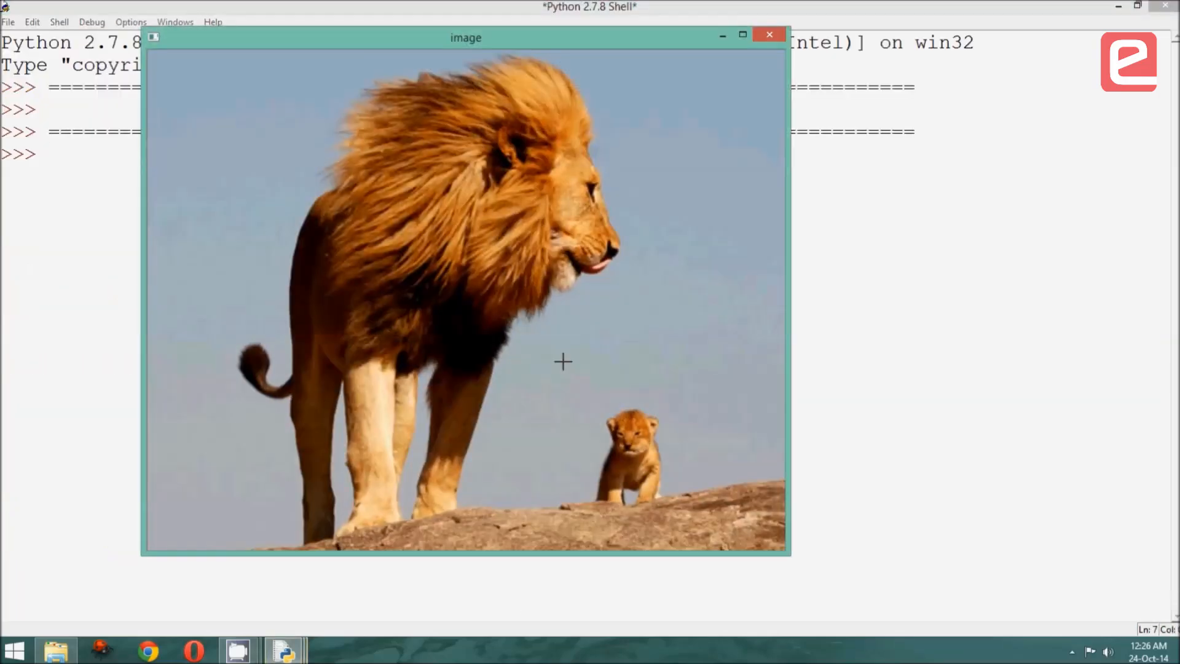
pyautogui.click(769, 34)
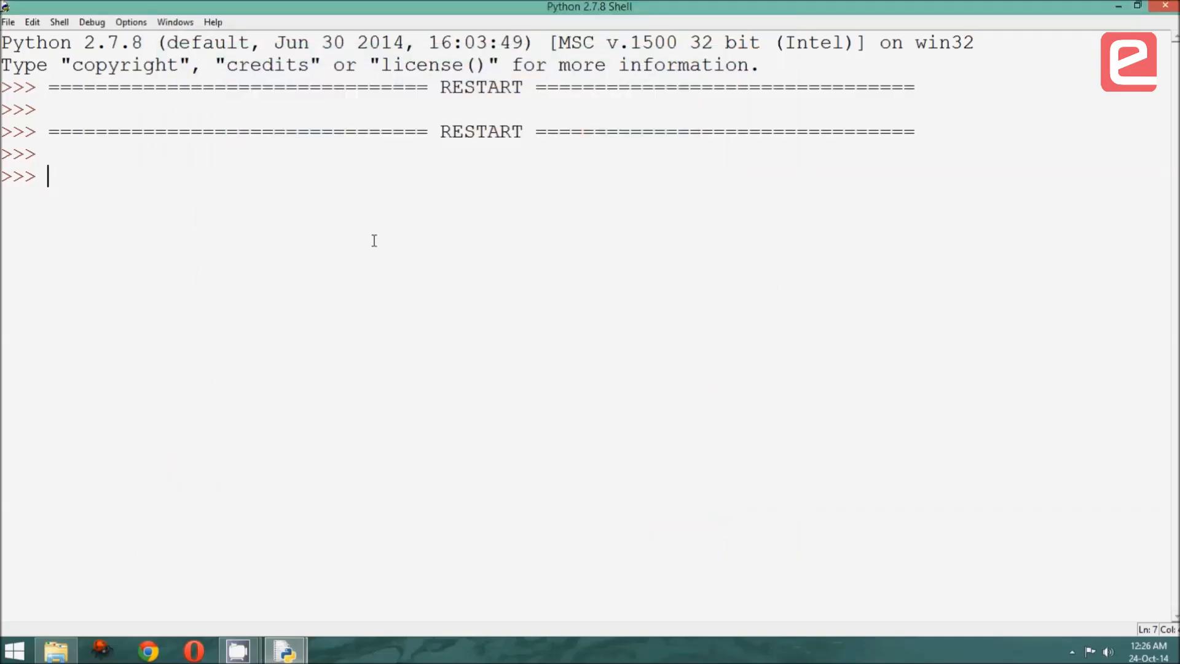
pyautogui.moveTo(285, 650)
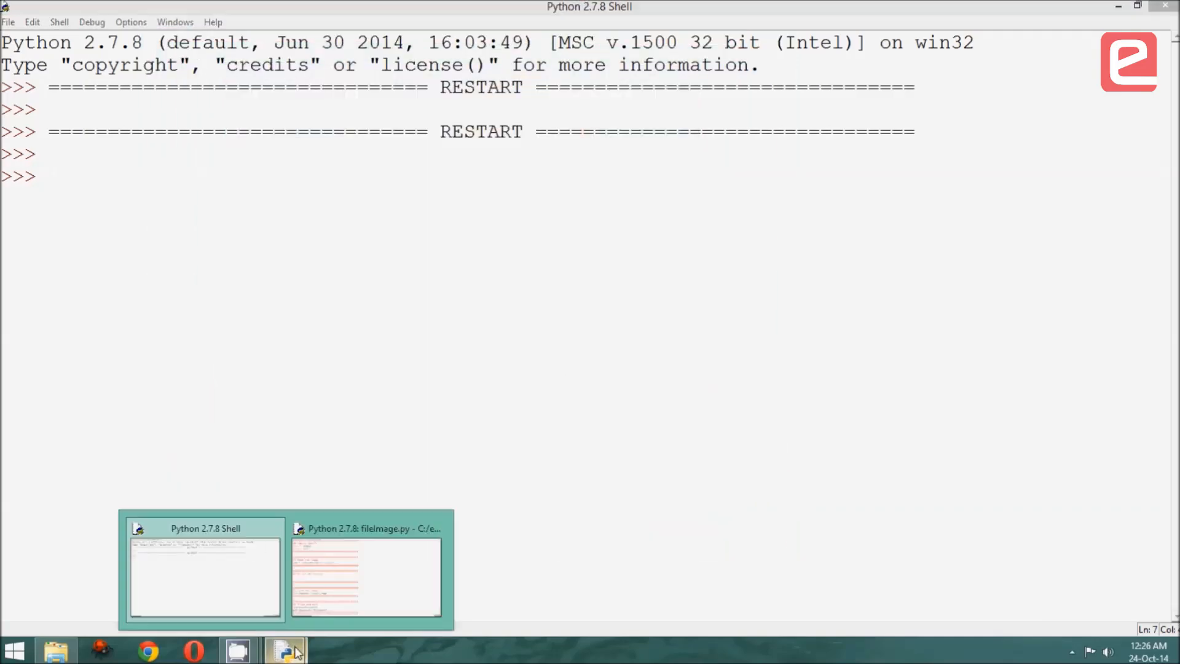
# Change the imread file name from lion.jpg to lionBMP.jpg, then save and run the script.
pyautogui.click(367, 573)
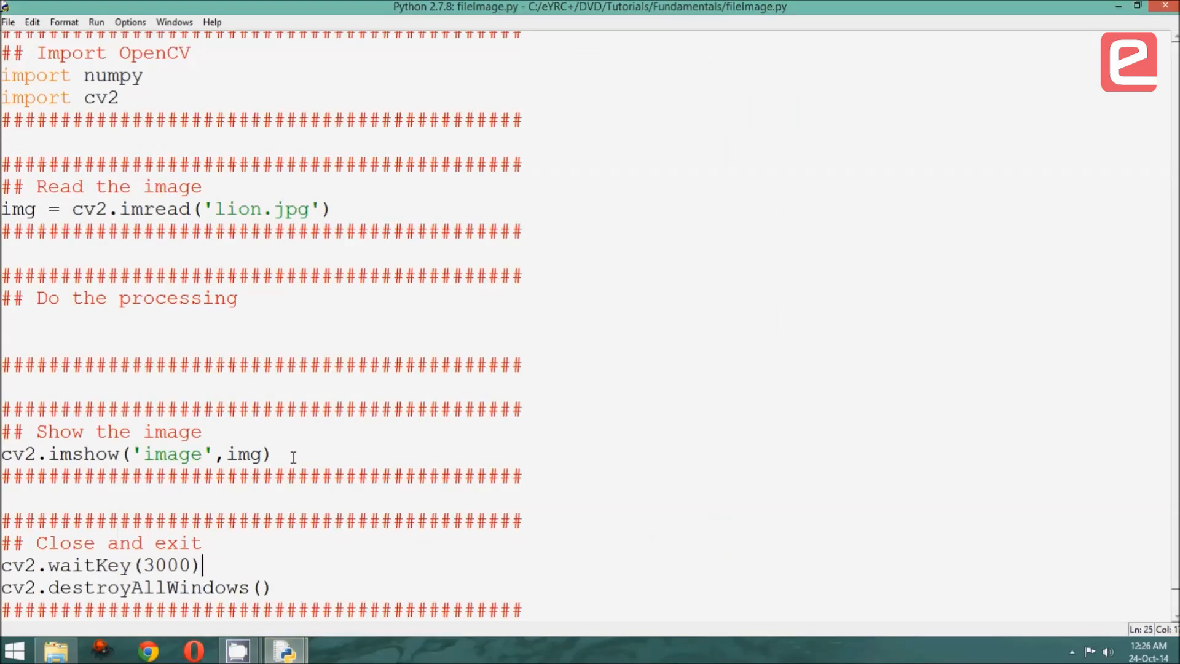
pyautogui.moveTo(226, 211)
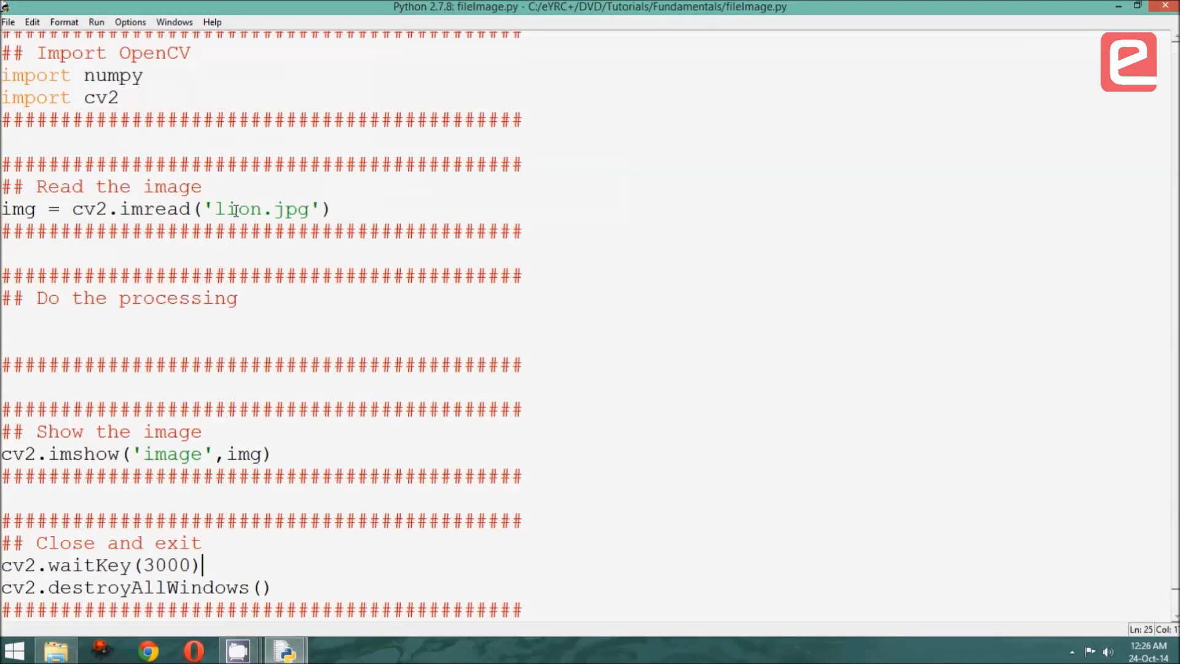
pyautogui.click(262, 209)
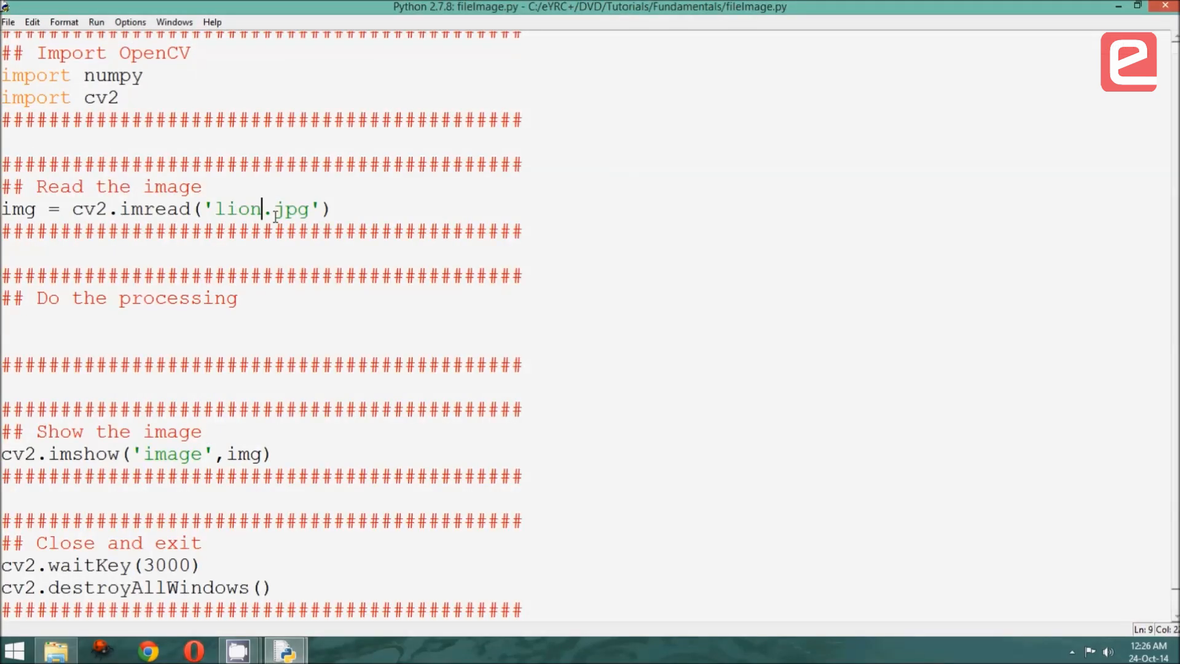
pyautogui.write('BMP')
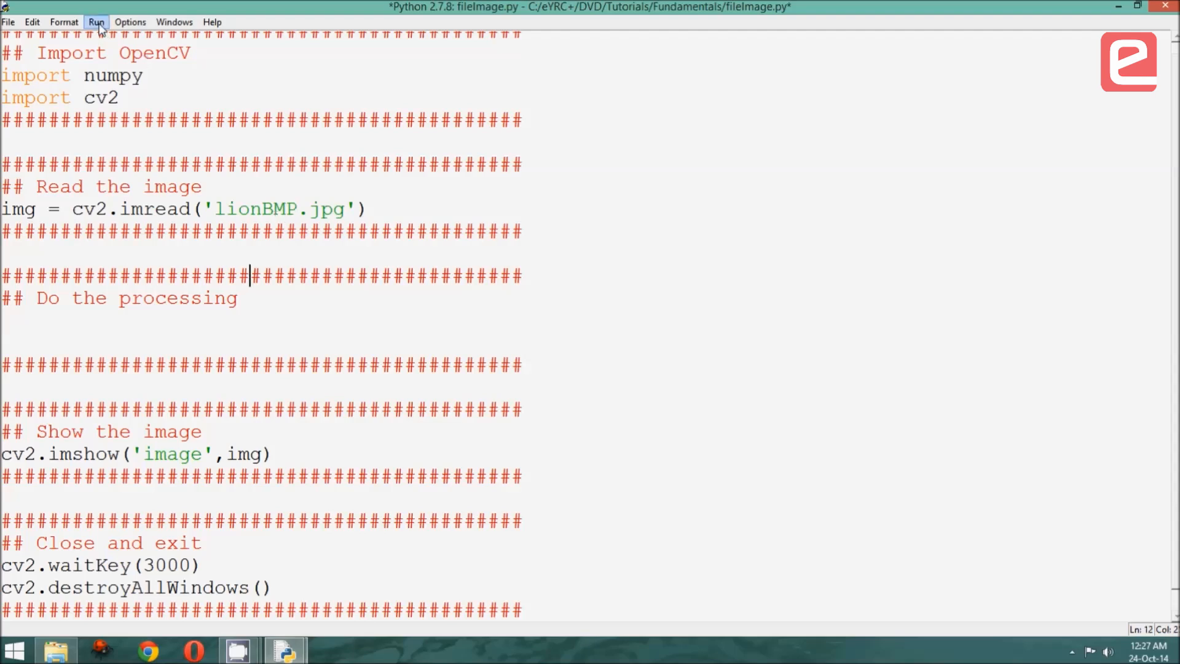
pyautogui.click(96, 21)
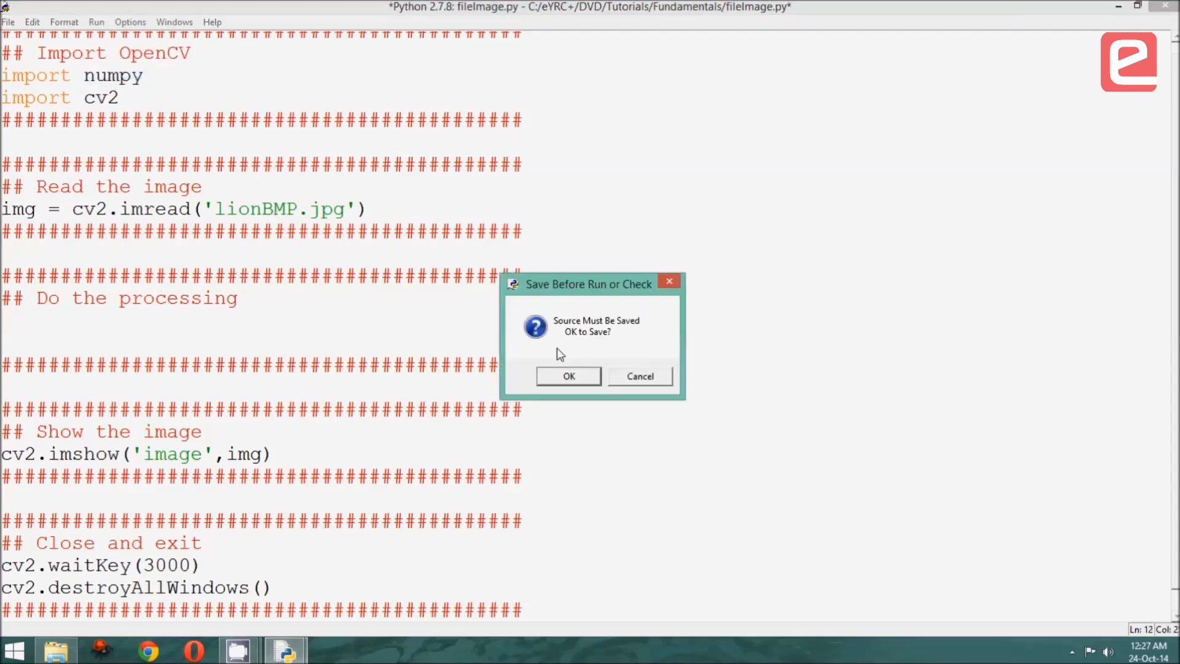
pyautogui.click(567, 376)
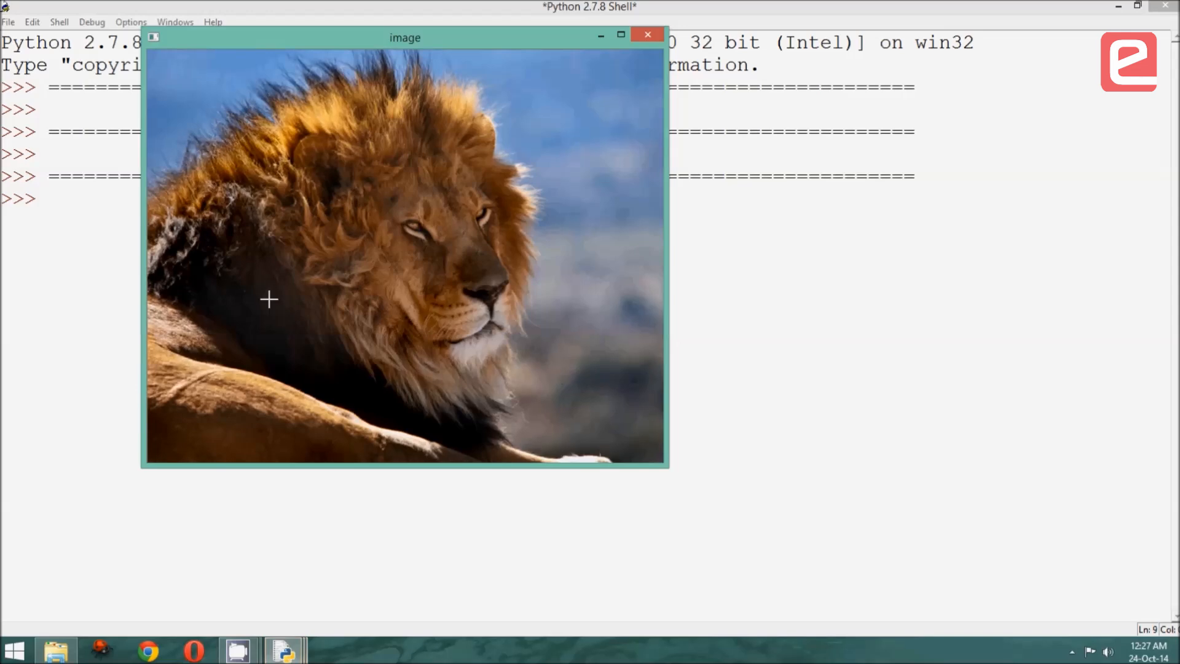
pyautogui.moveTo(536, 366)
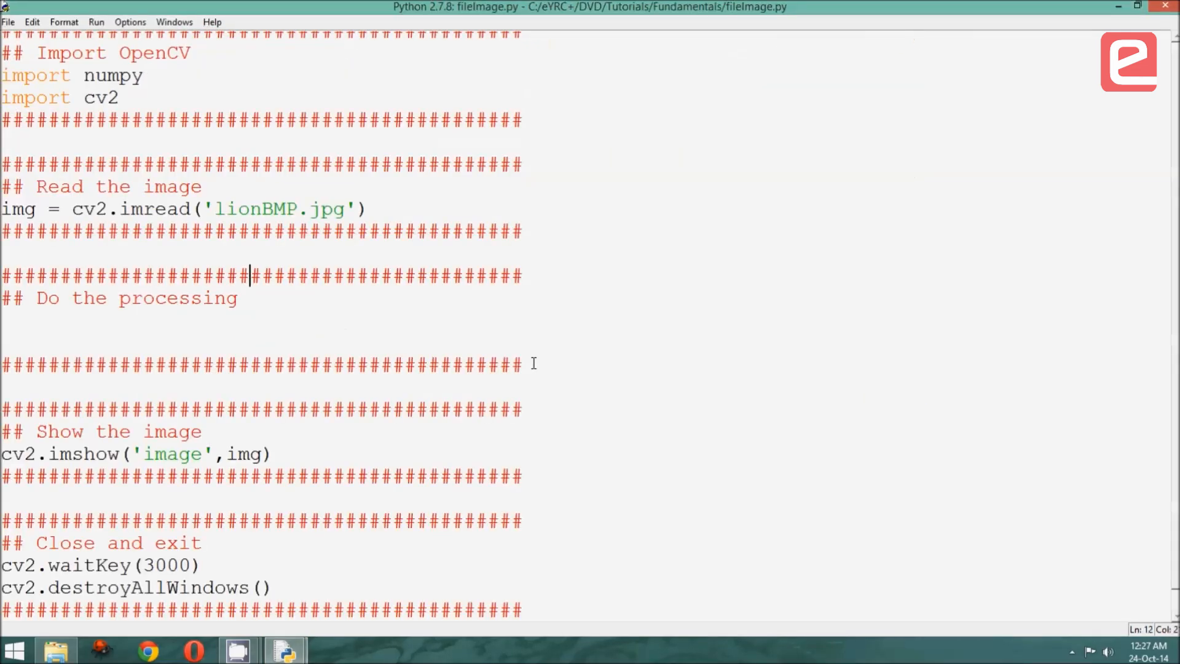
pyautogui.moveTo(98, 269)
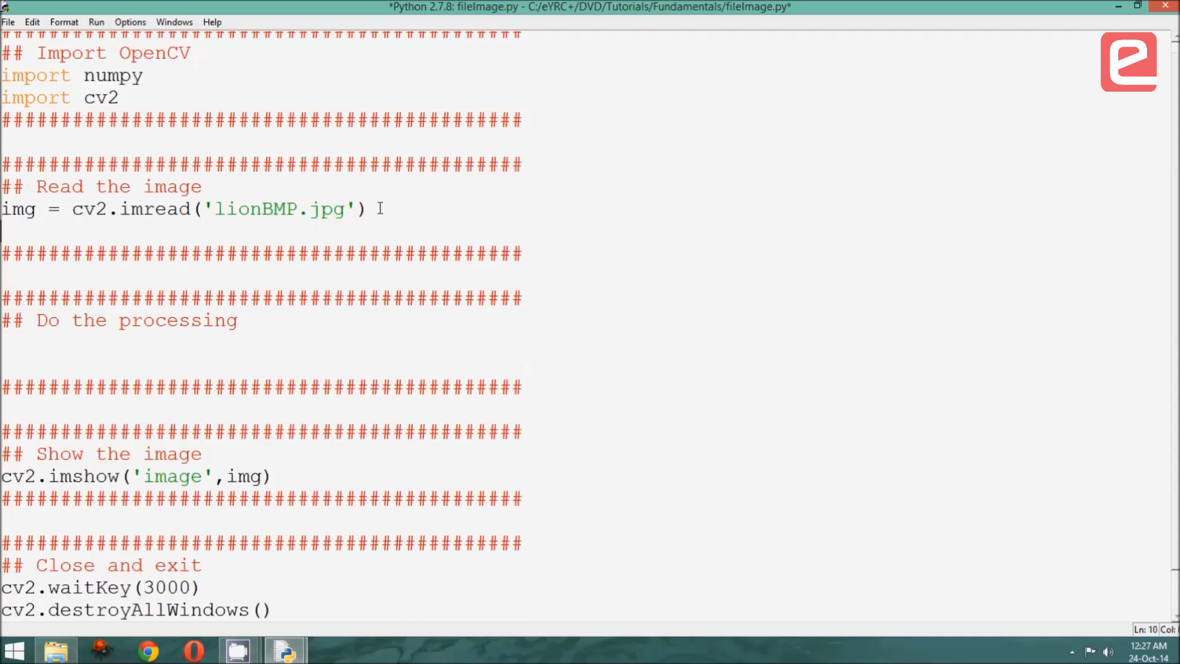
# Duplicate the imread and imshow lines as img1 reading lion.jpg in window image1; set waitKey(0).
pyautogui.press('Return')
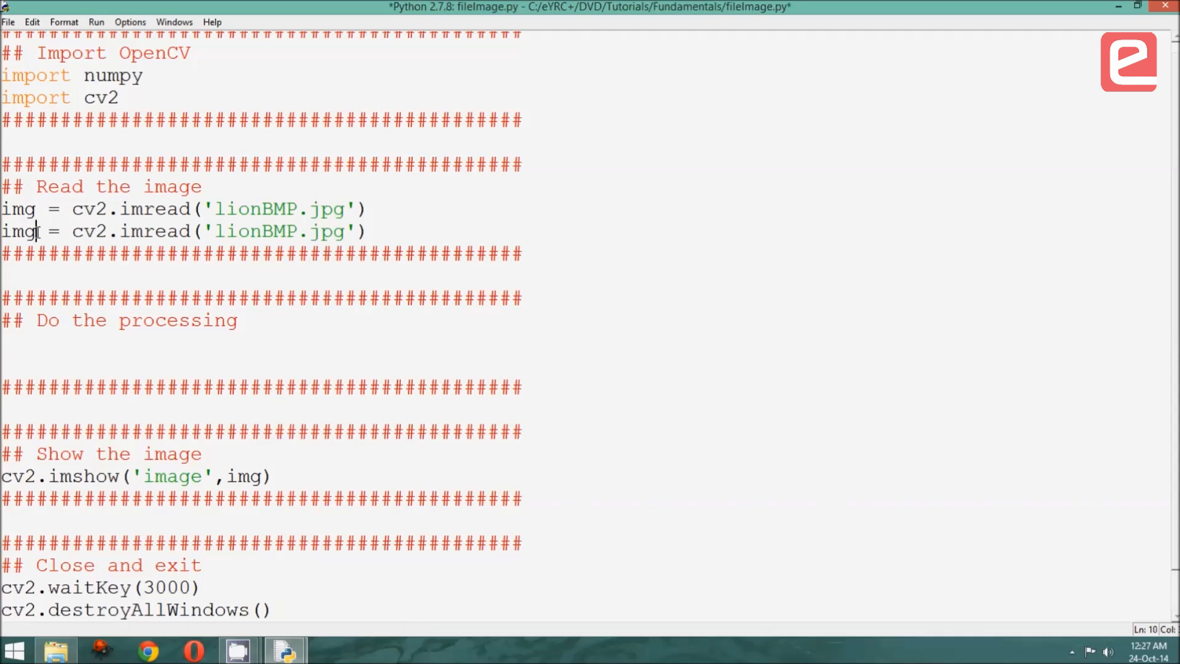
pyautogui.write('1')
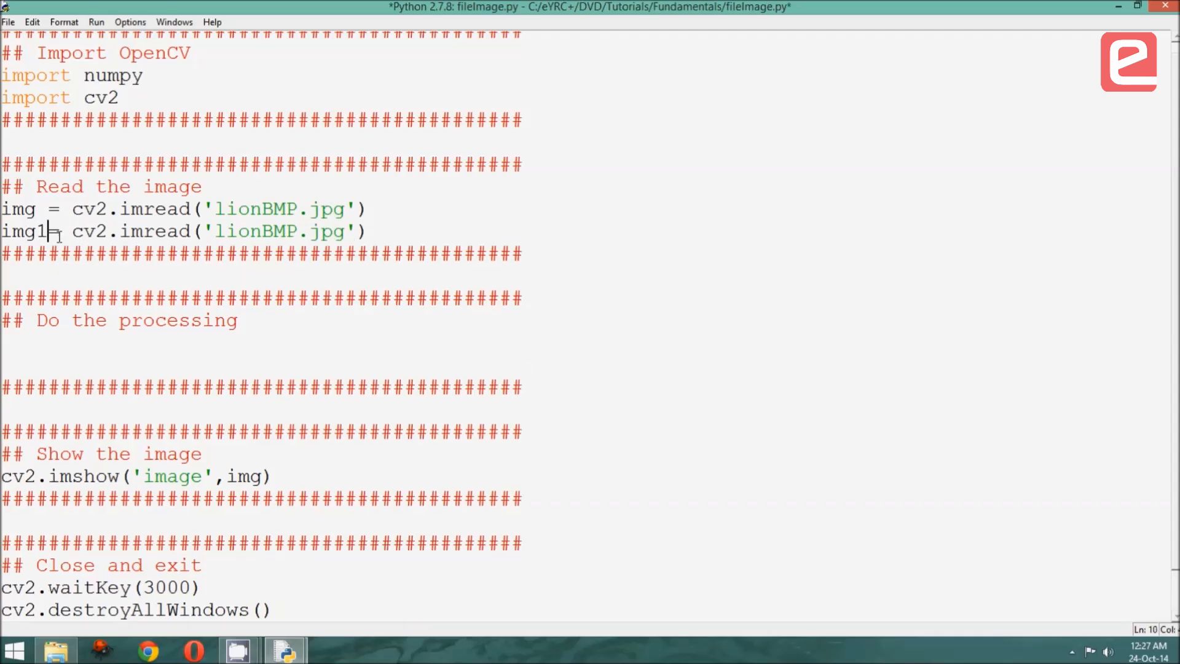
pyautogui.doubleClick(273, 231)
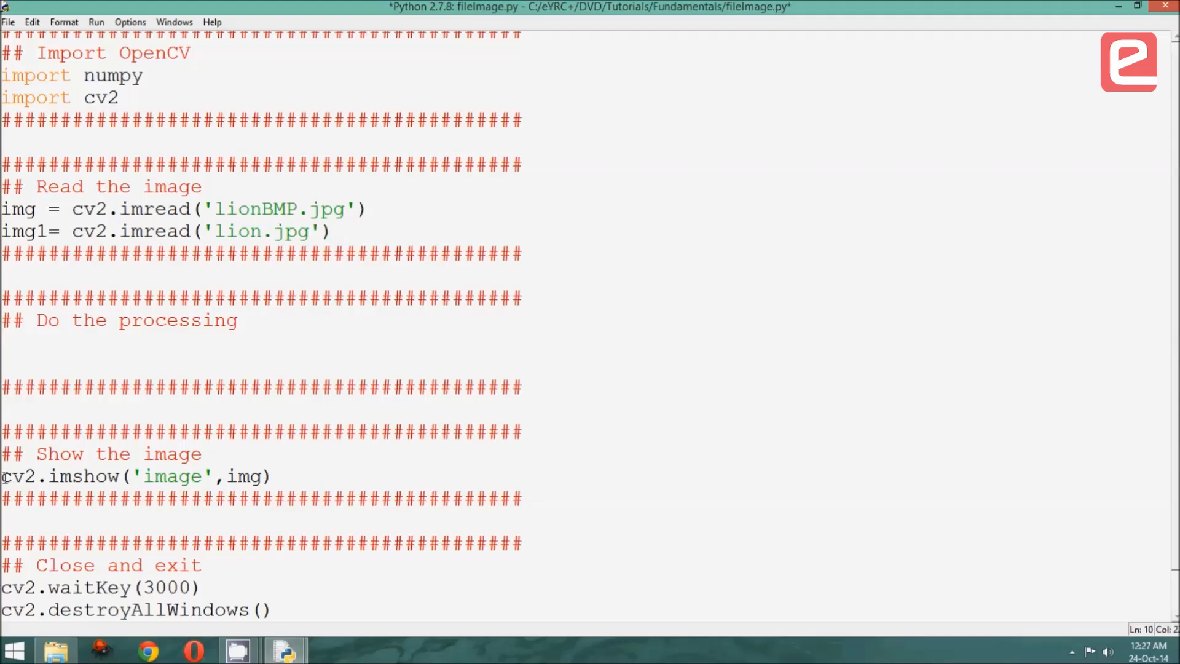
pyautogui.tripleClick(136, 476)
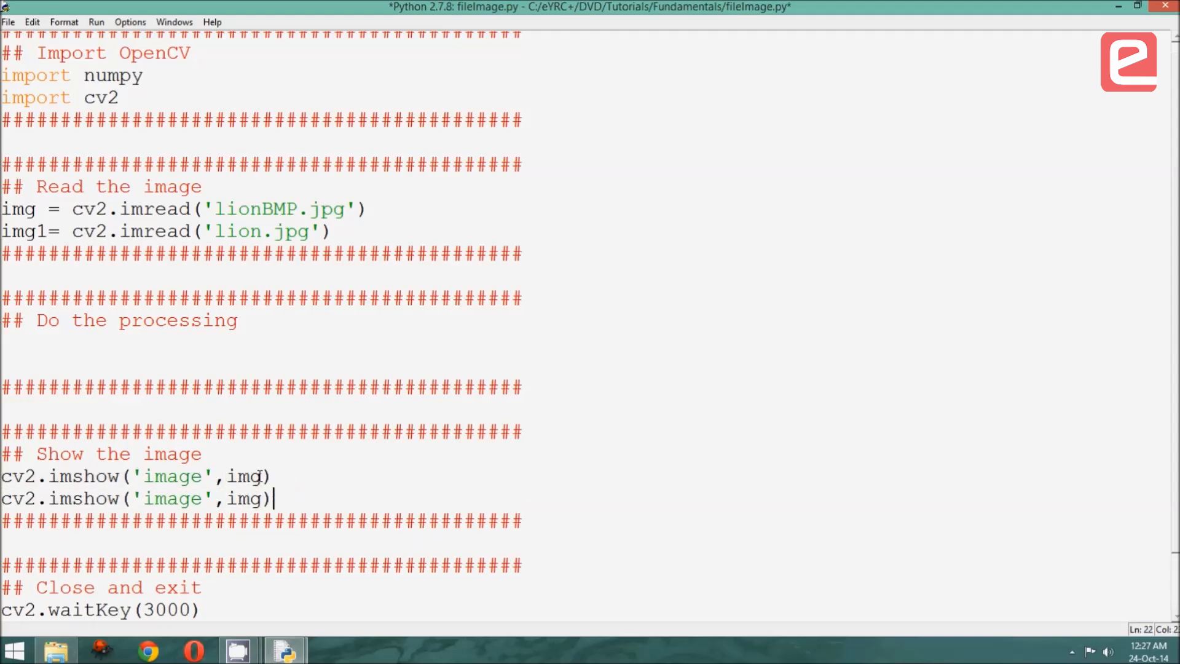
pyautogui.click(203, 498)
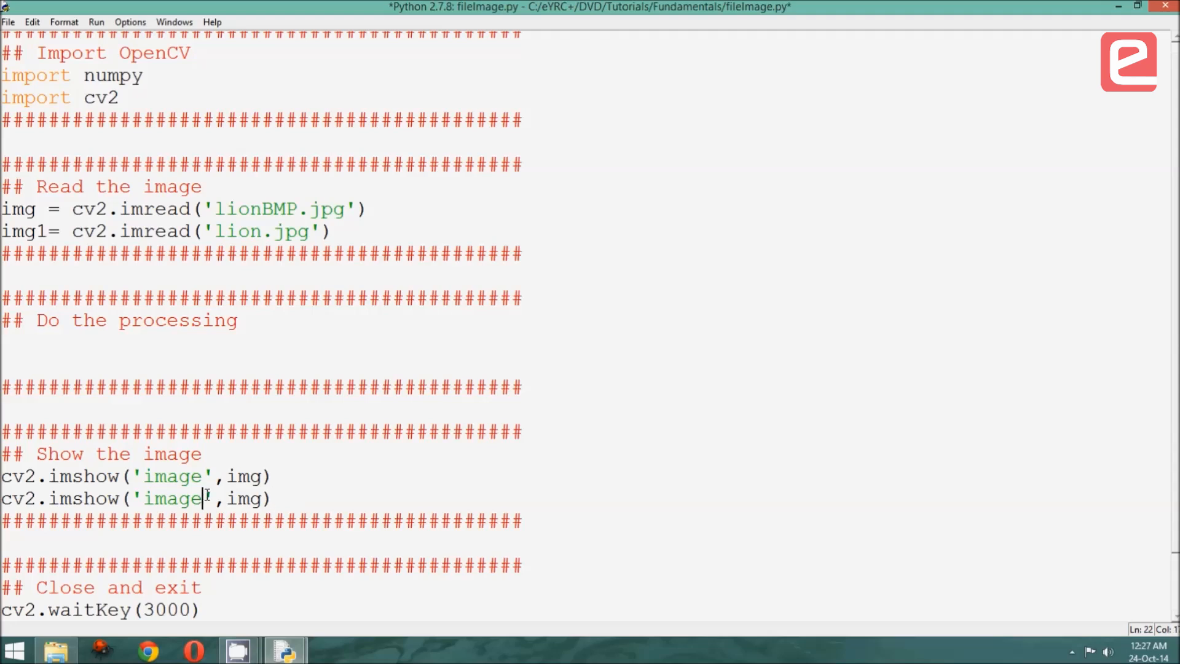
pyautogui.write('1')
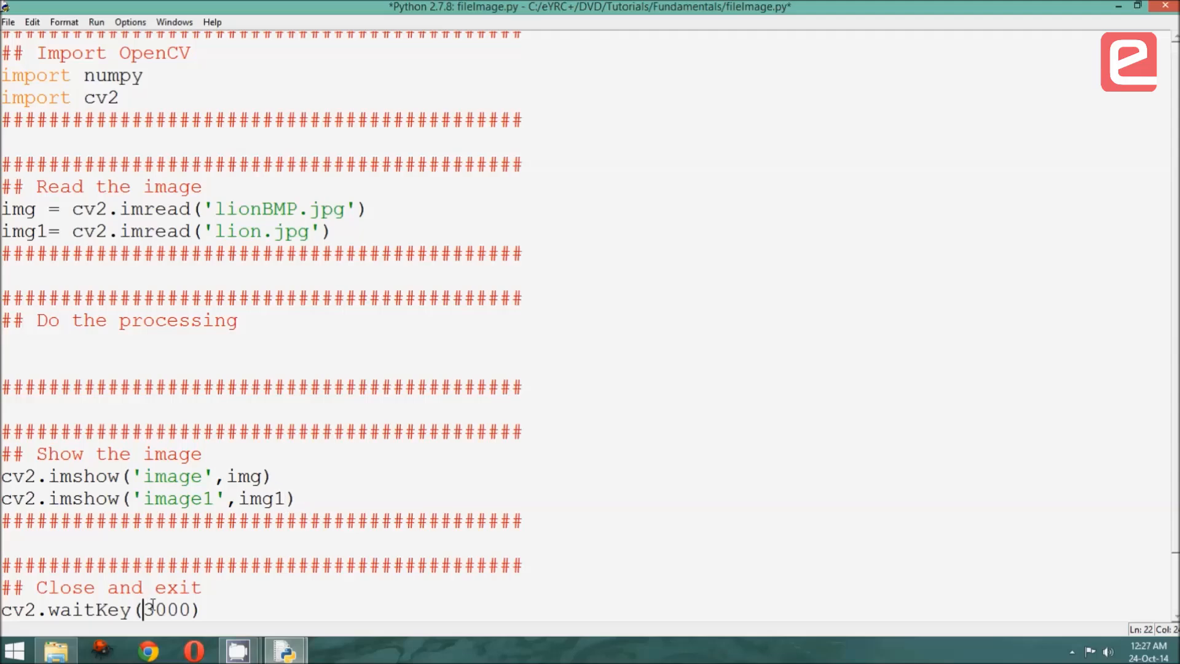
pyautogui.write('0')
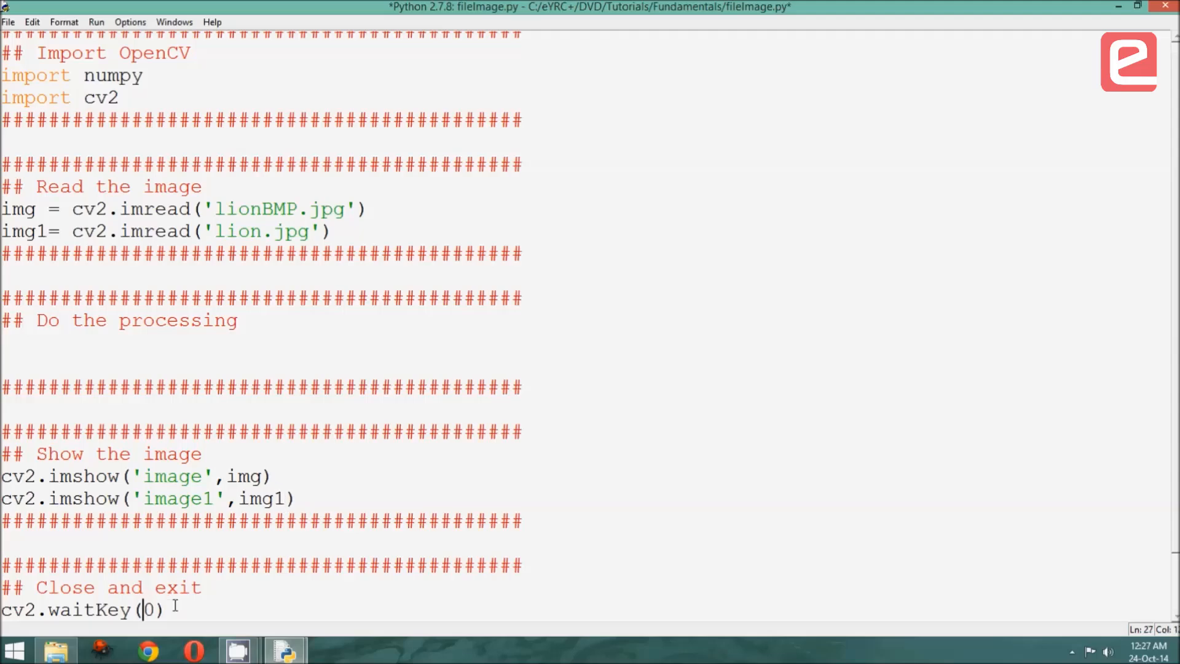
pyautogui.moveTo(96, 21)
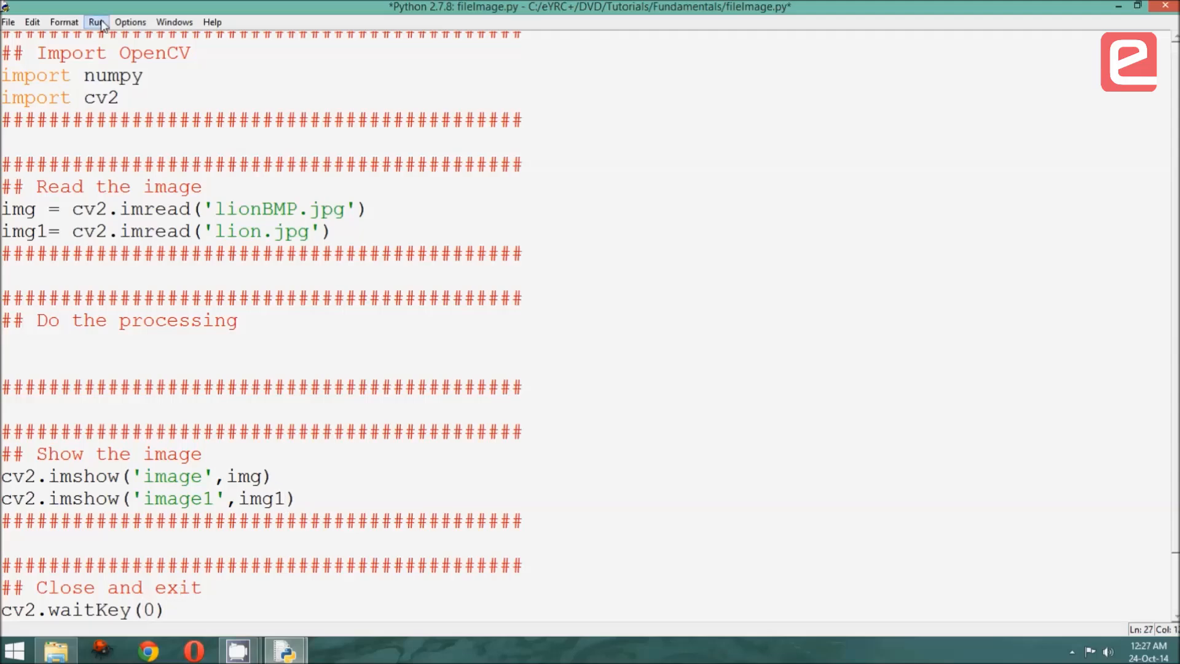
# Save fileImage.py and run it, displaying both lion photos in windows image and image1.
pyautogui.click(8, 21)
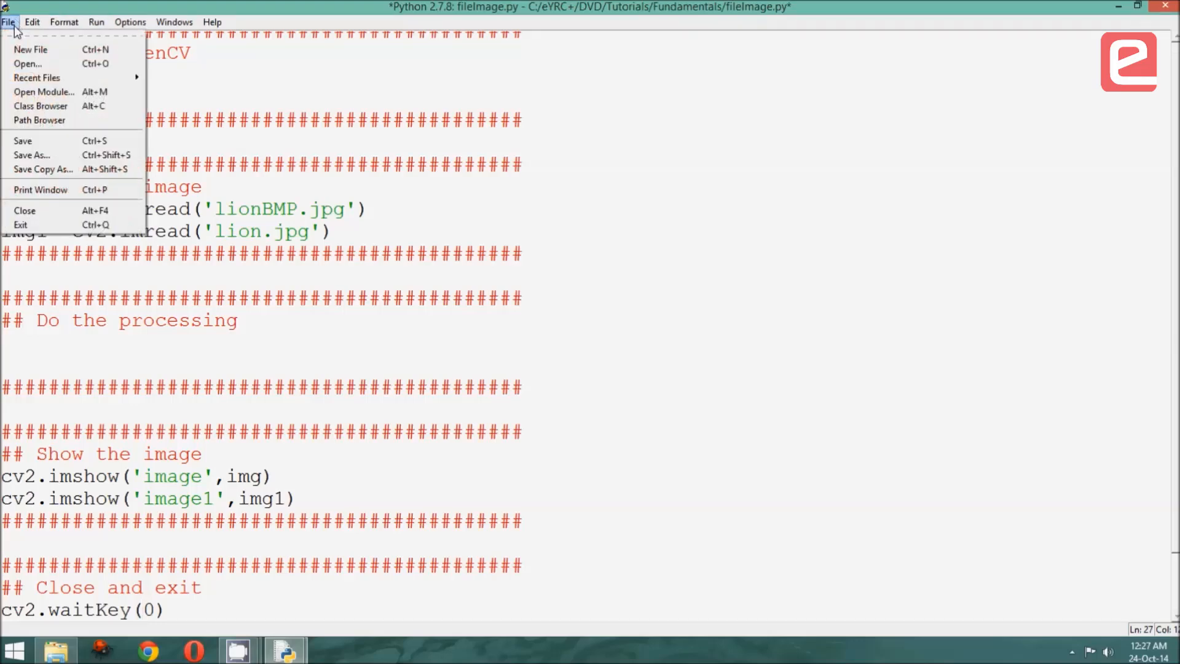
pyautogui.click(96, 21)
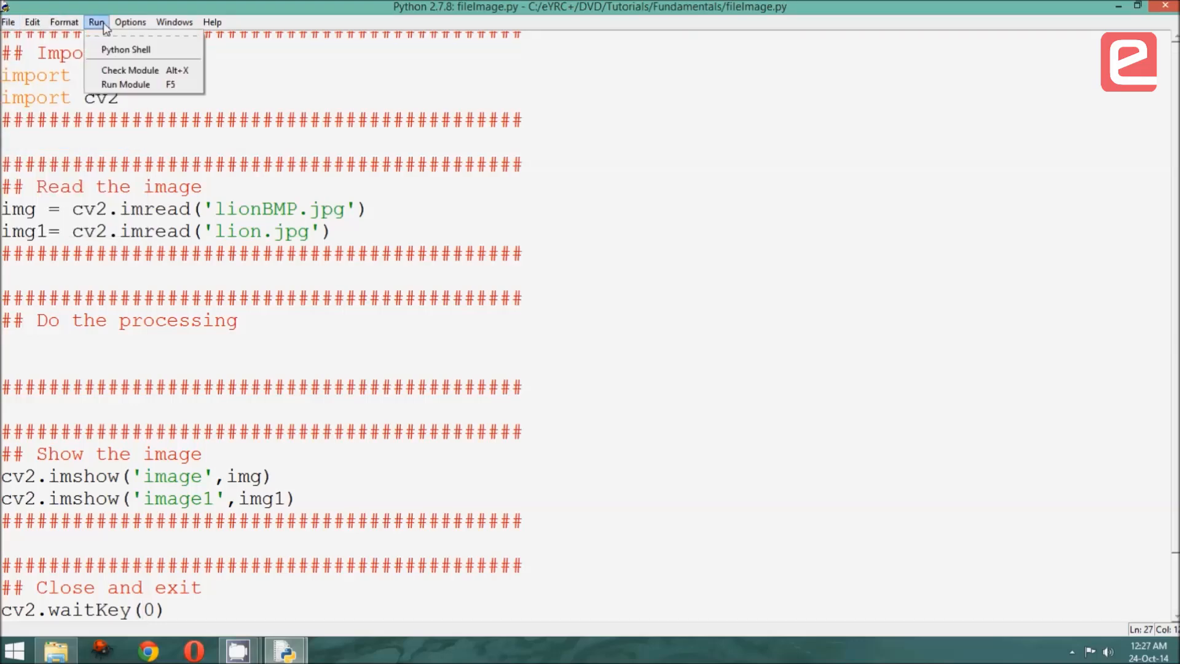
pyautogui.click(124, 85)
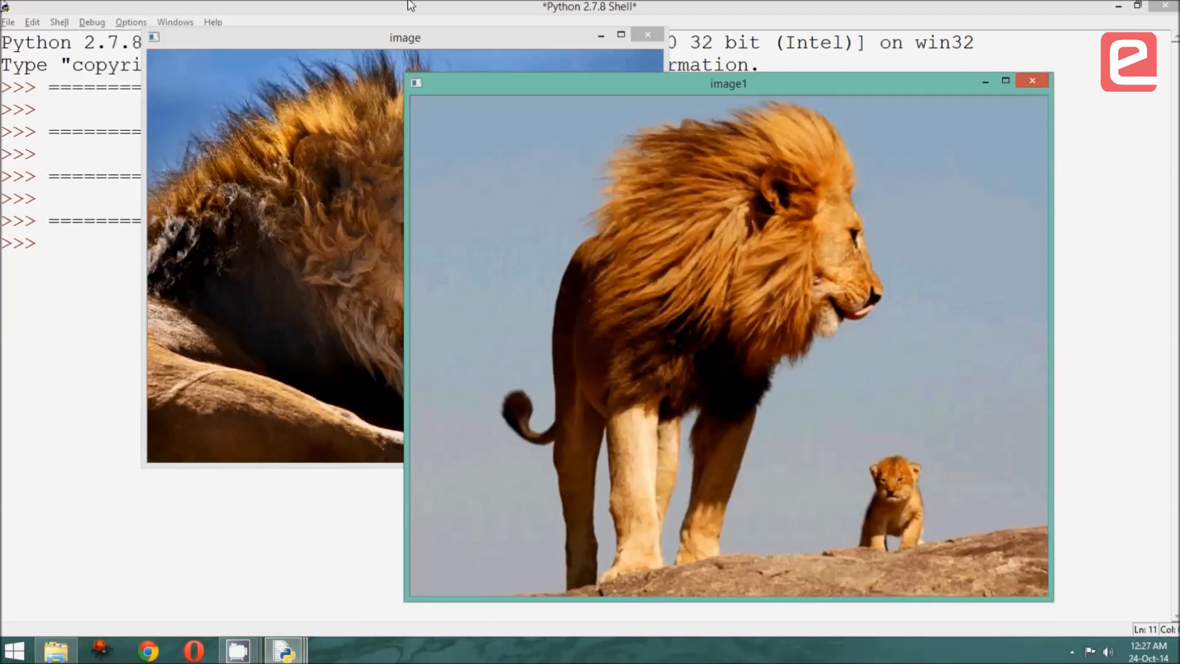
pyautogui.moveTo(405, 38); pyautogui.dragTo(308, 124)
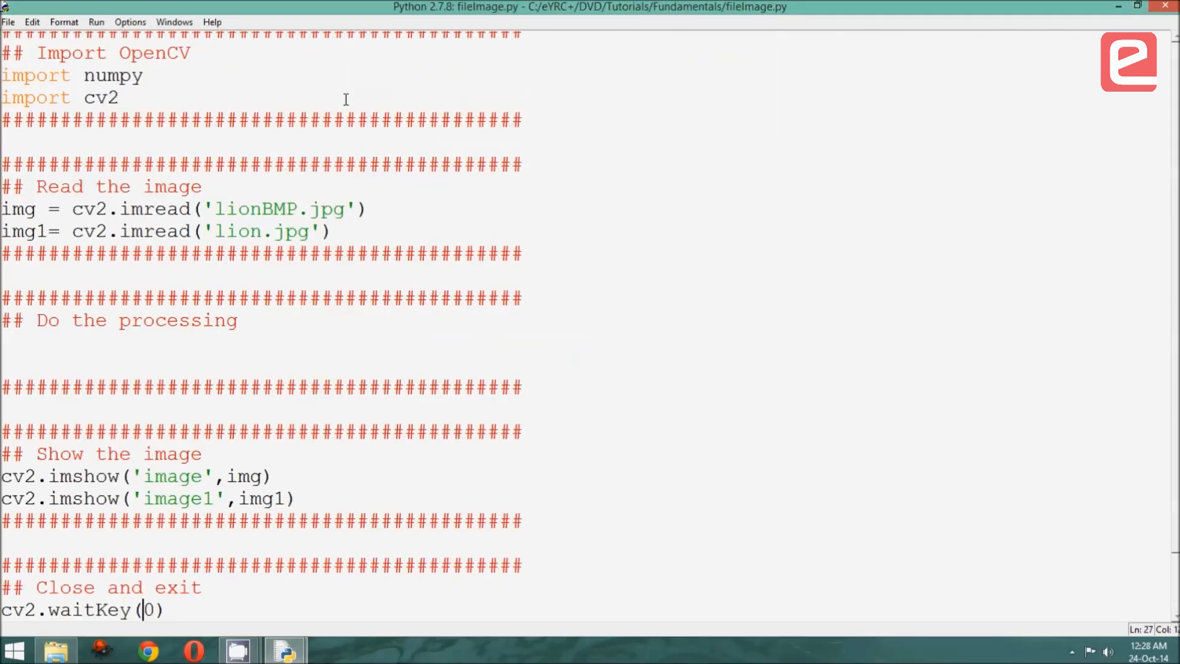
pyautogui.moveTo(258, 237)
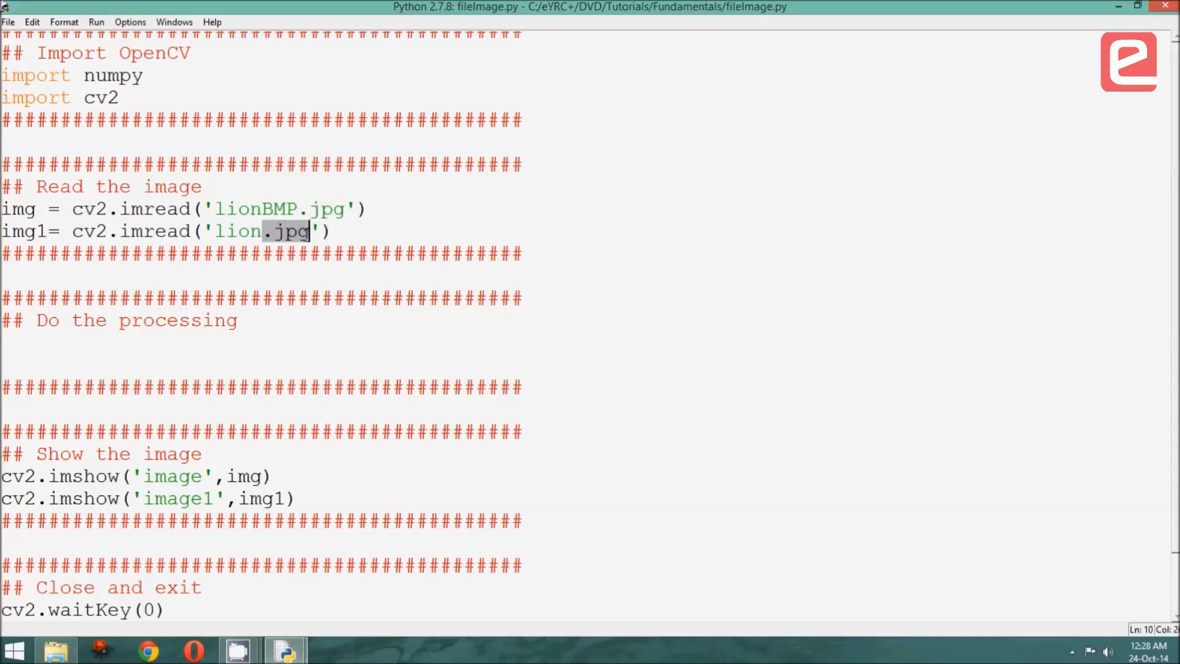
pyautogui.moveTo(342, 232)
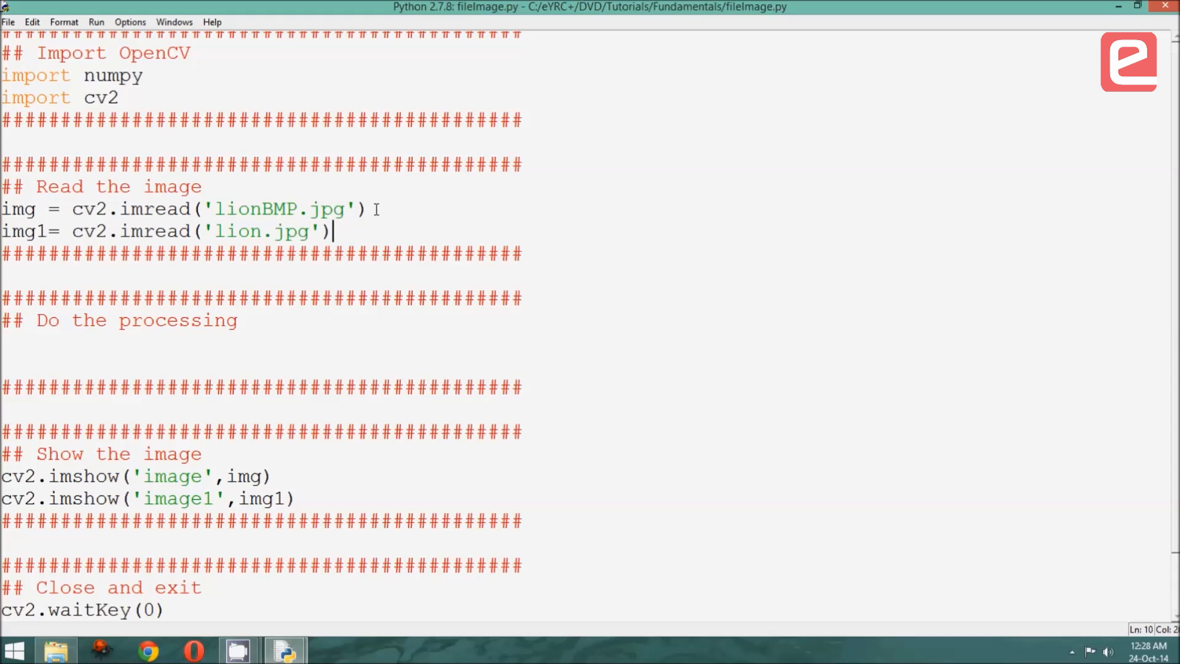
pyautogui.click(380, 209)
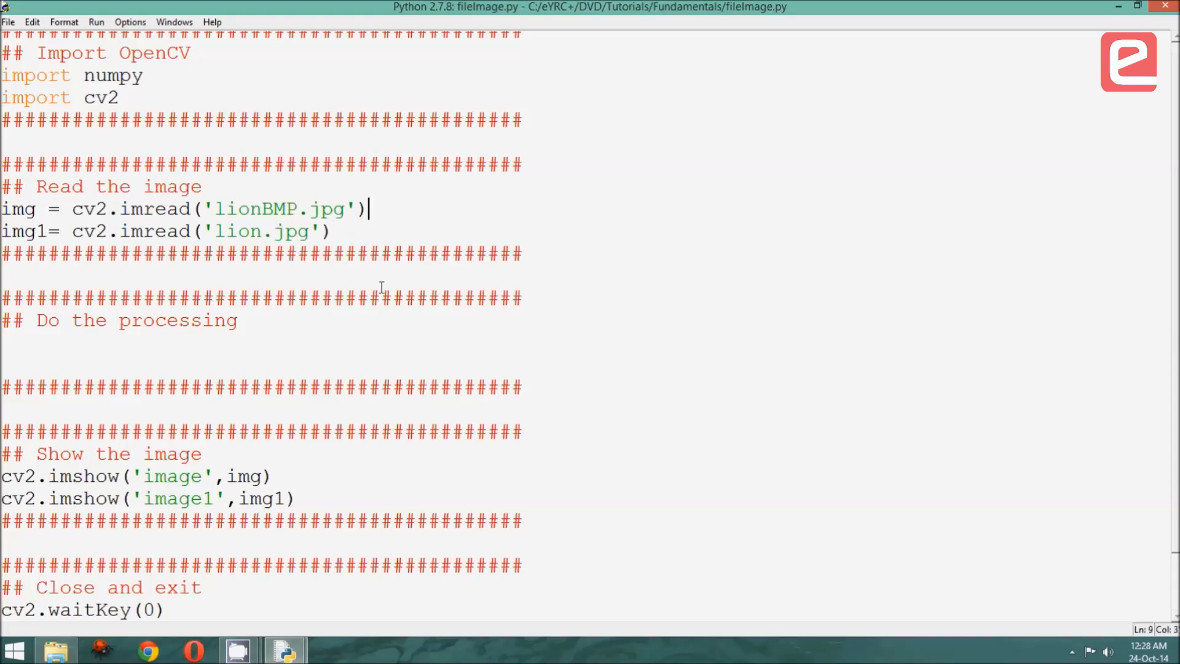
pyautogui.scroll(3)
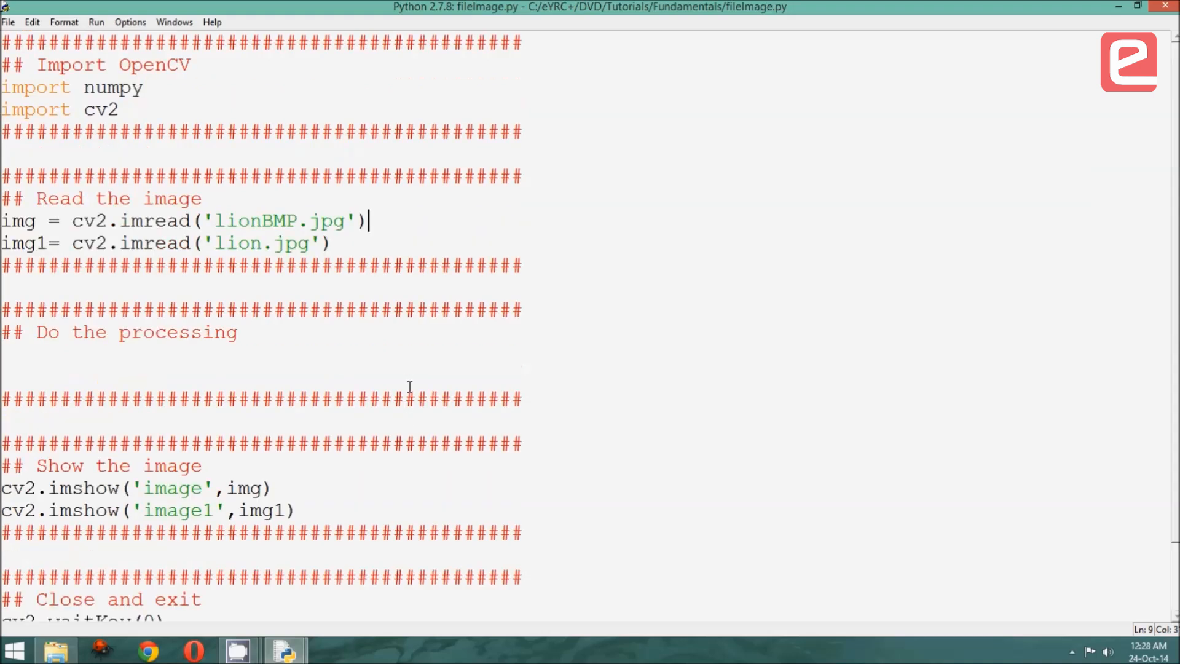
pyautogui.moveTo(385, 354)
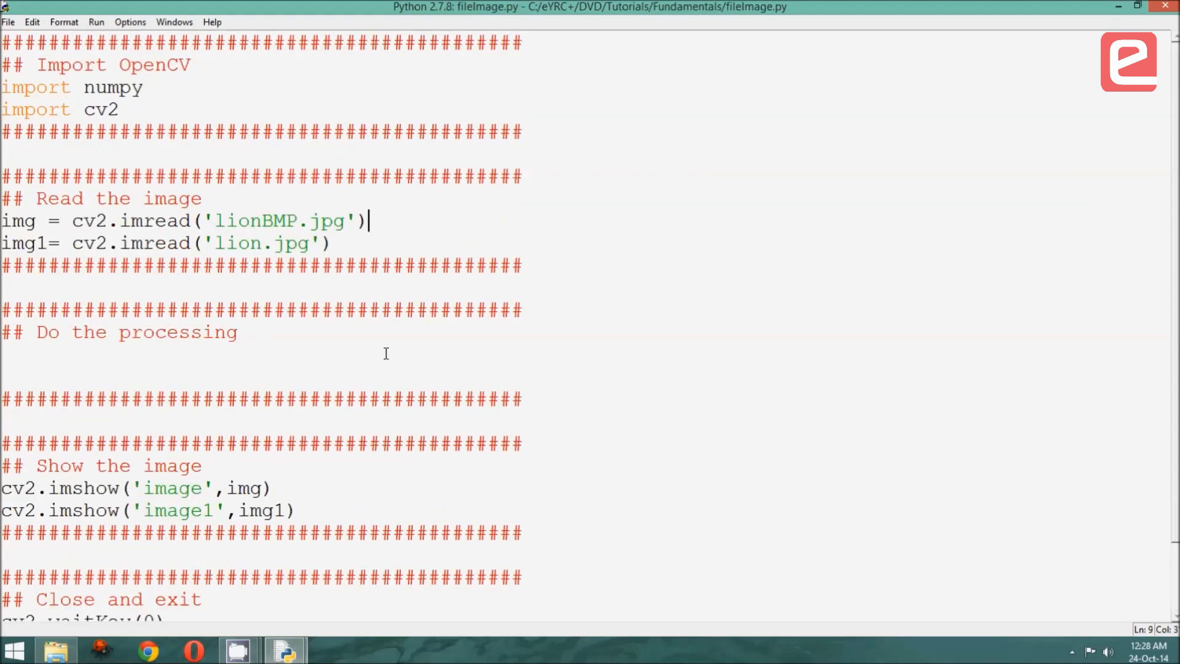
pyautogui.moveTo(284, 484)
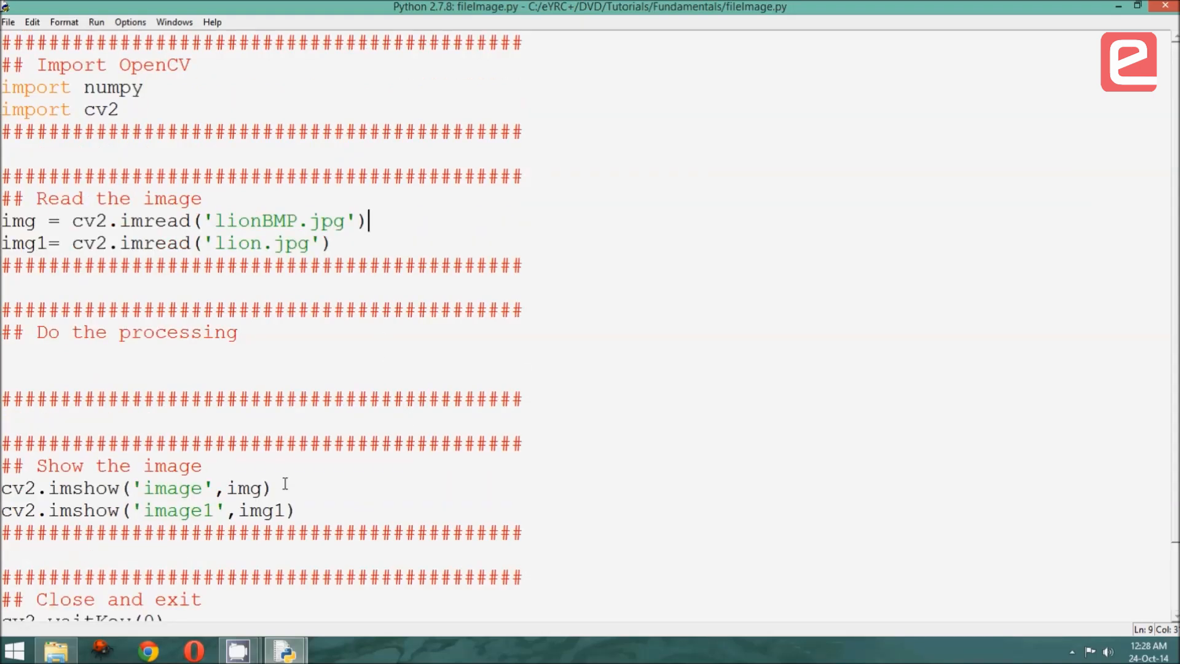